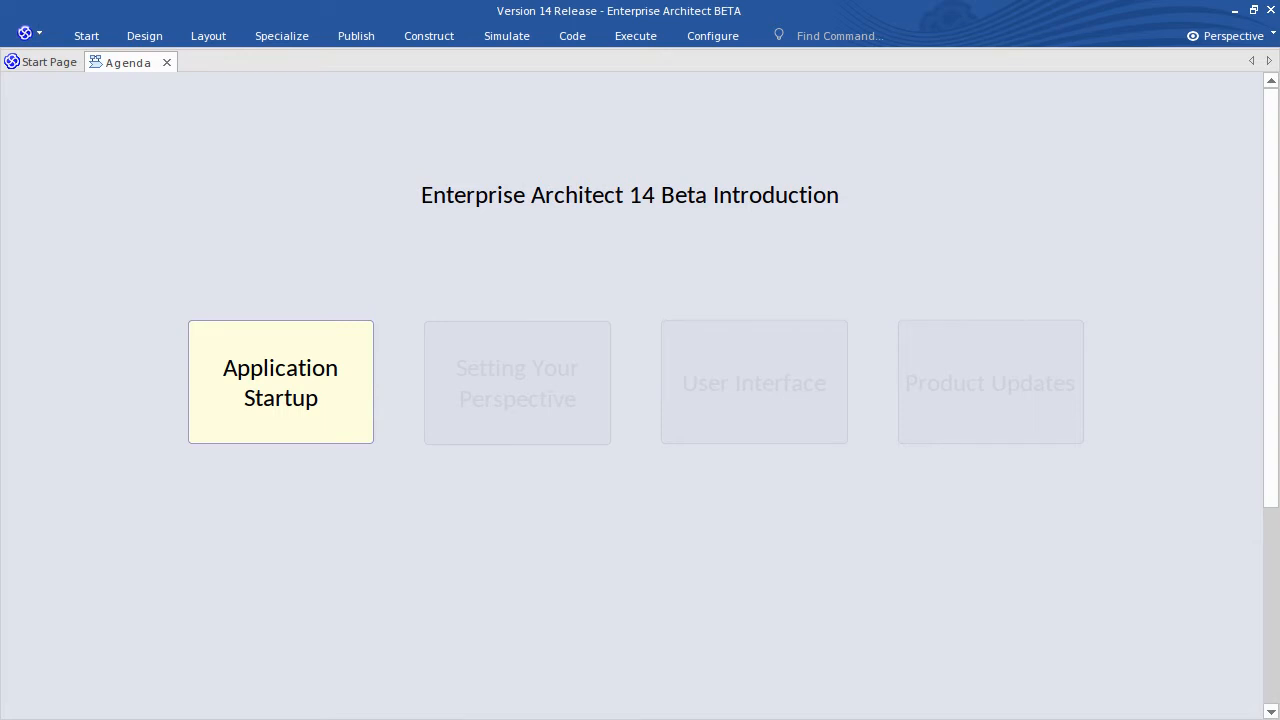
Advance the agenda through Application Startup and Setting Your Perspective.
left_click(516, 382)
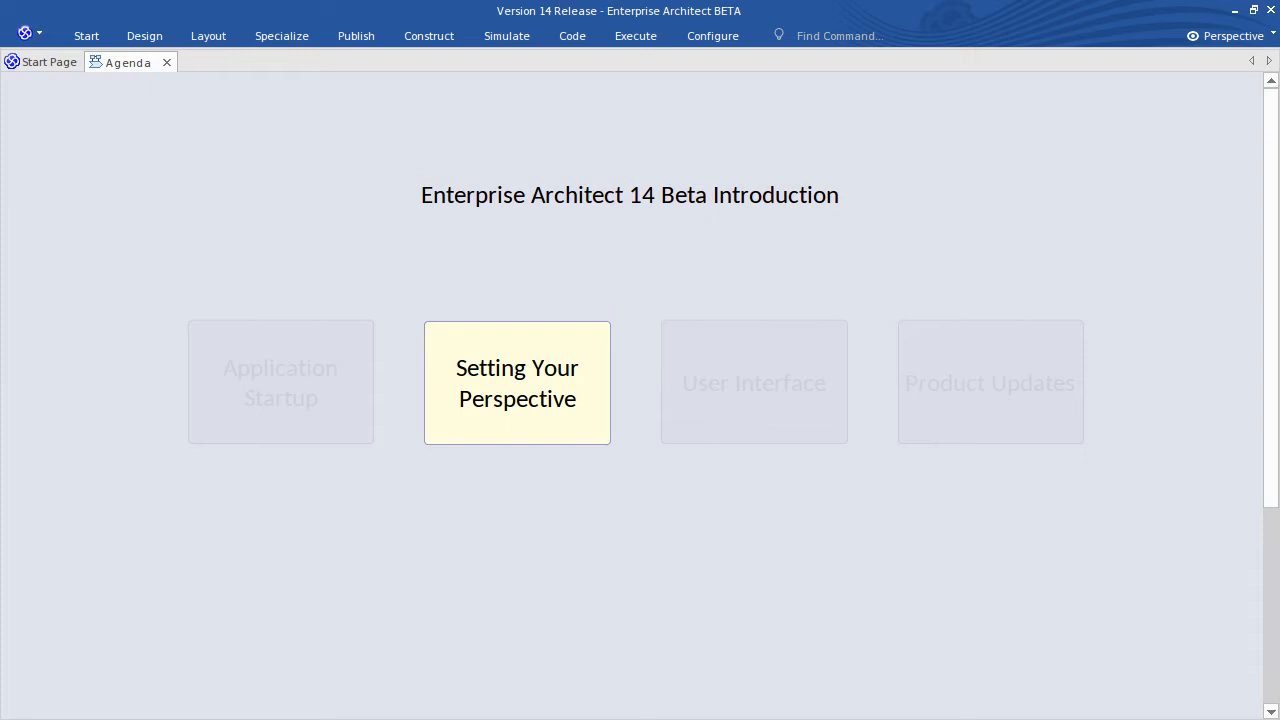
left_click(752, 382)
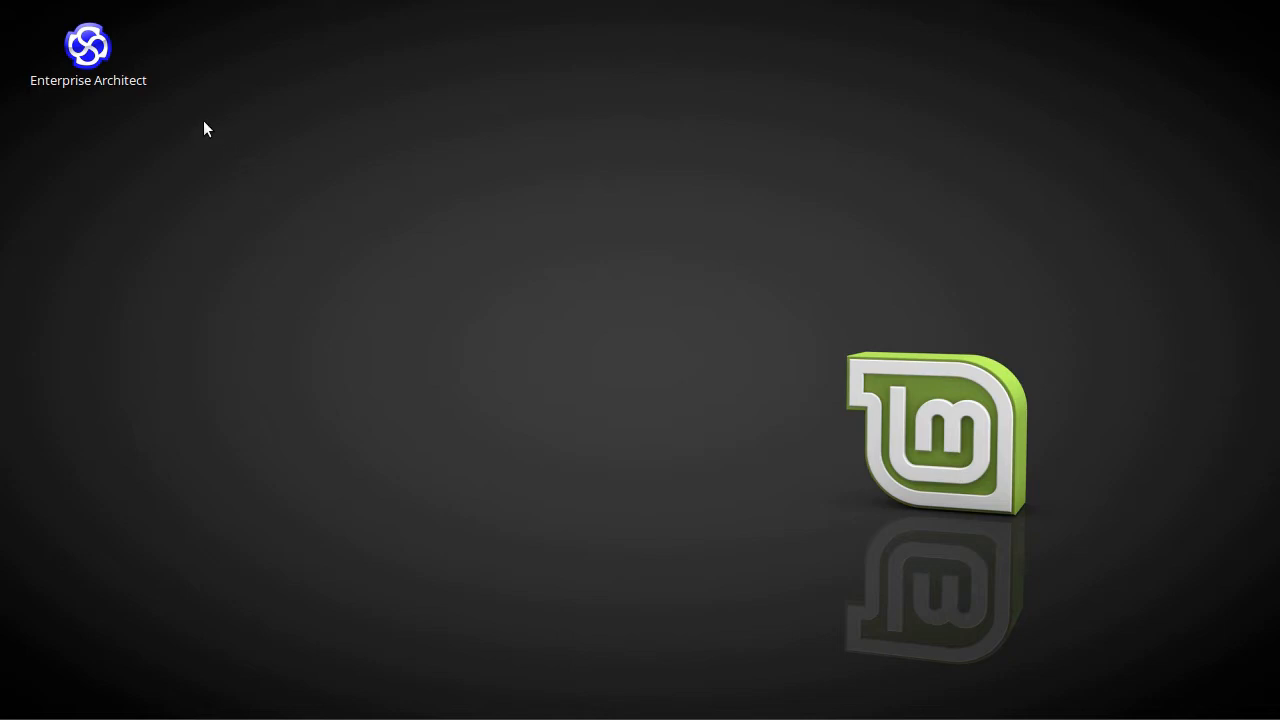
Launch Enterprise Architect from the desktop and bring up the edition comparison.
double_click(88, 44)
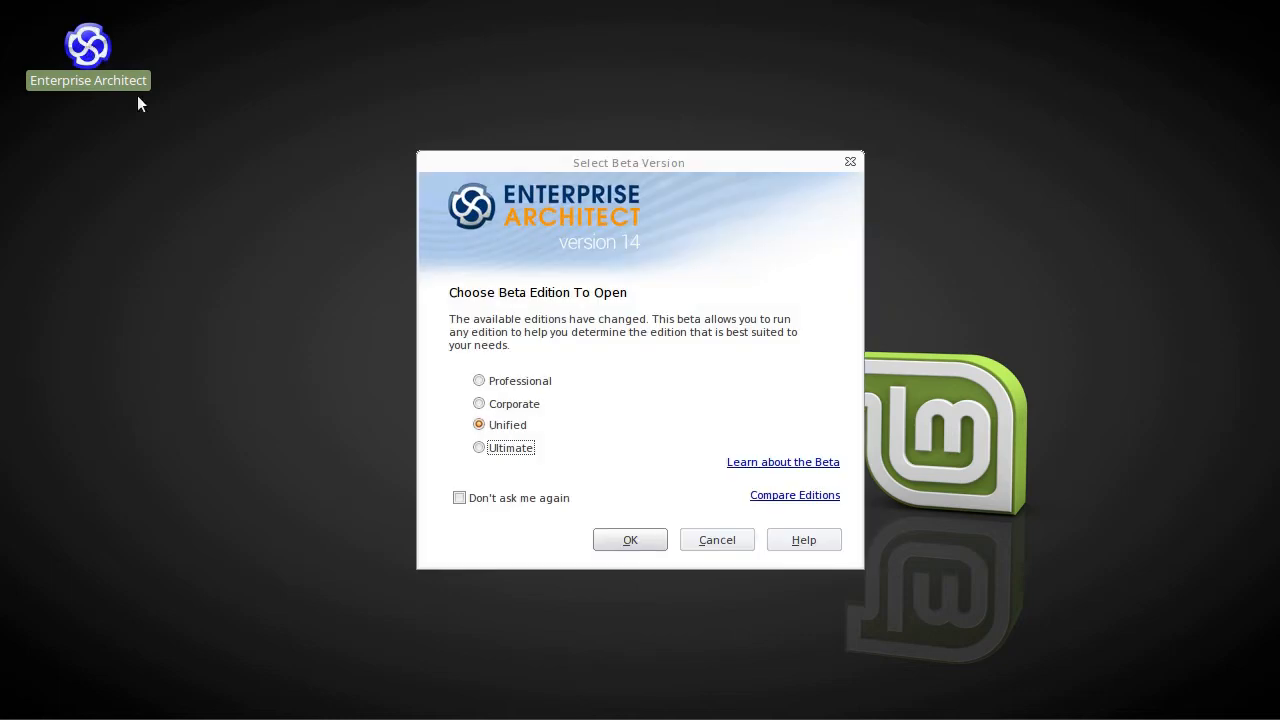
mouse_move(580, 376)
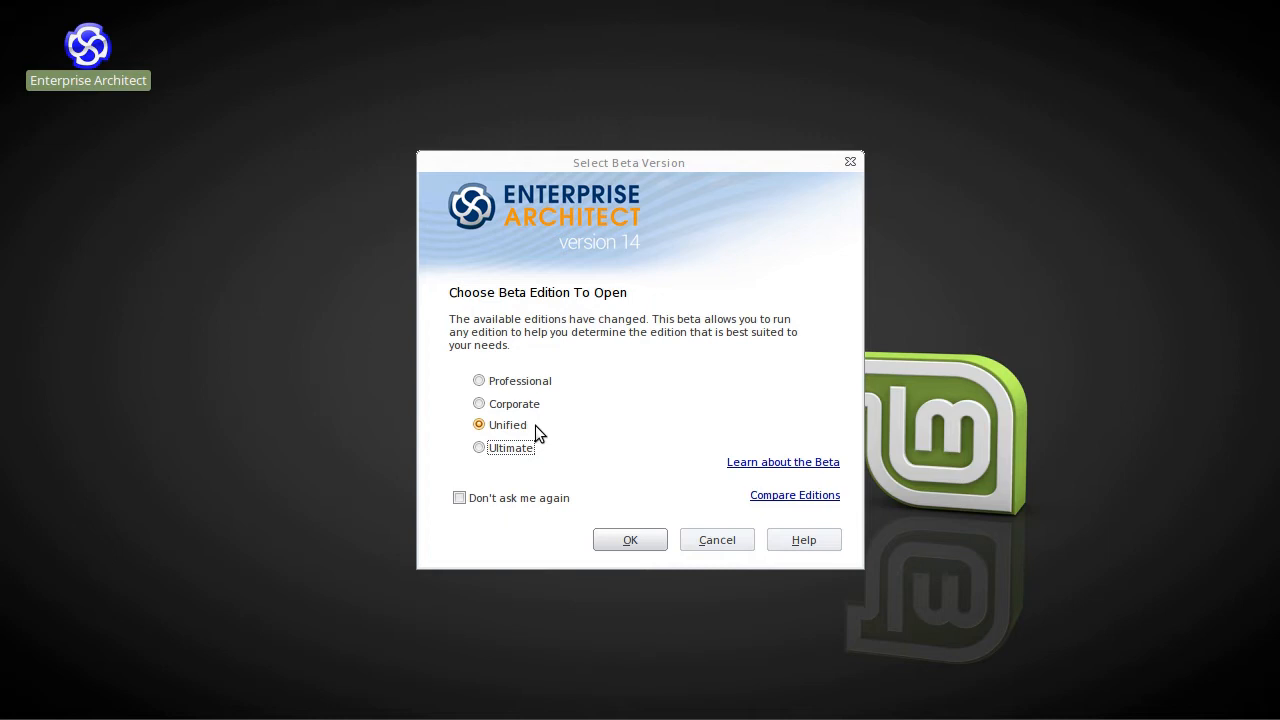
mouse_move(548, 420)
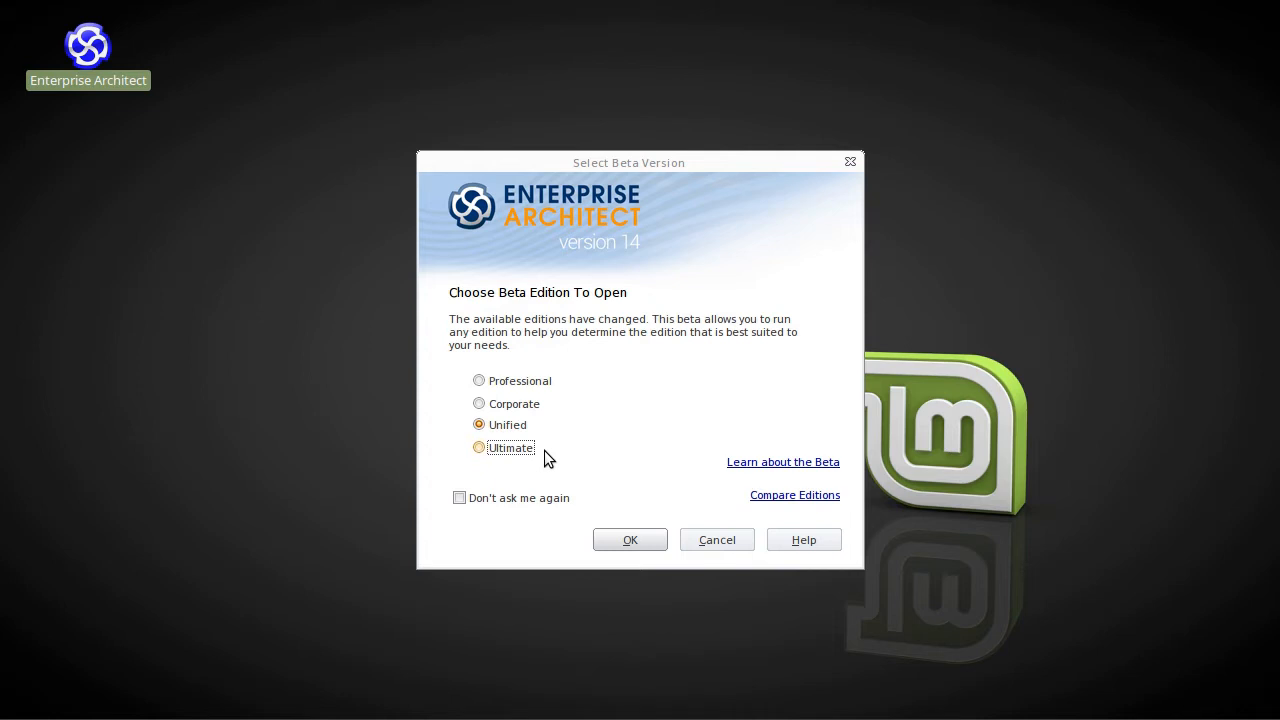
mouse_move(728, 464)
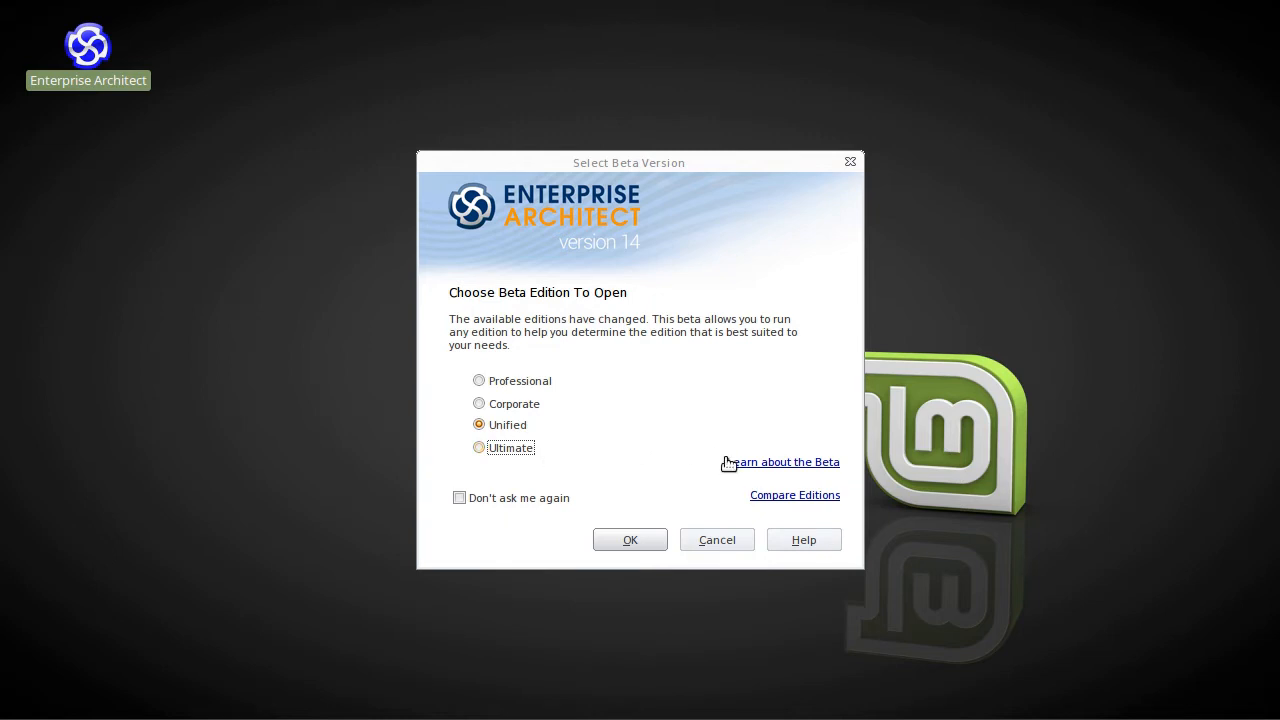
mouse_move(736, 466)
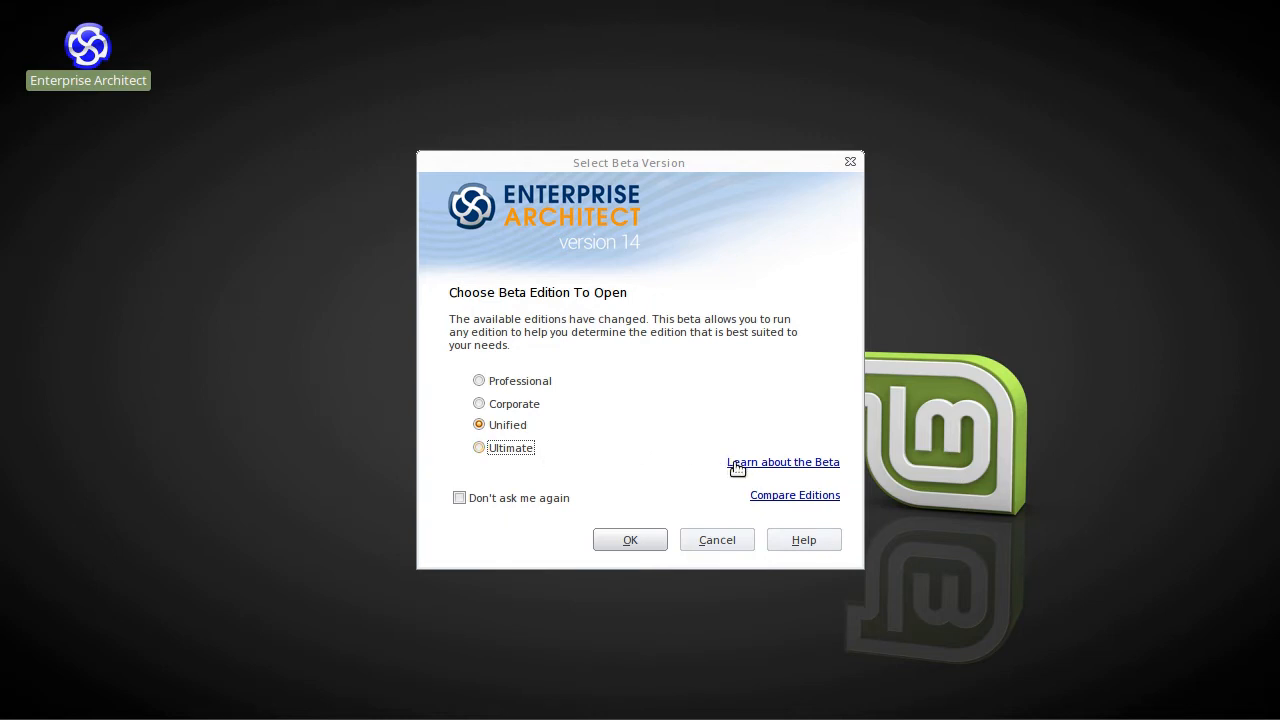
mouse_move(744, 498)
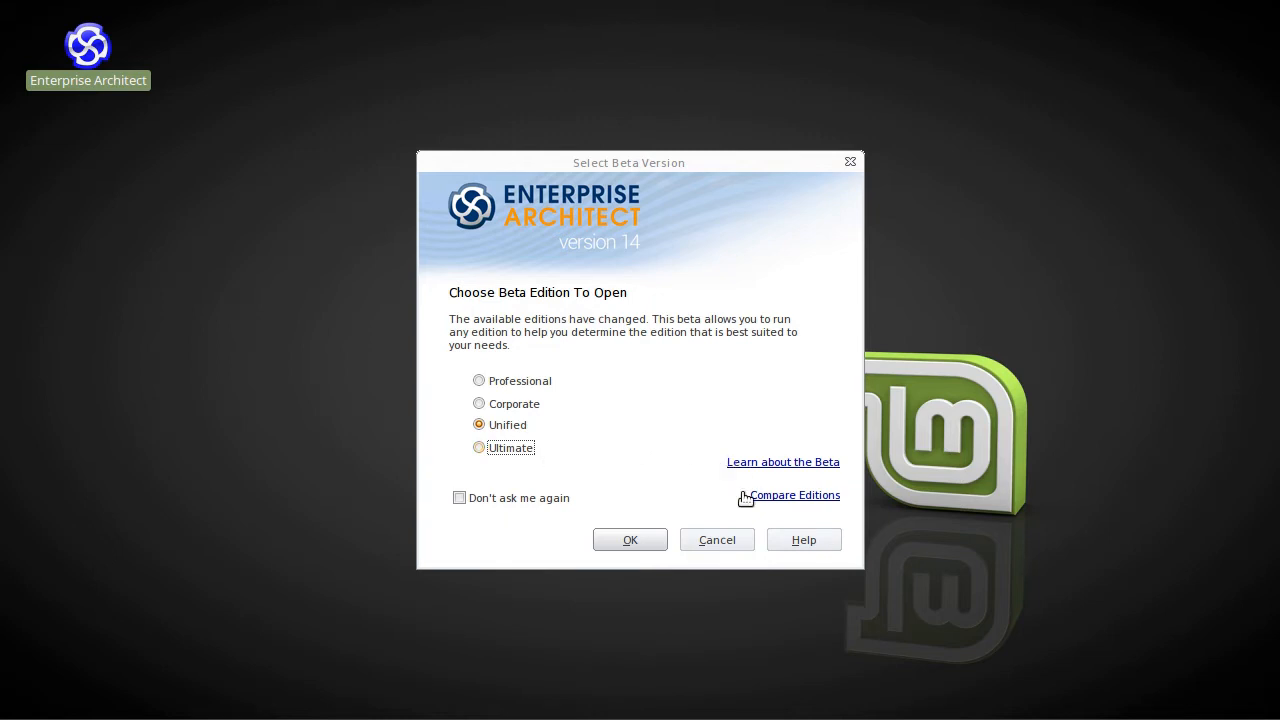
mouse_move(812, 508)
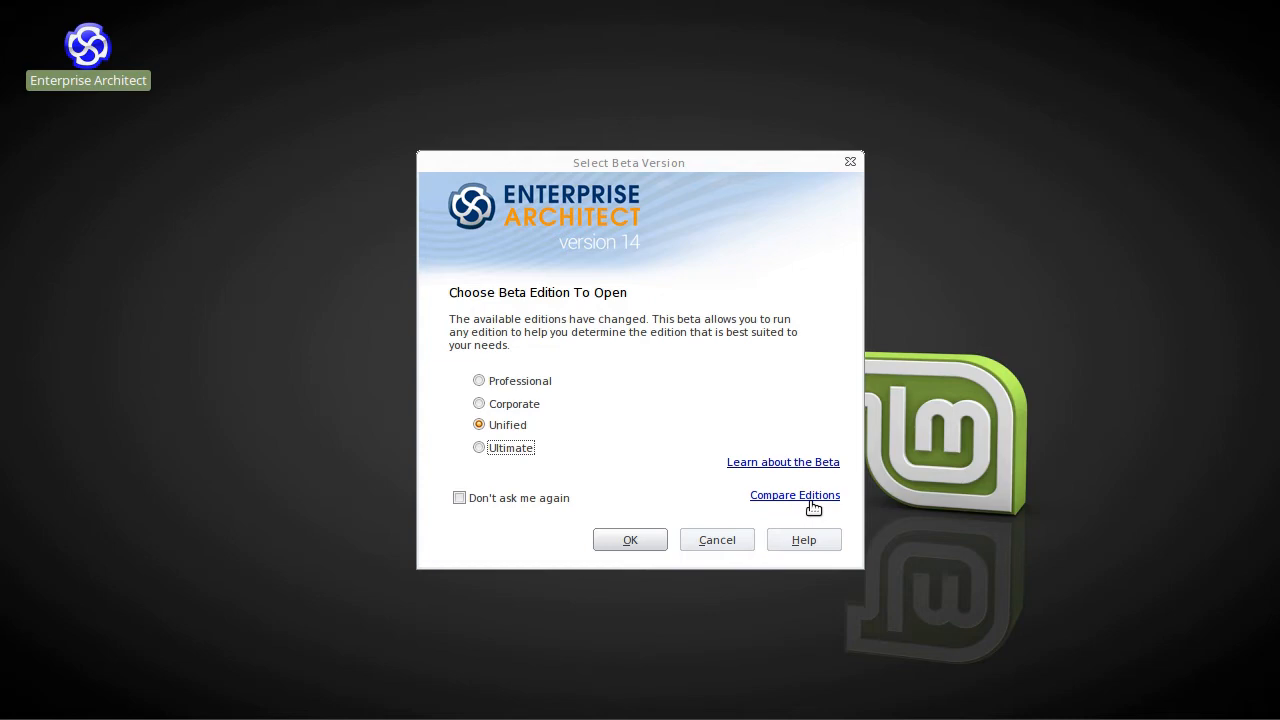
left_click(796, 496)
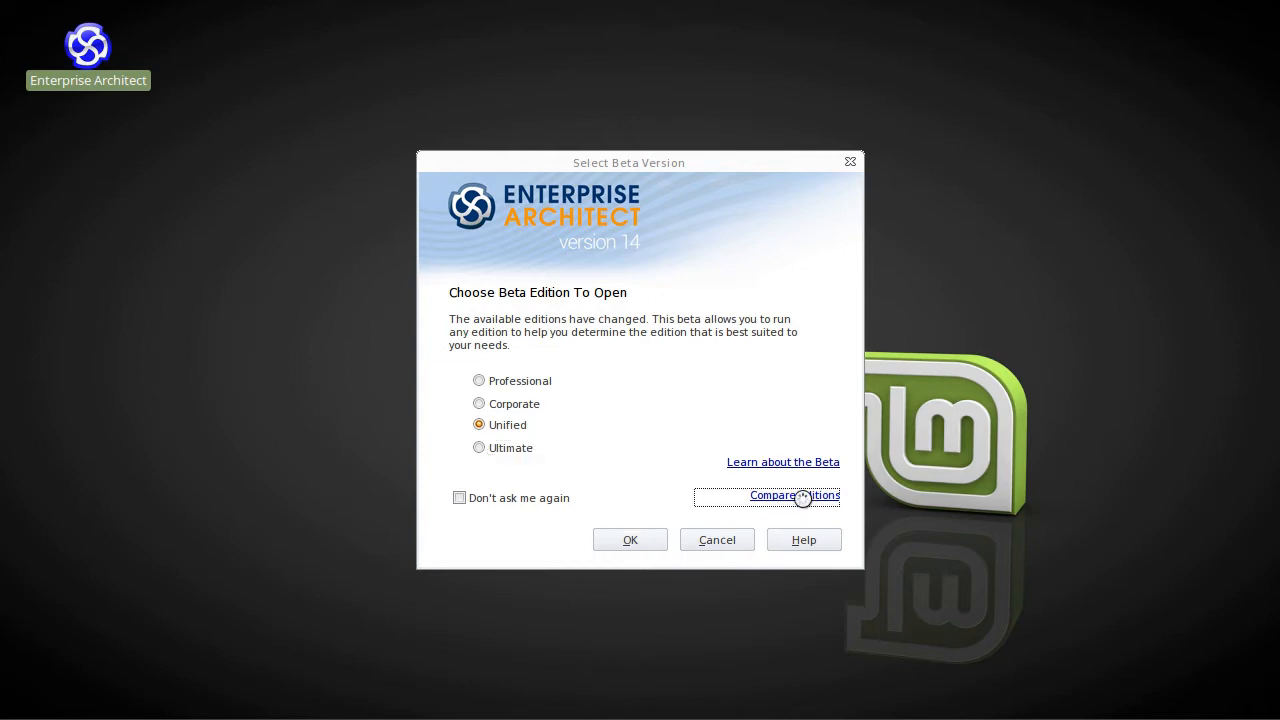
left_click(794, 496)
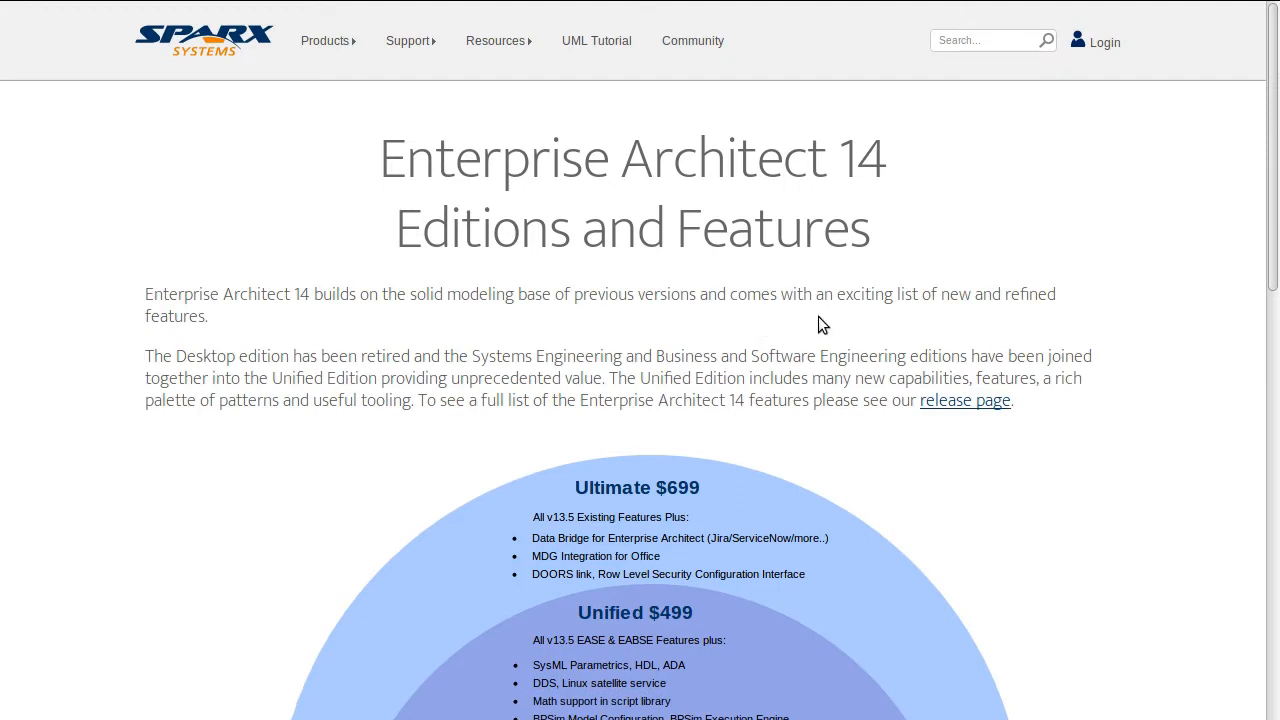
scroll("down", 3)
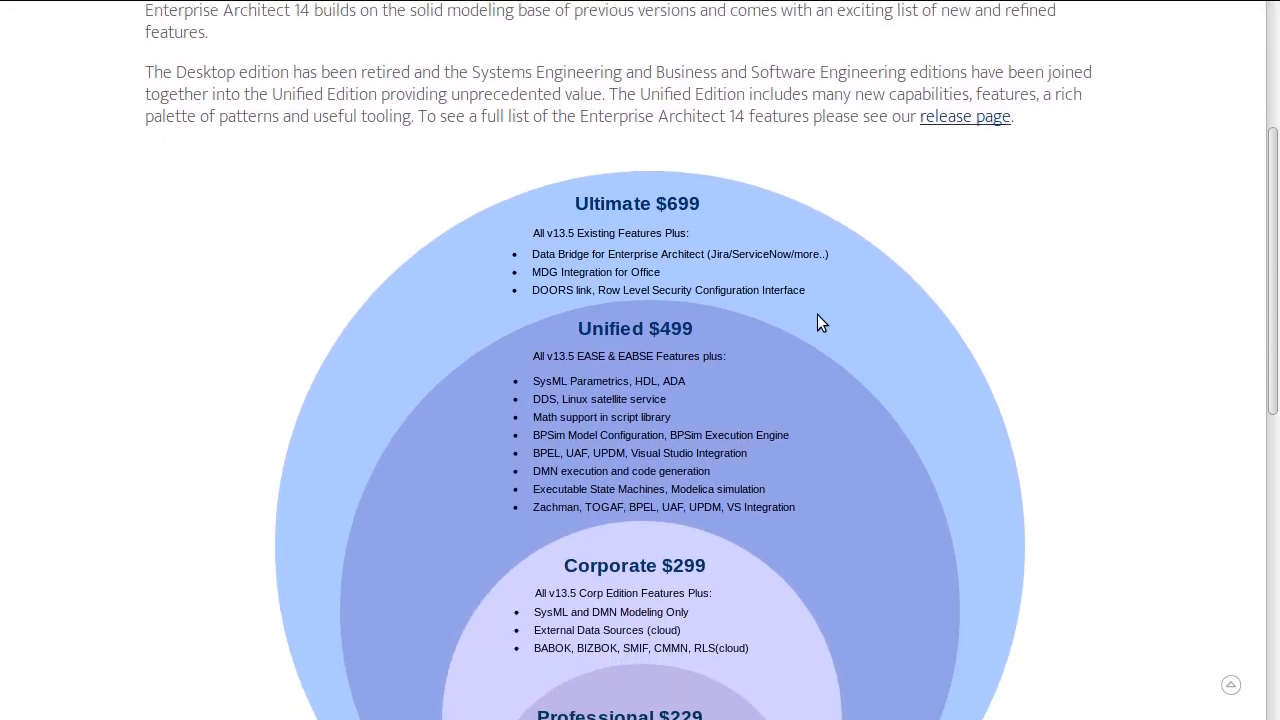
scroll("down", 3)
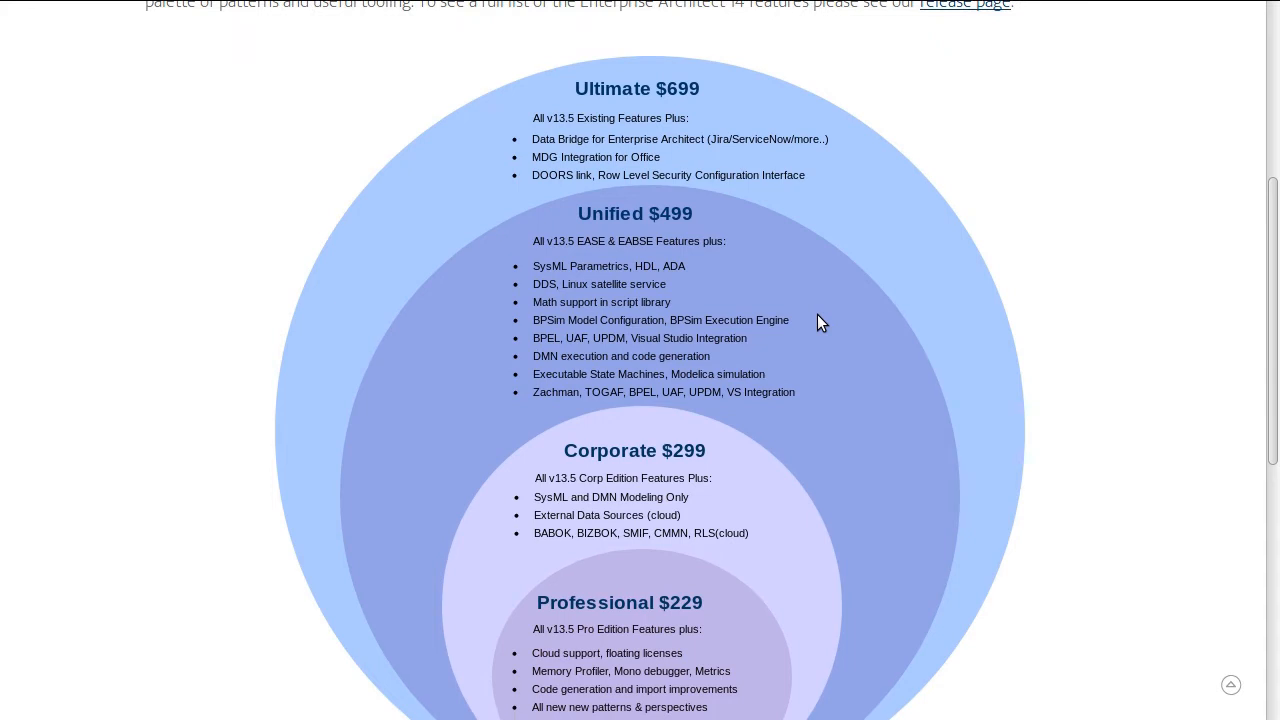
mouse_move(824, 318)
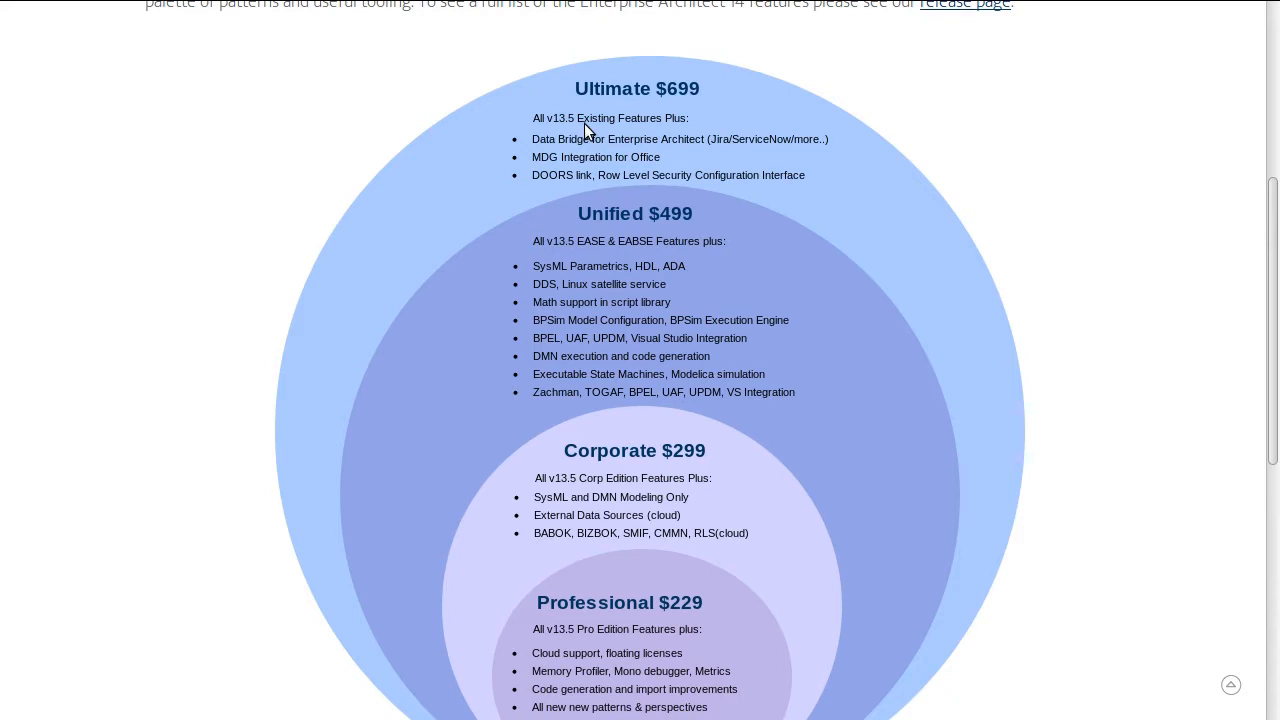
mouse_move(552, 138)
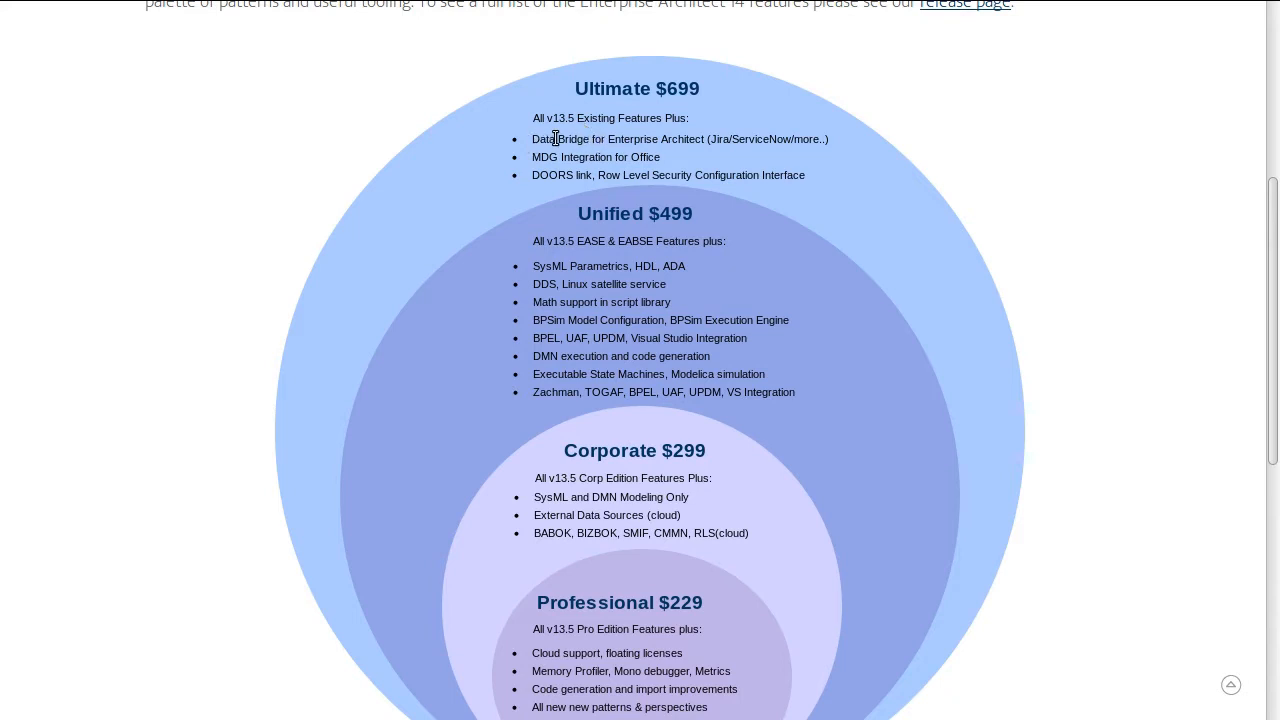
mouse_move(790, 300)
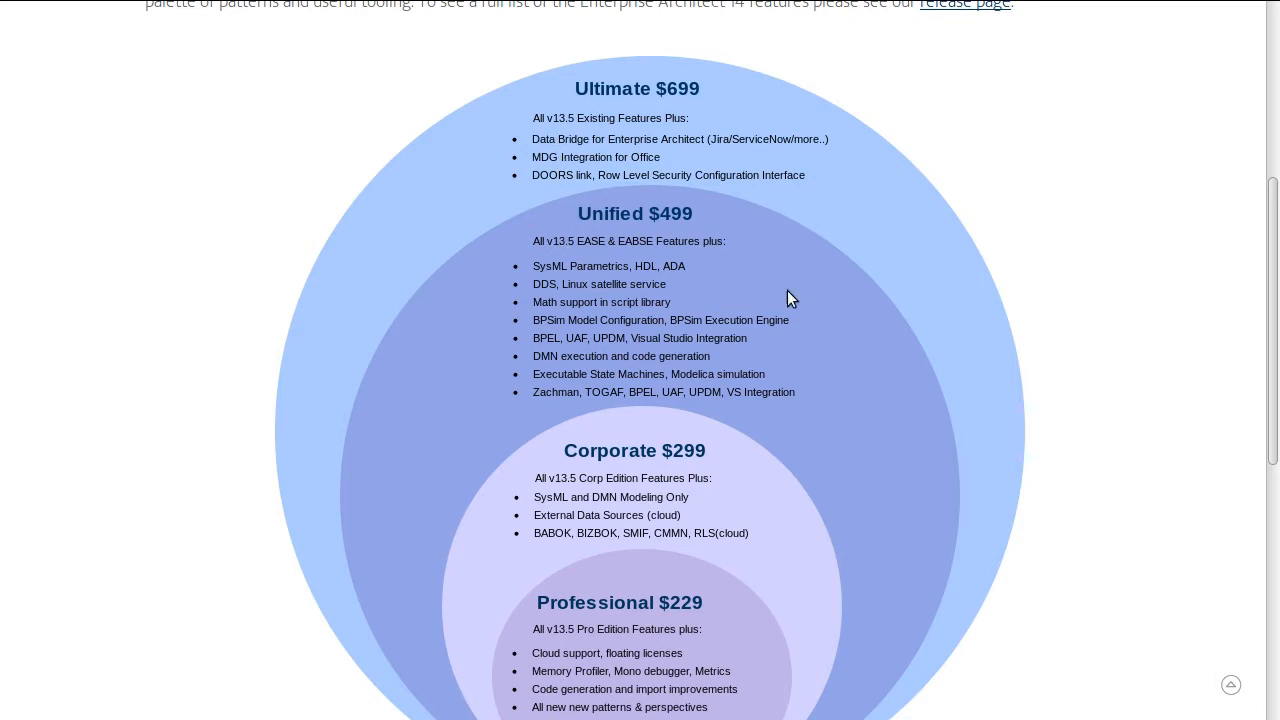
scroll("down", 3)
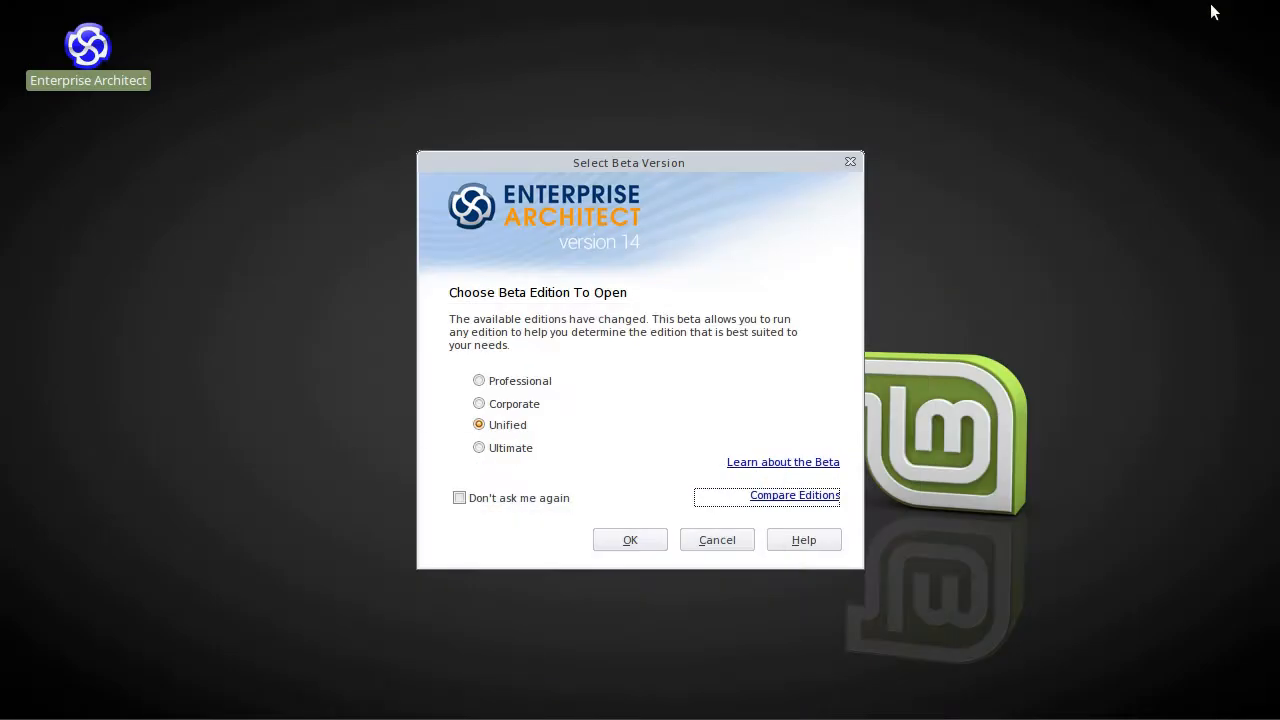
mouse_move(516, 436)
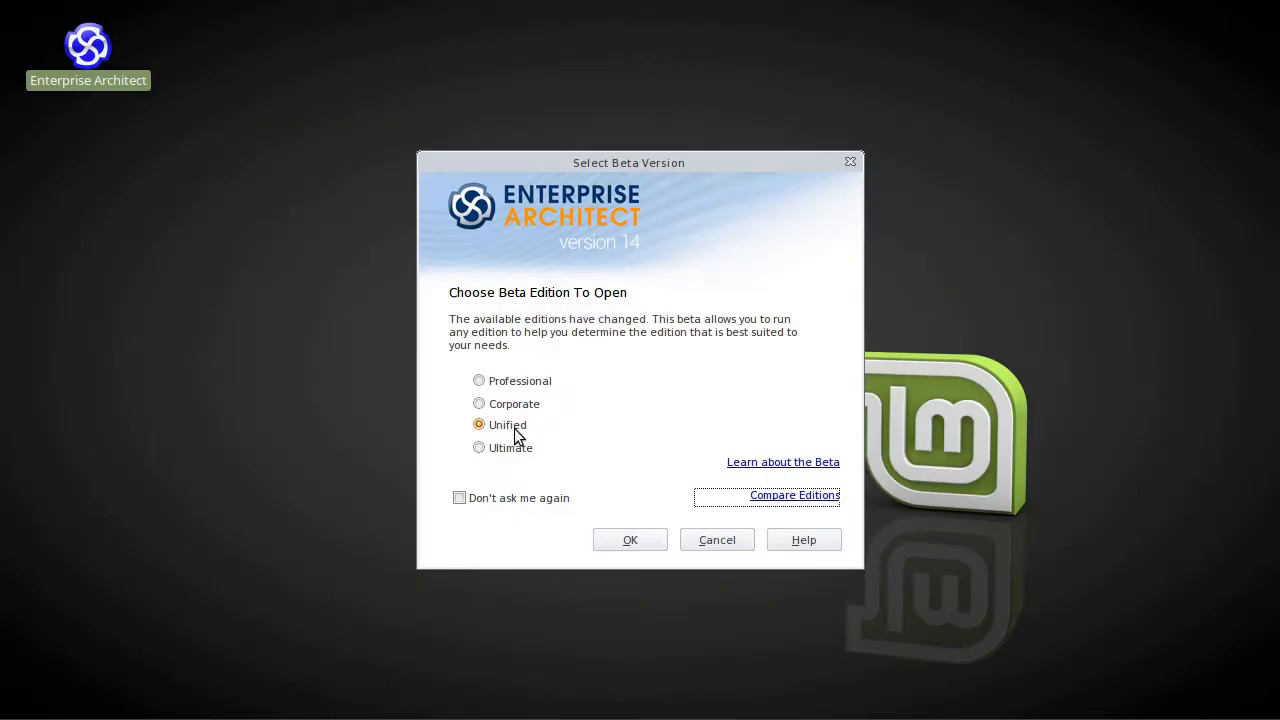
mouse_move(510, 436)
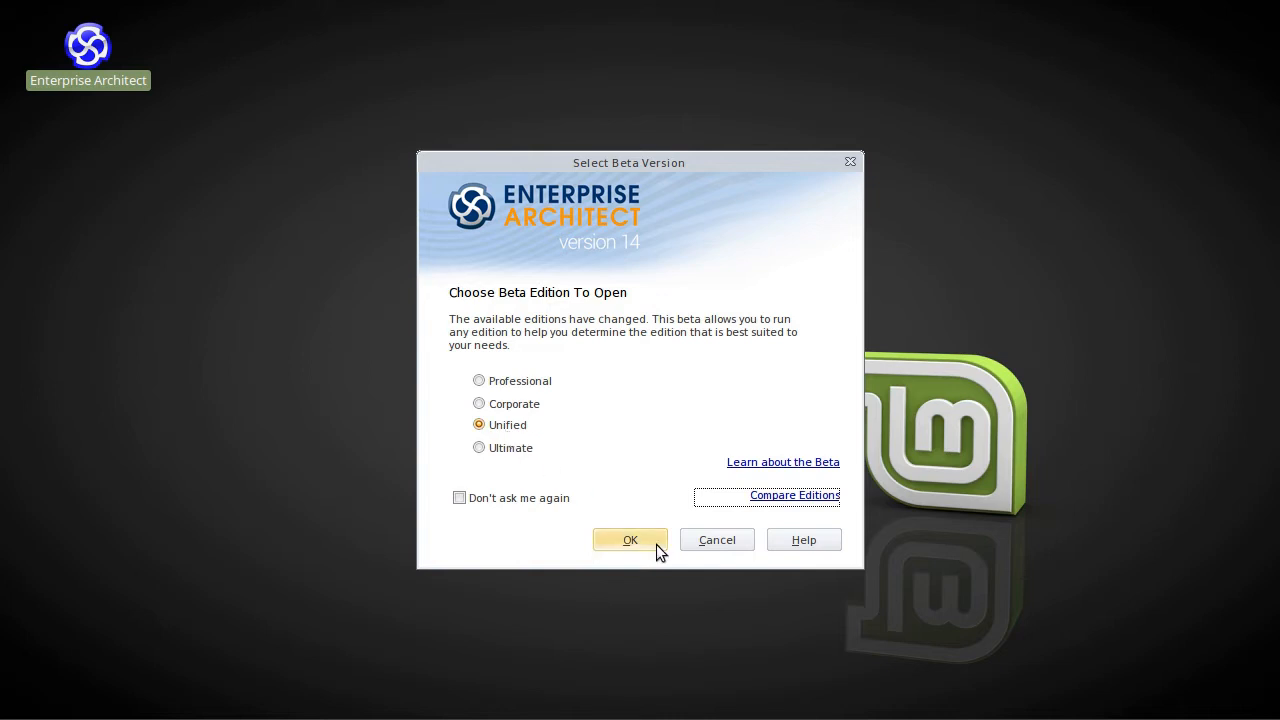
Confirm the Unified edition in the Select Beta Version dialog.
left_click(628, 540)
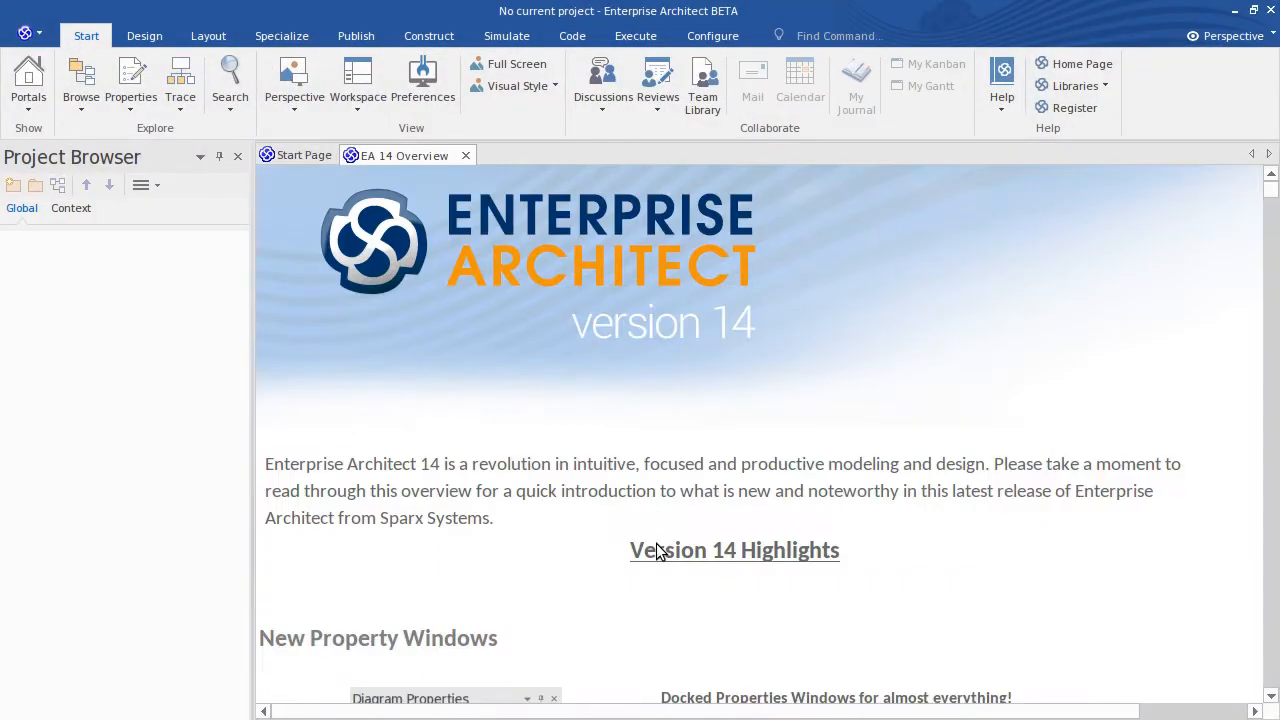
mouse_move(670, 418)
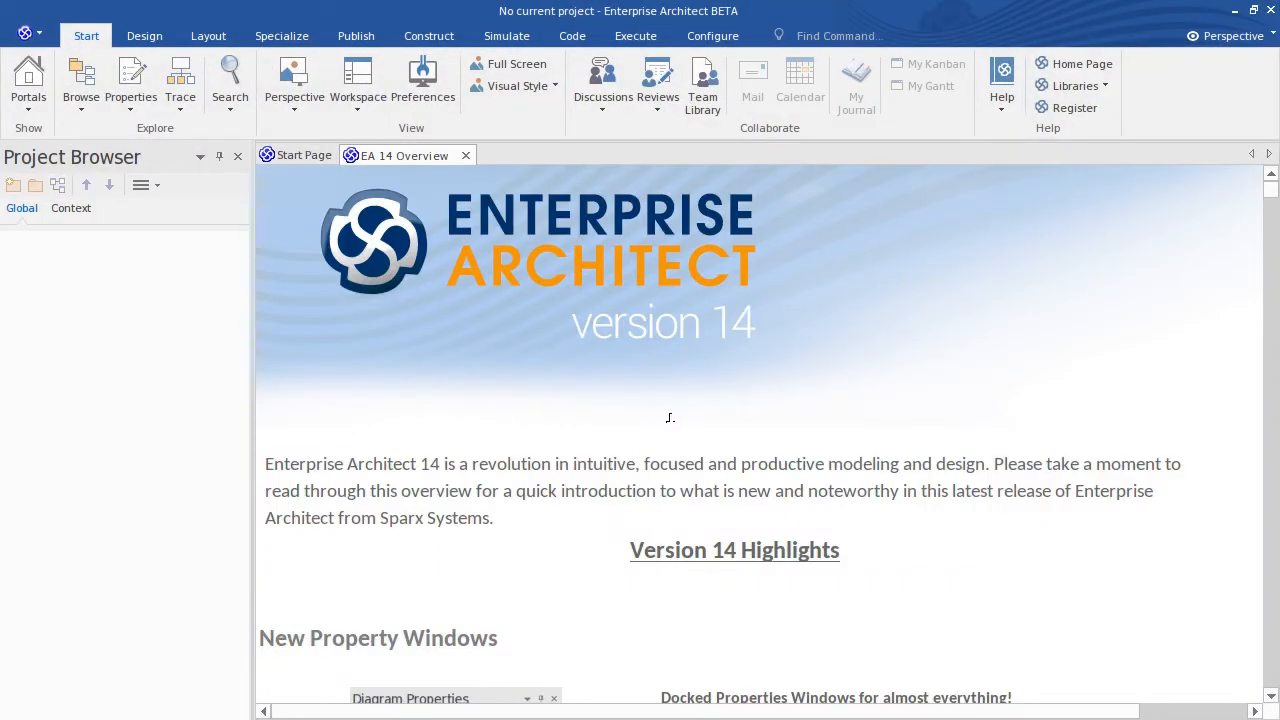
mouse_move(676, 424)
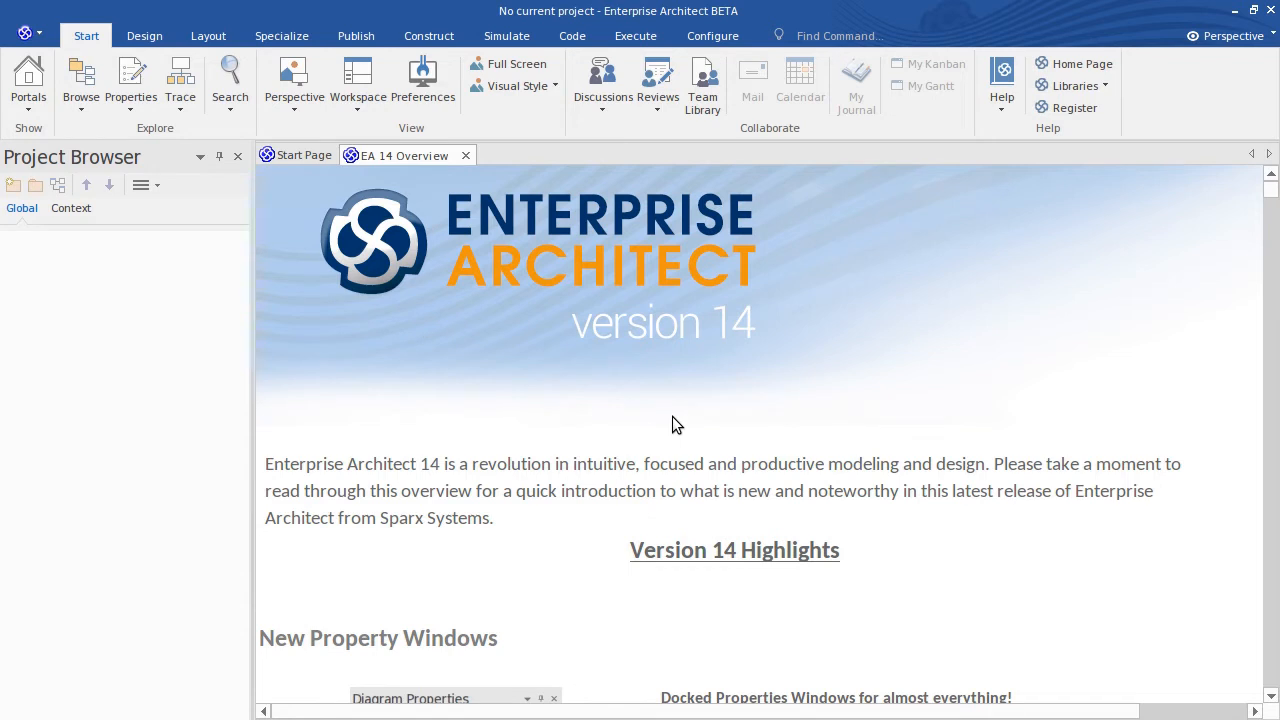
mouse_move(688, 420)
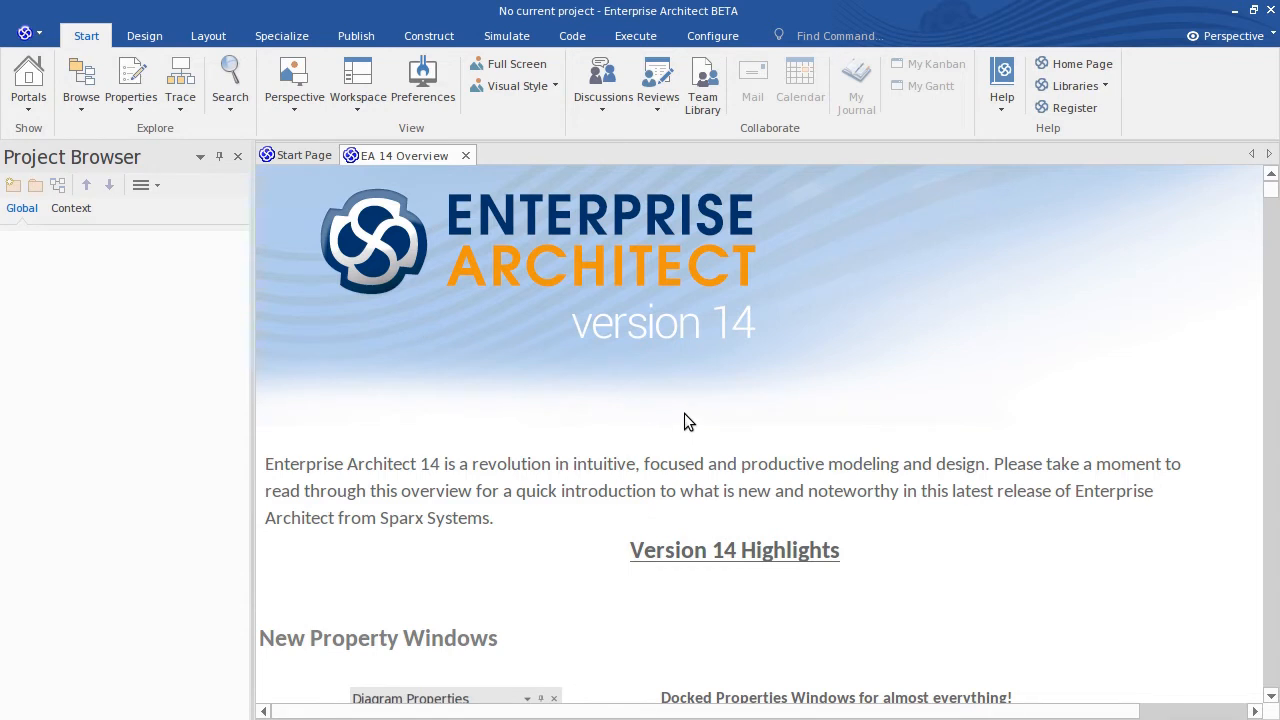
mouse_move(750, 408)
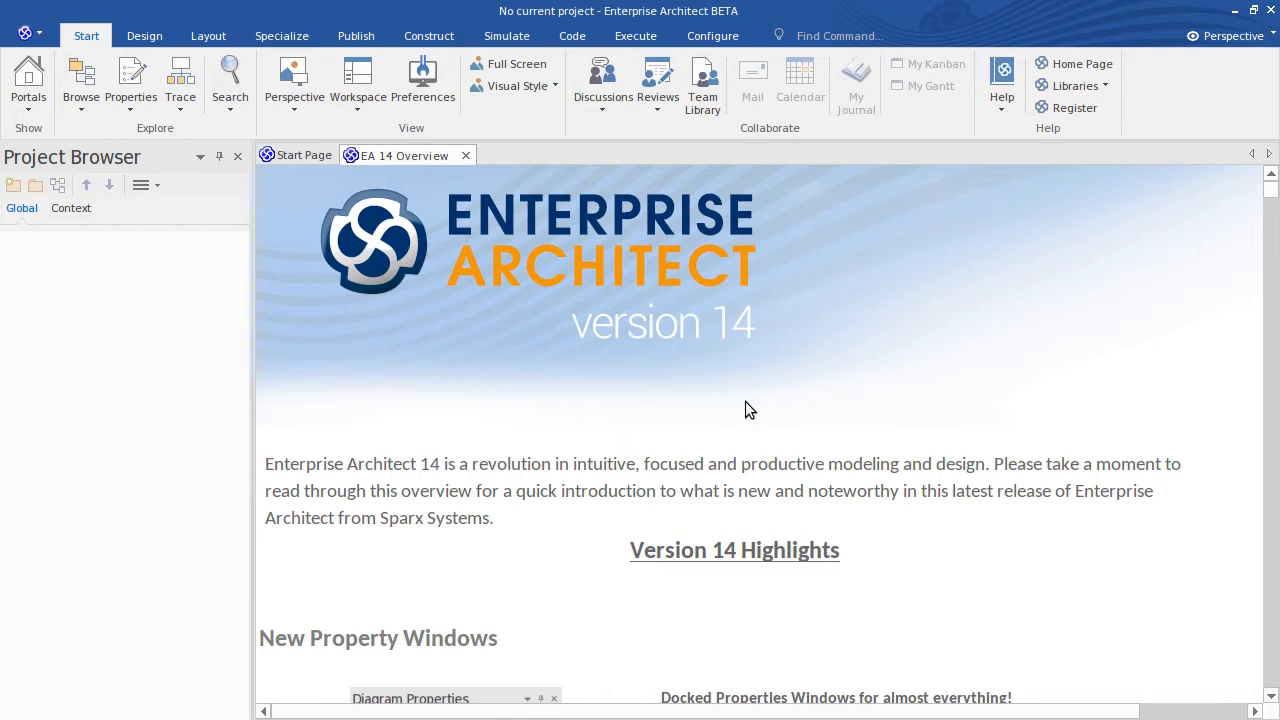
scroll("down", 3)
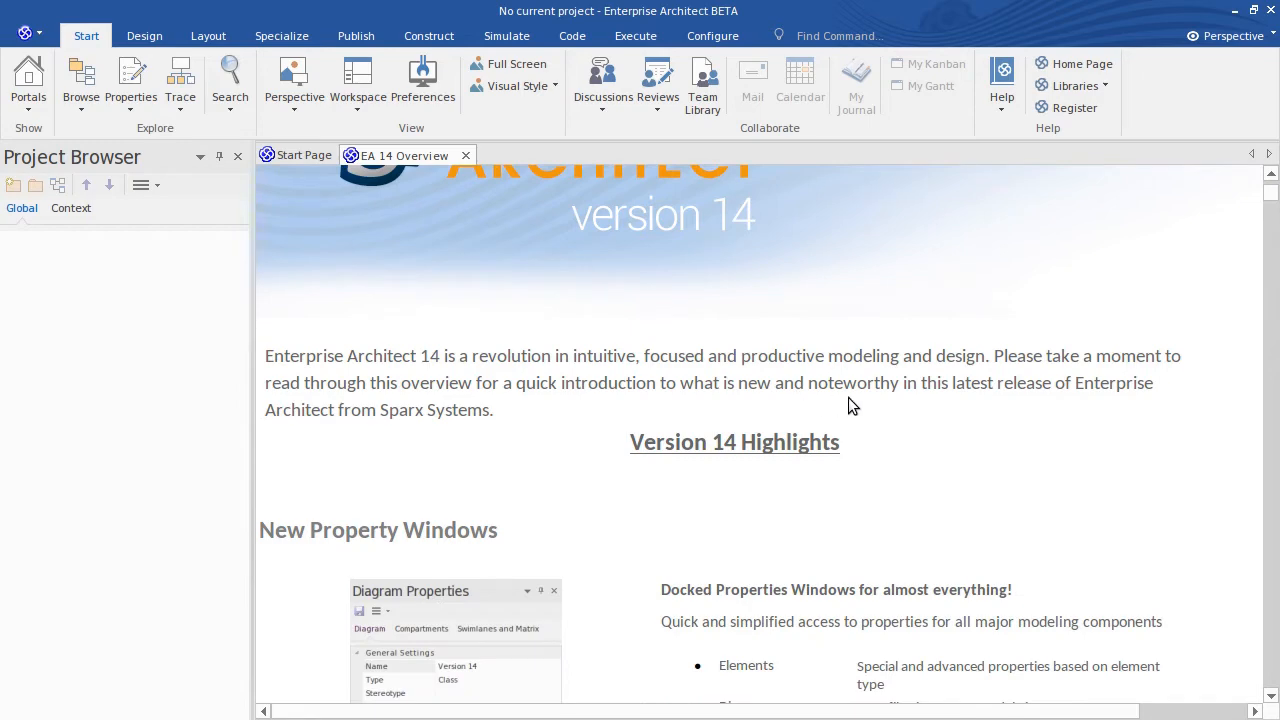
scroll("down", 3)
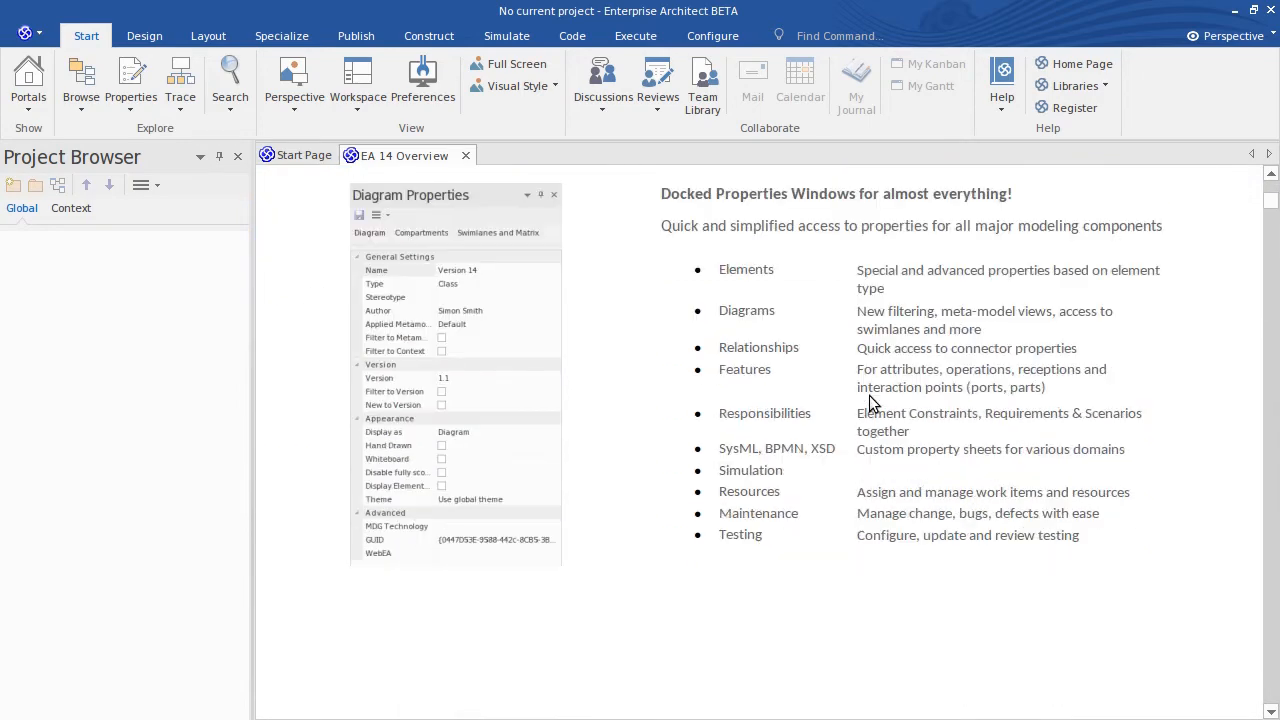
scroll("down", 3)
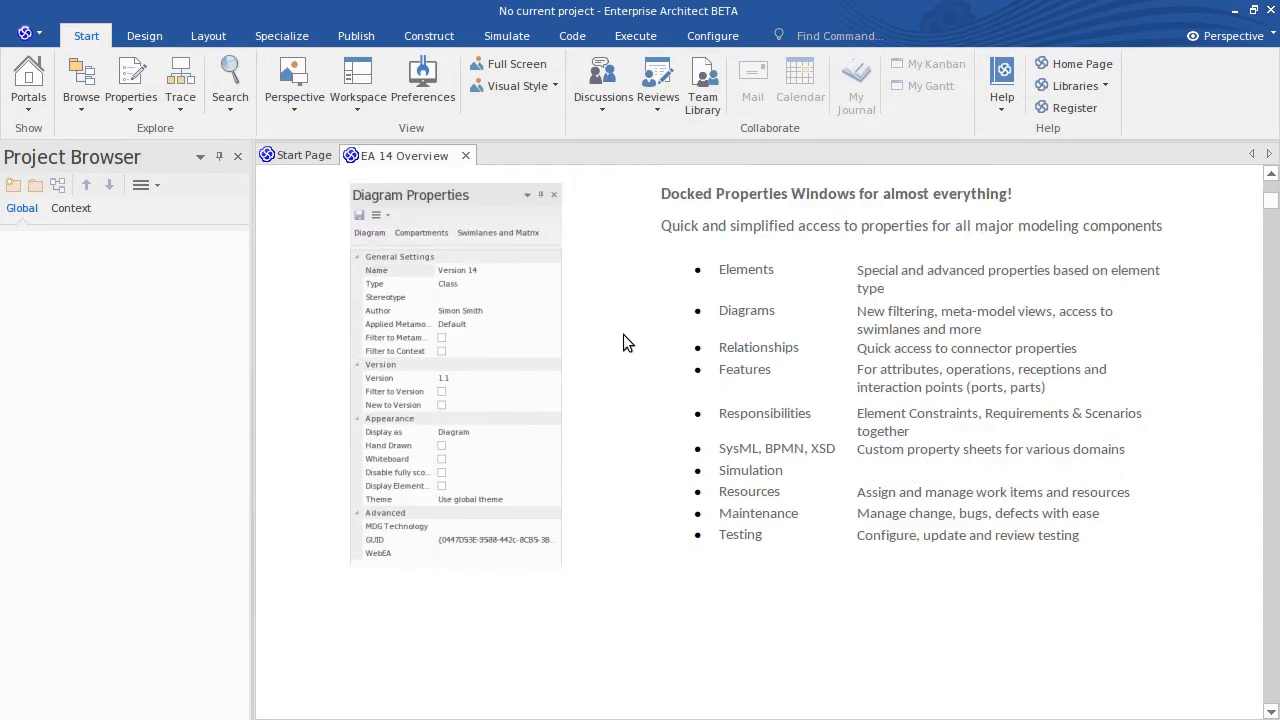
mouse_move(738, 304)
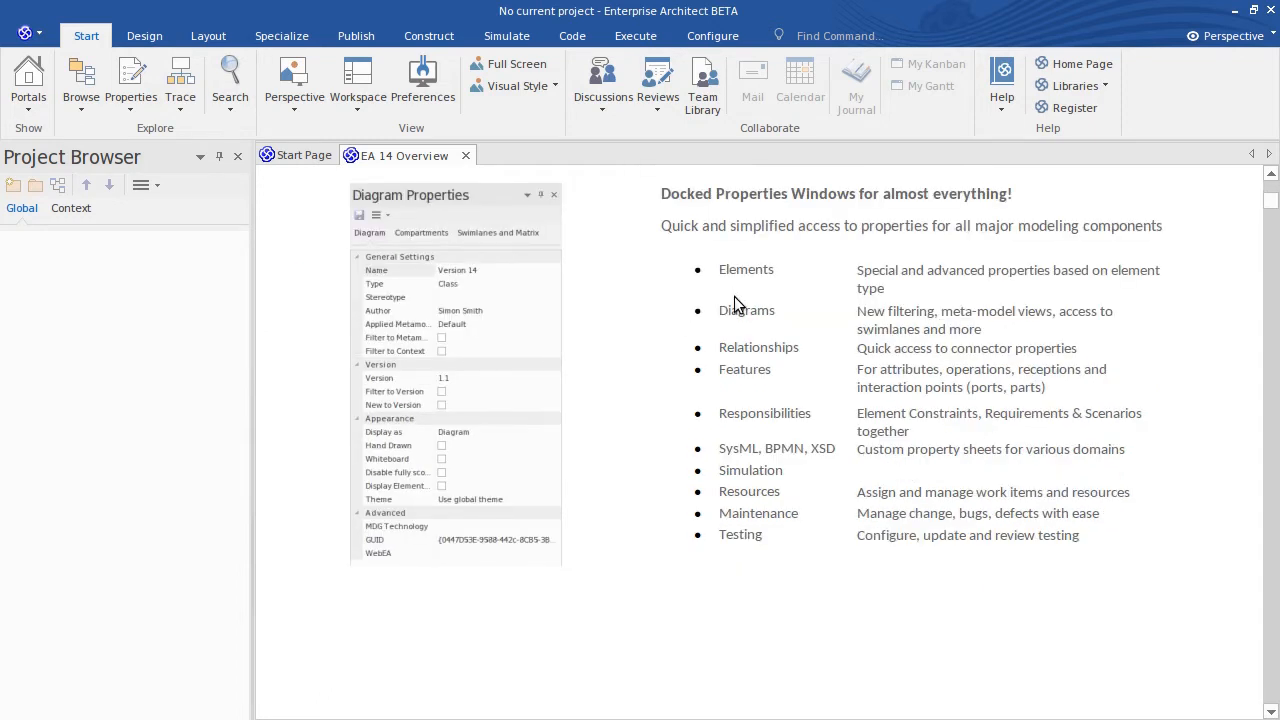
mouse_move(722, 348)
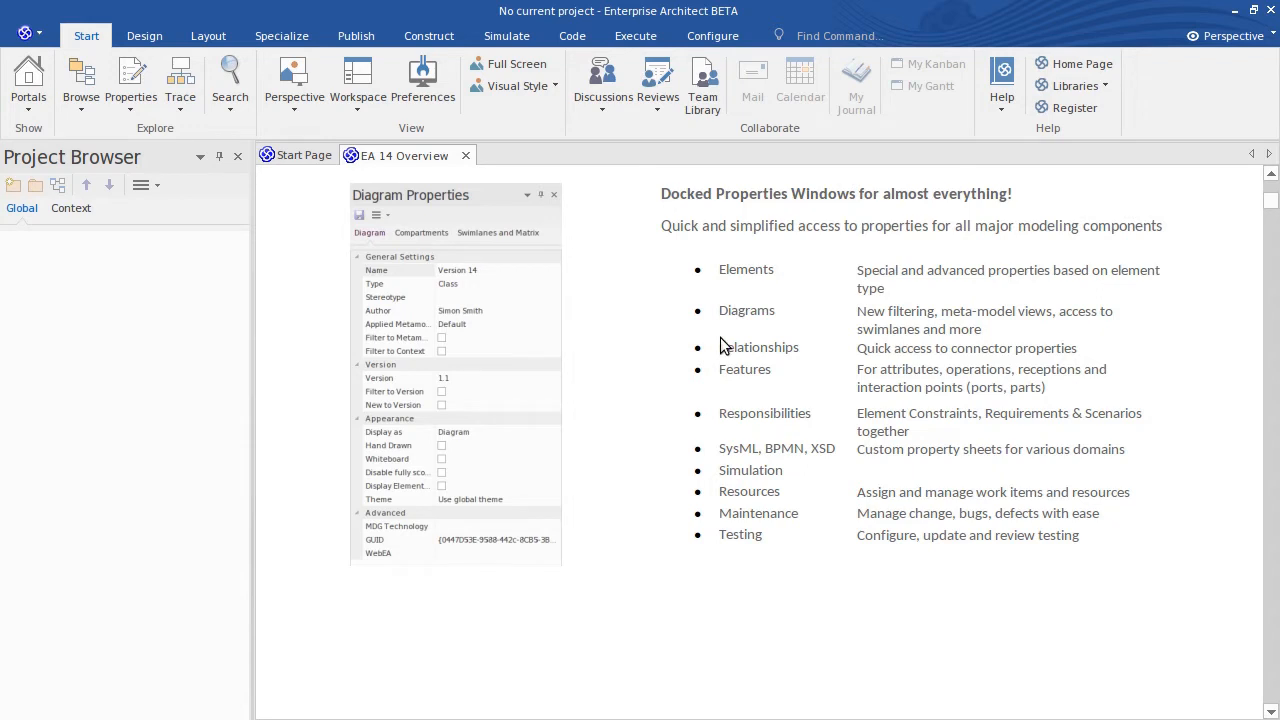
mouse_move(744, 276)
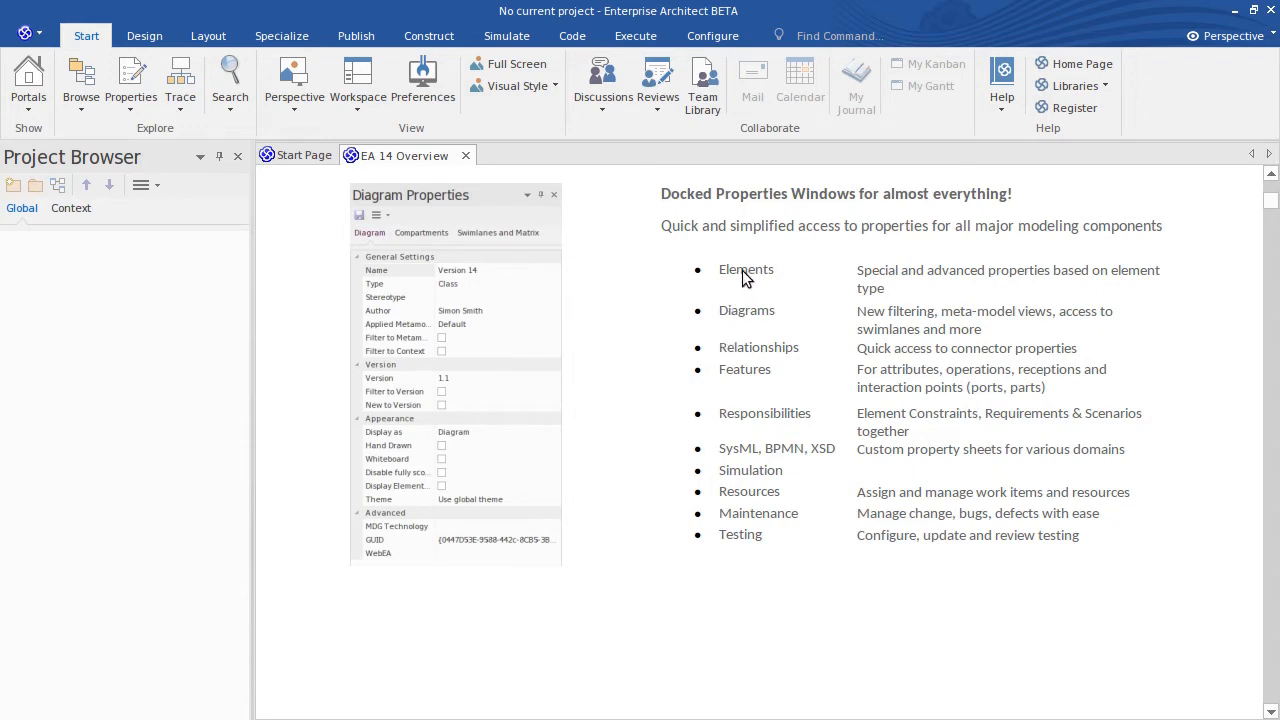
mouse_move(712, 598)
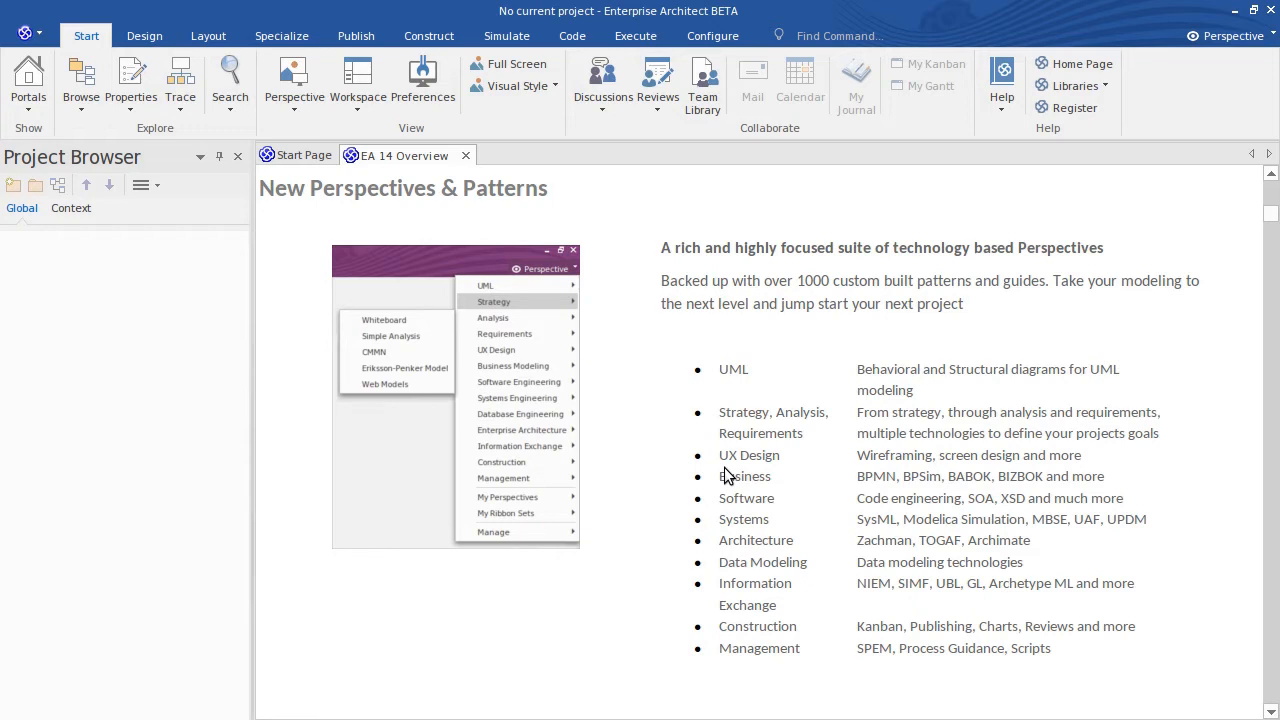
mouse_move(810, 302)
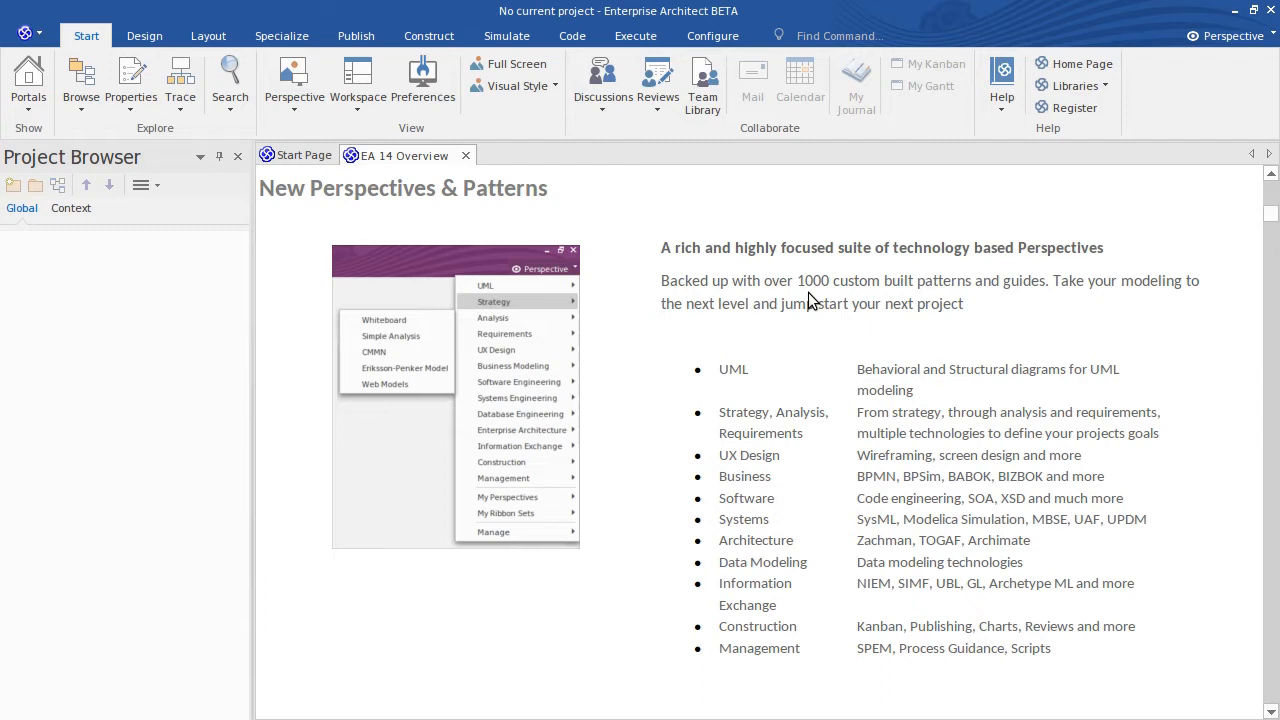
mouse_move(820, 332)
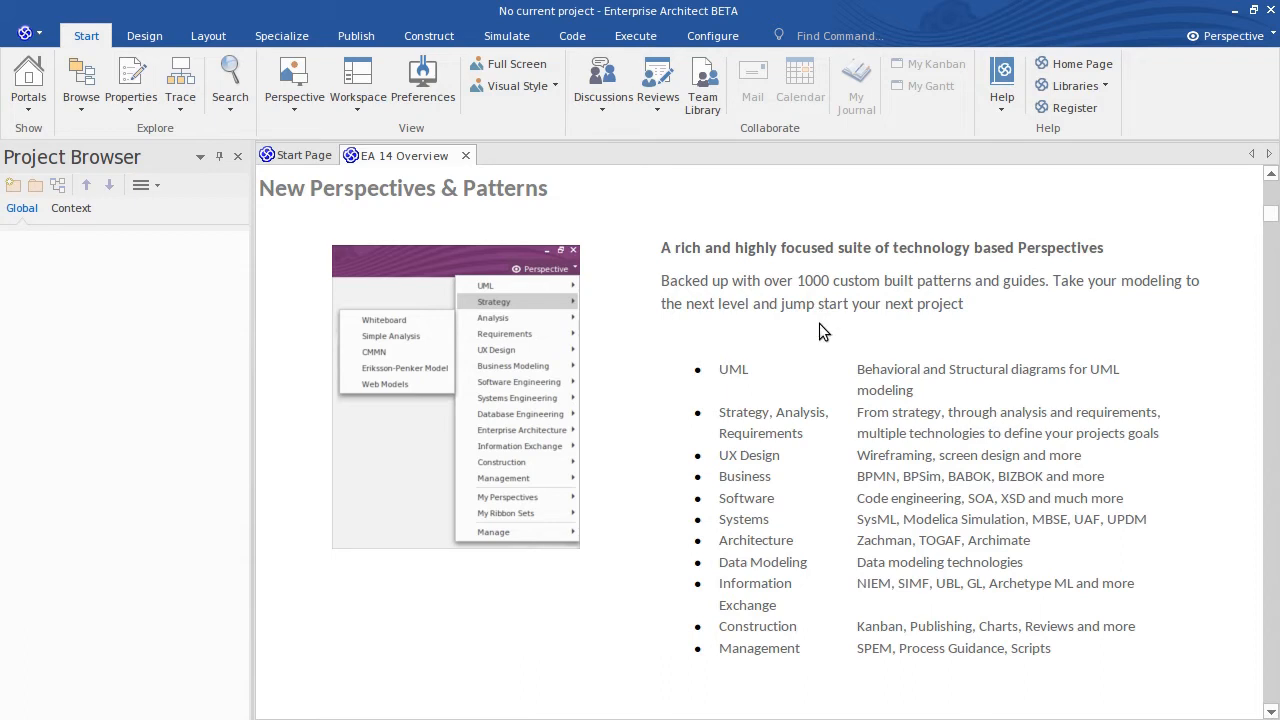
mouse_move(818, 340)
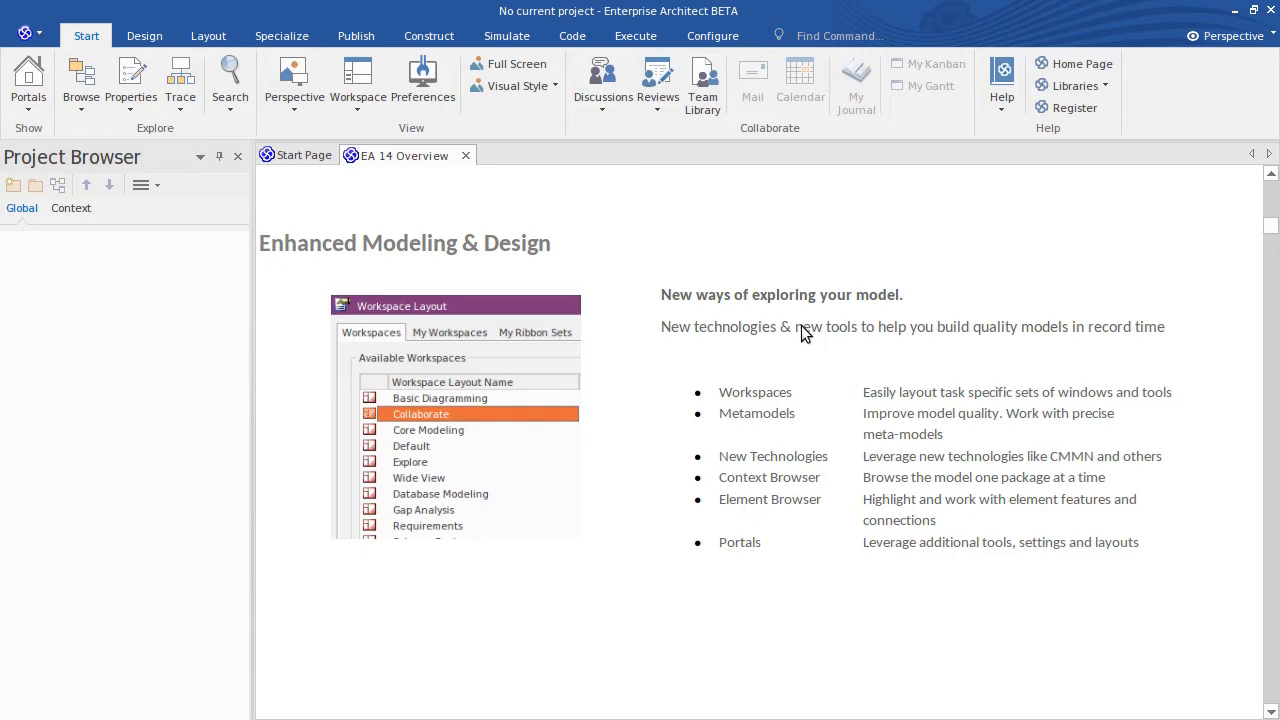
mouse_move(804, 338)
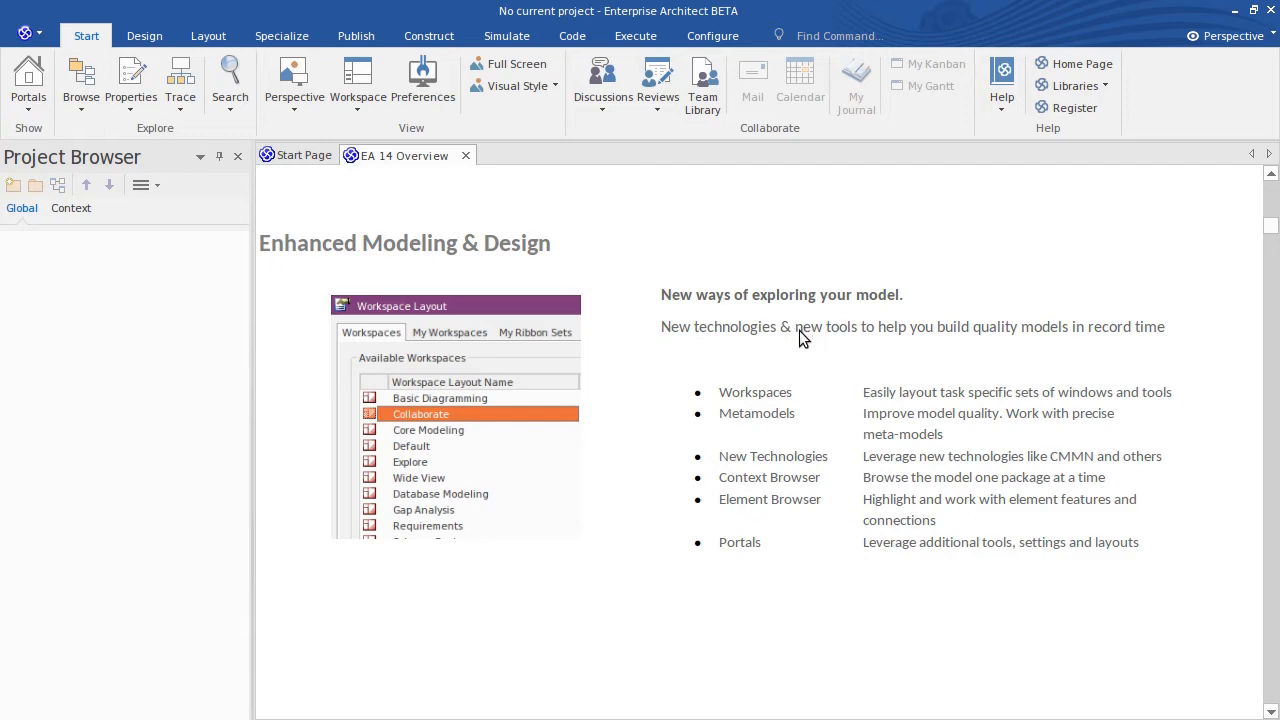
scroll("down", 3)
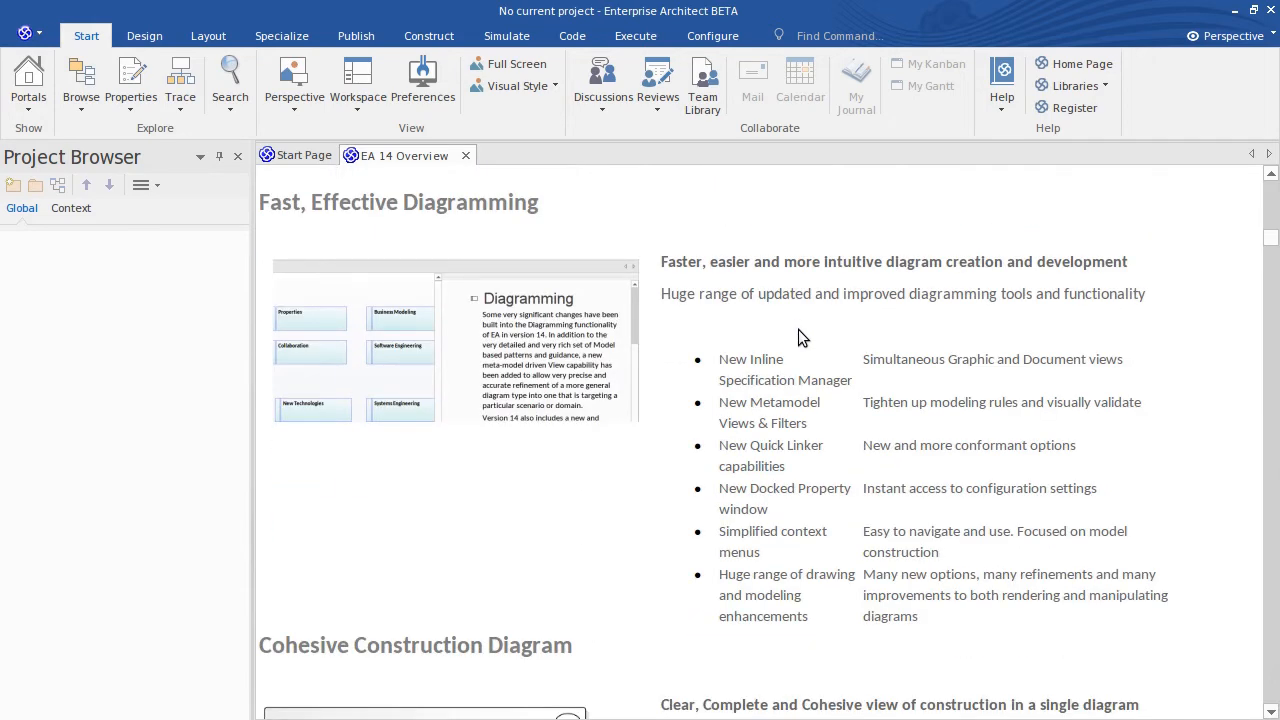
mouse_move(844, 342)
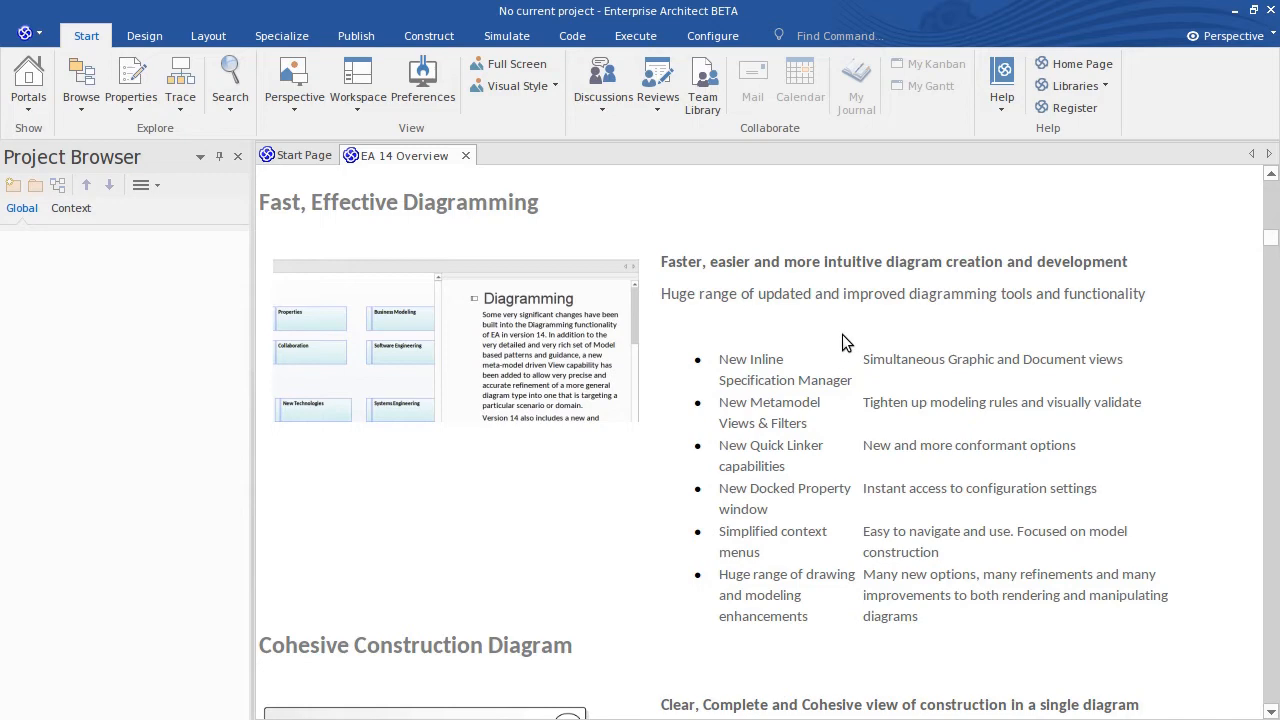
scroll("down", 3)
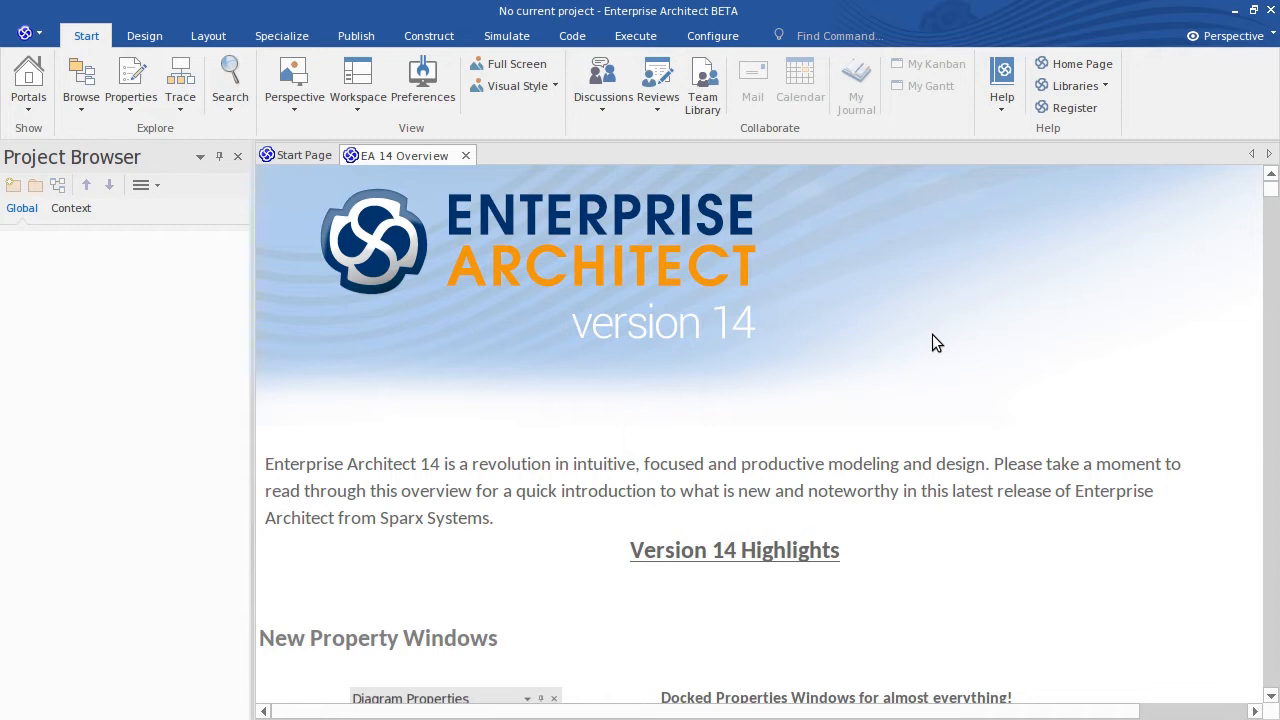
mouse_move(996, 134)
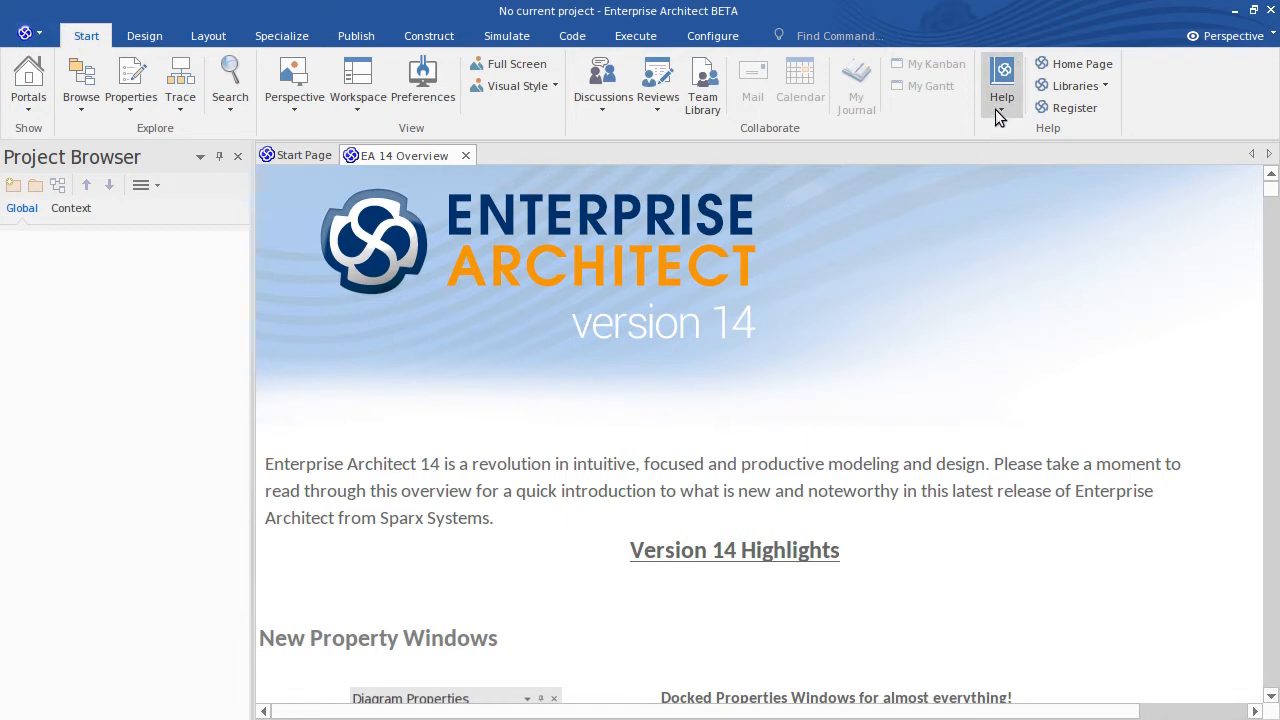
left_click(1000, 84)
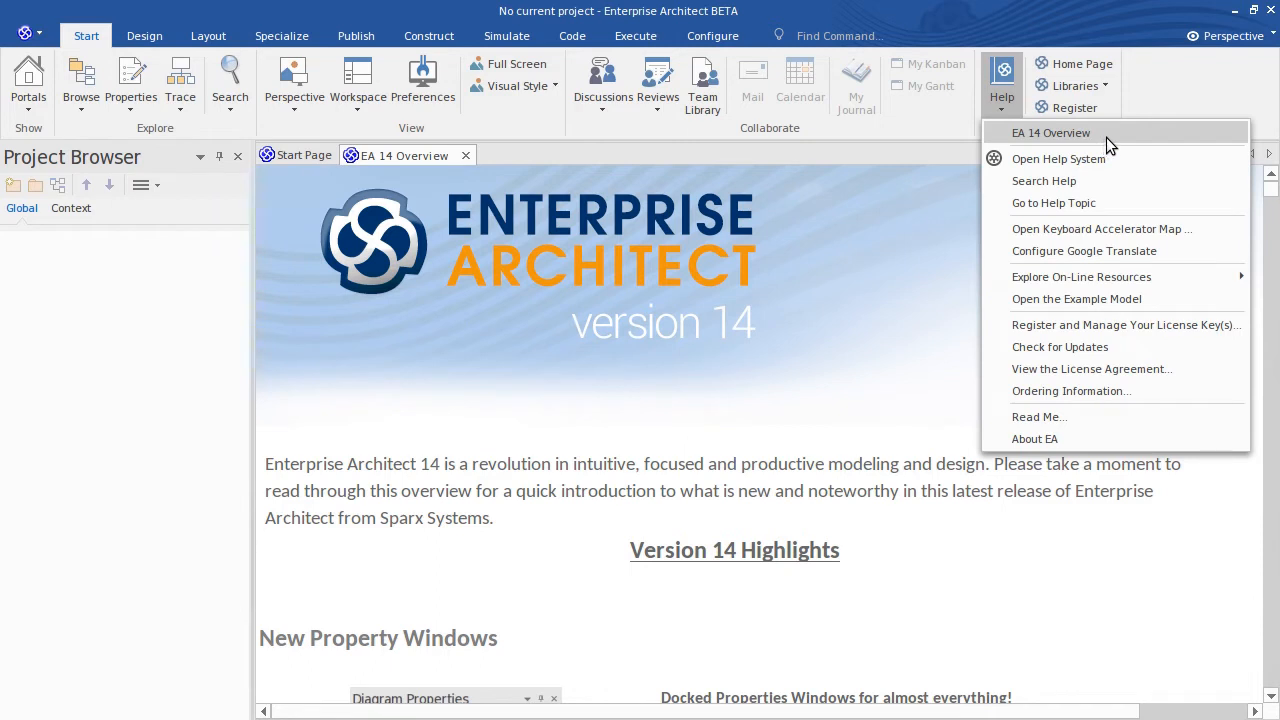
mouse_move(852, 280)
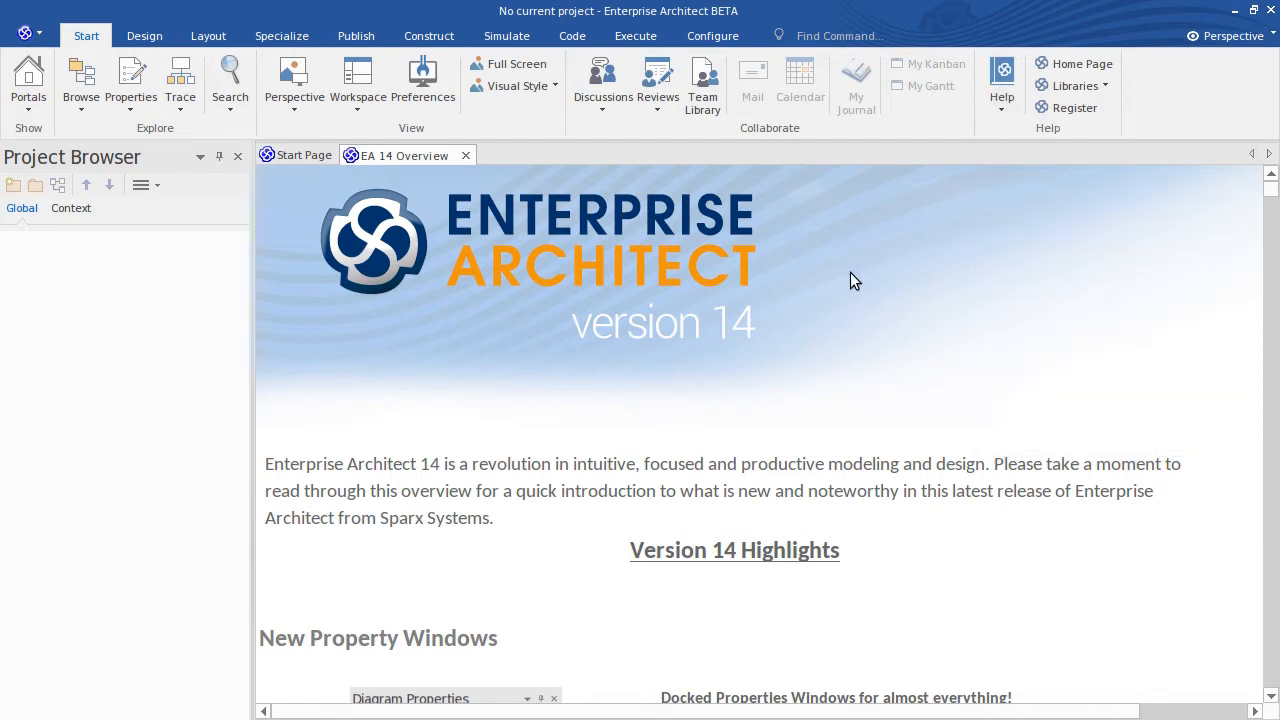
mouse_move(218, 140)
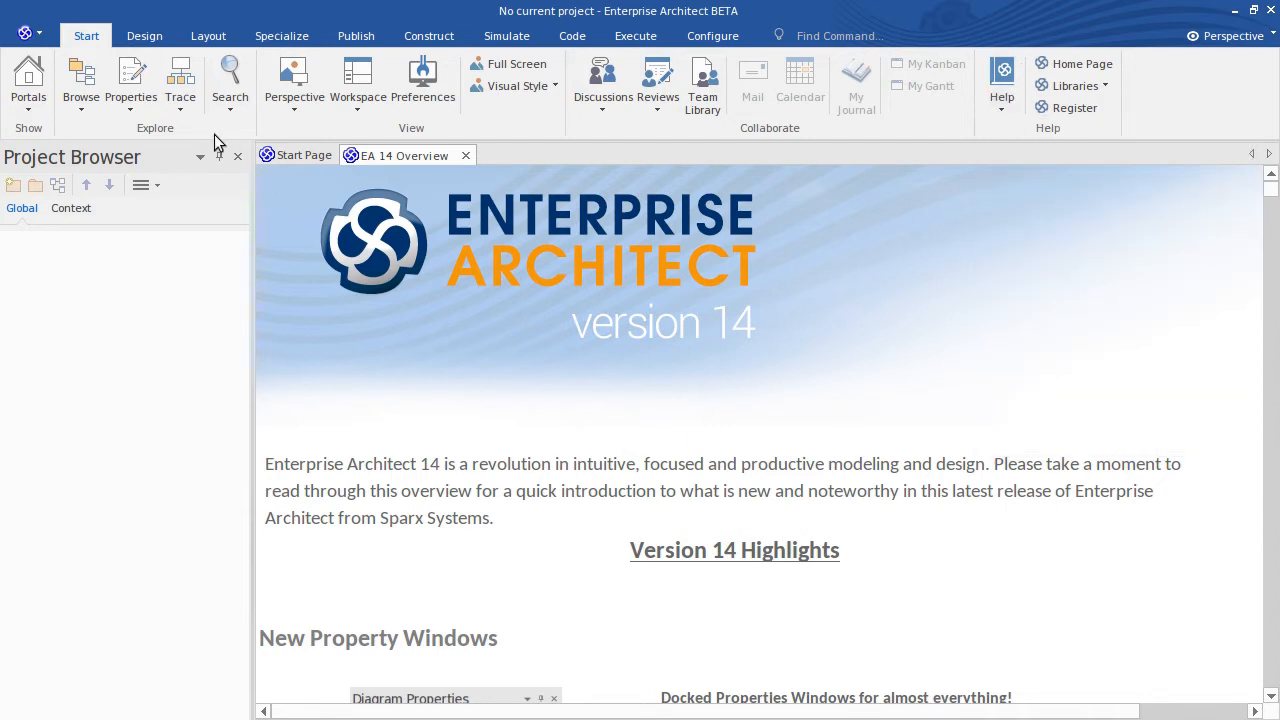
Create a new .feap project named My Project on the Desktop.
left_click(24, 32)
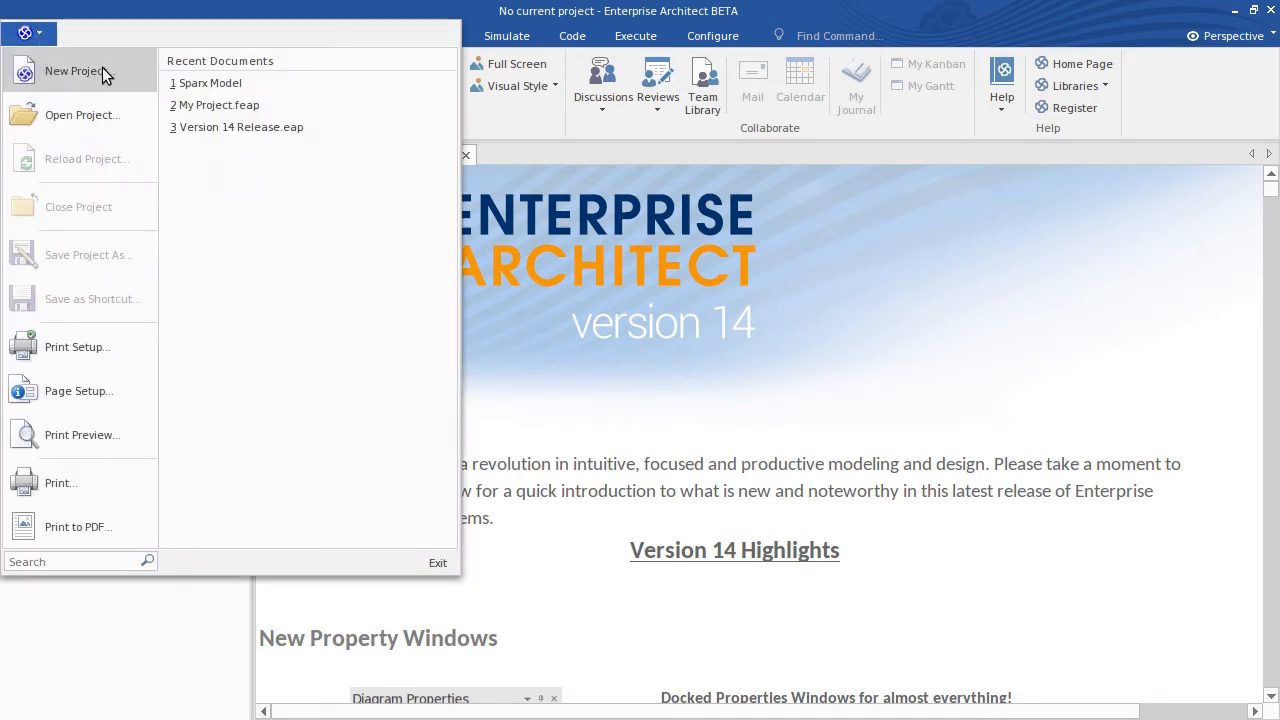
left_click(72, 70)
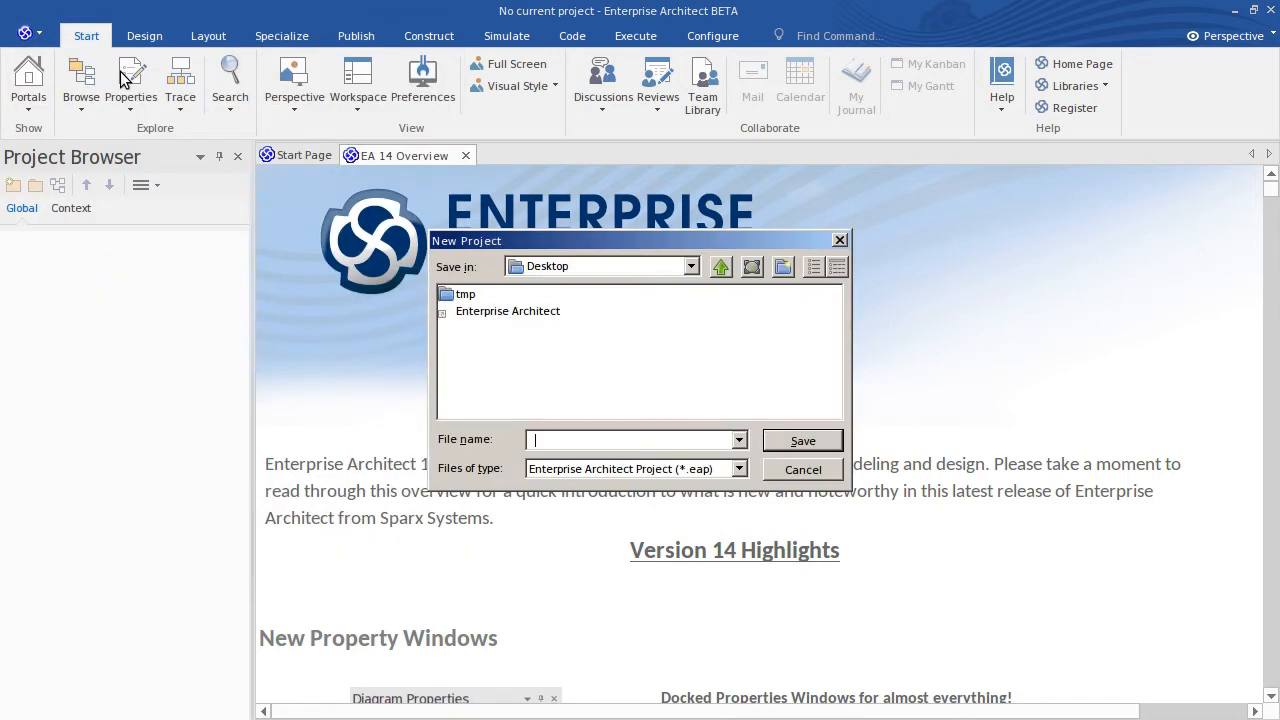
left_click(738, 468)
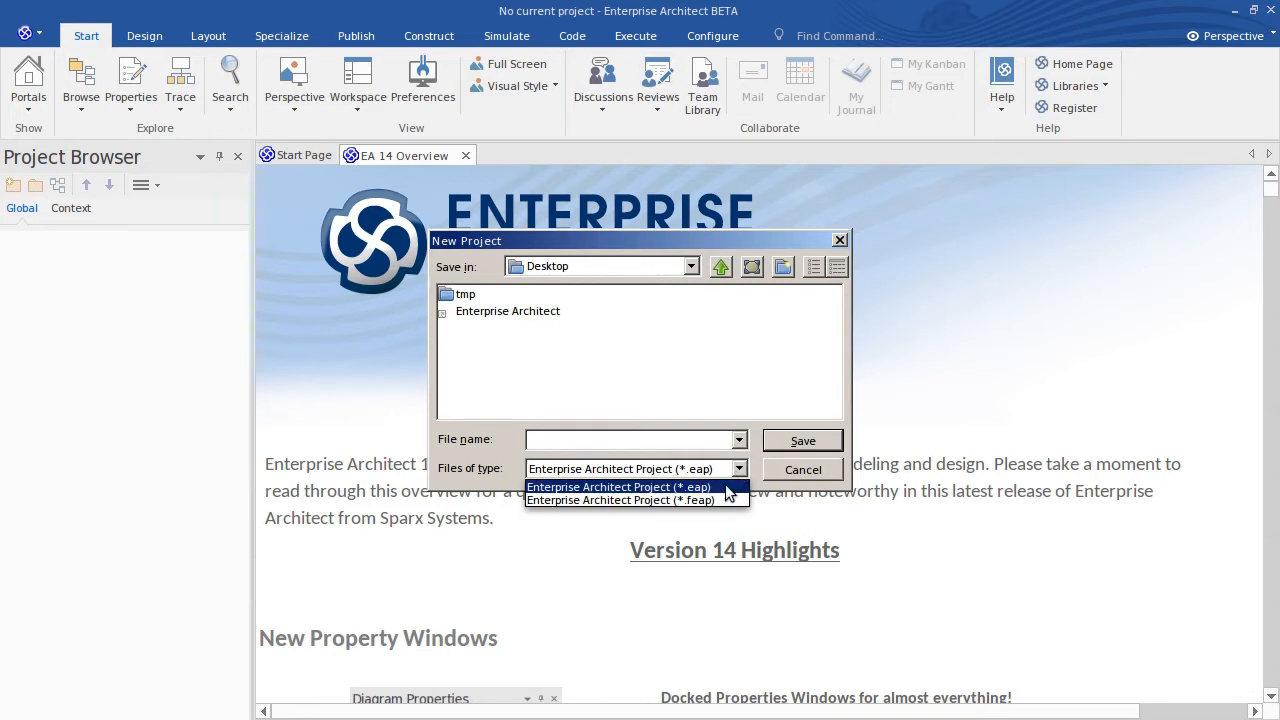
left_click(620, 500)
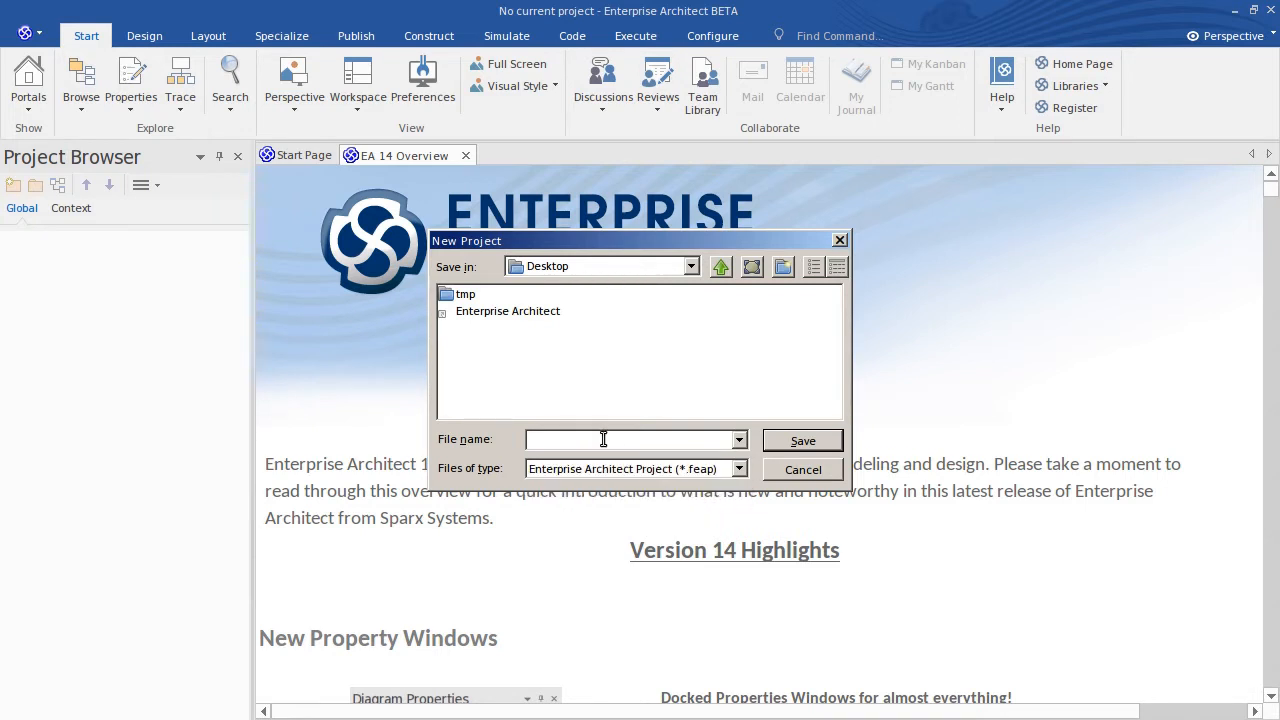
type("My Project")
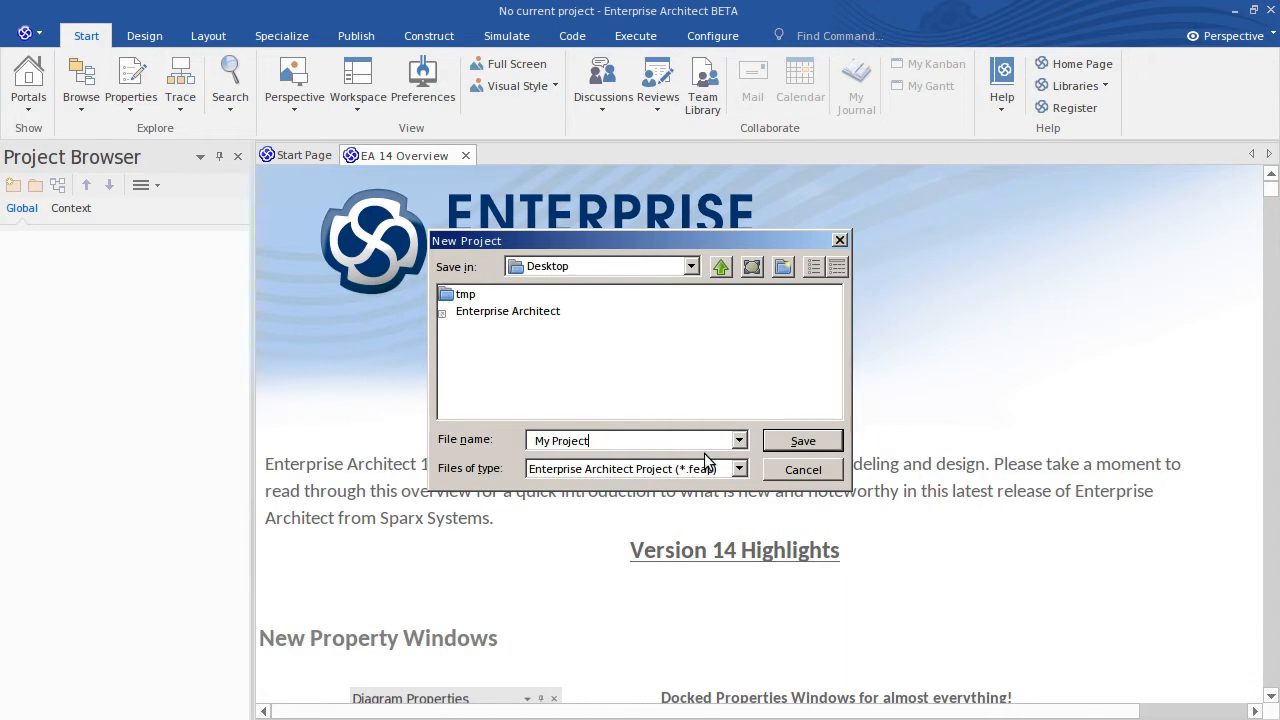
left_click(802, 440)
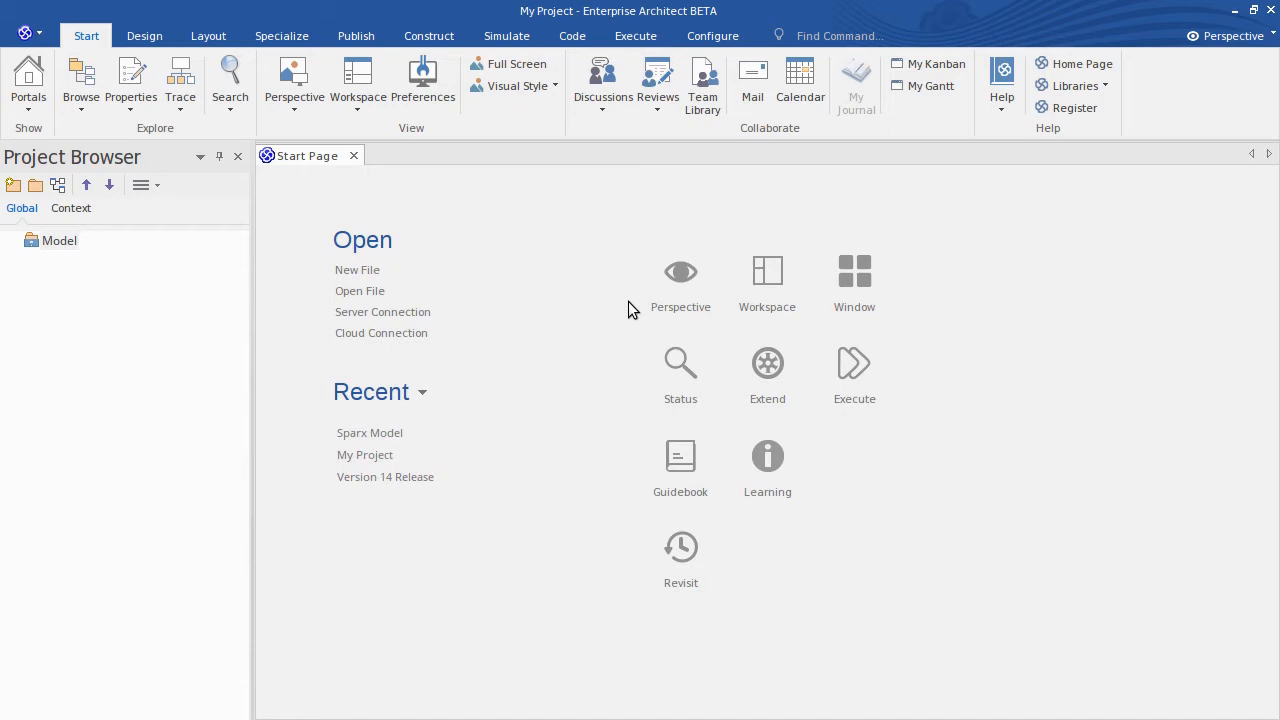
mouse_move(680, 284)
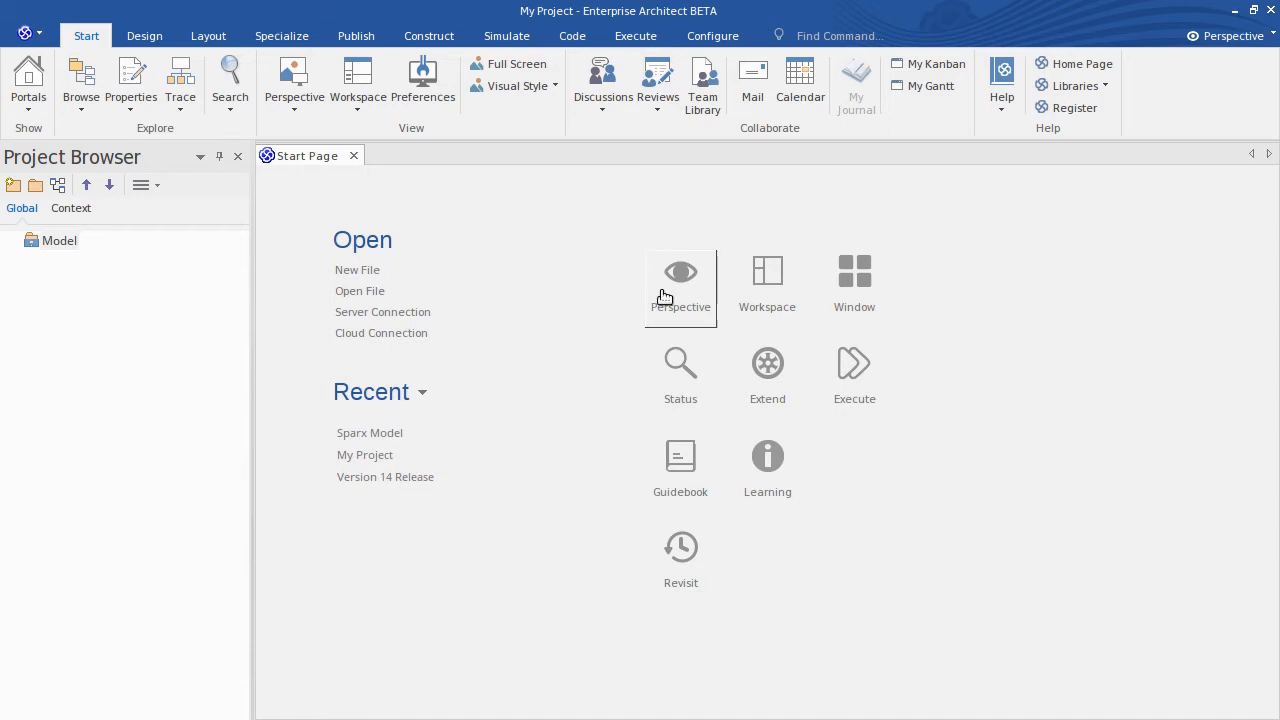
mouse_move(656, 286)
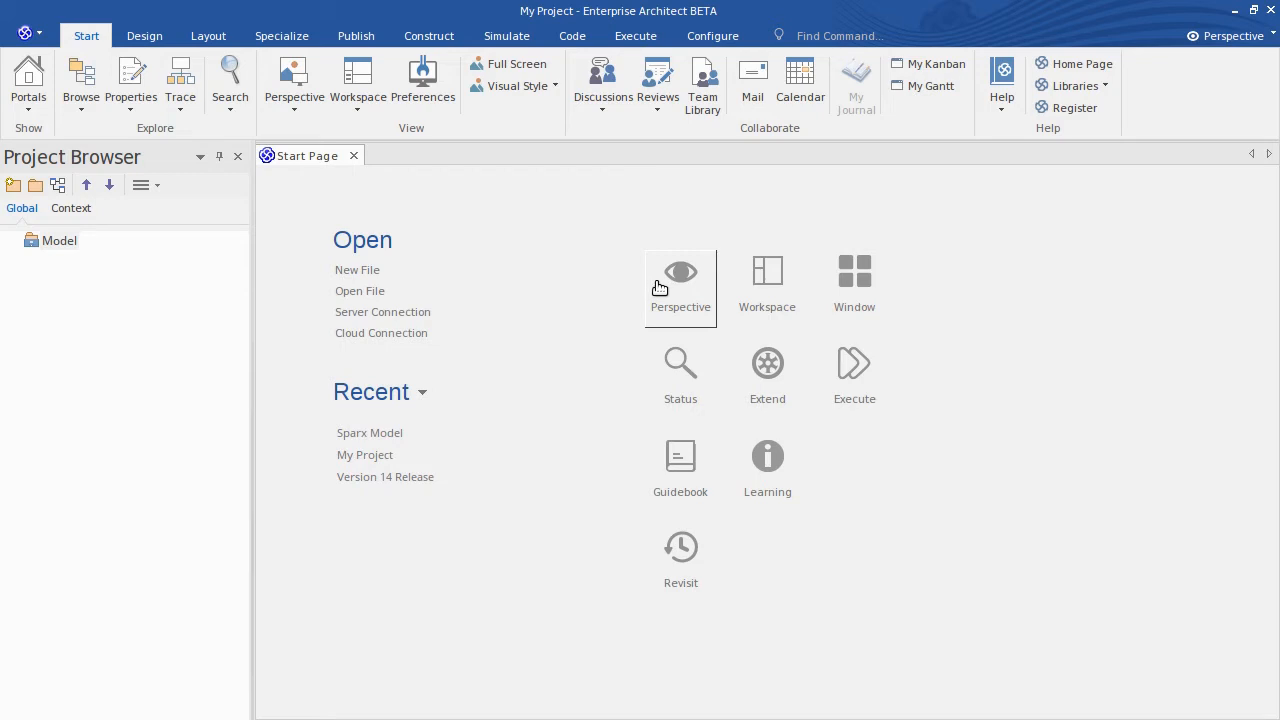
mouse_move(662, 290)
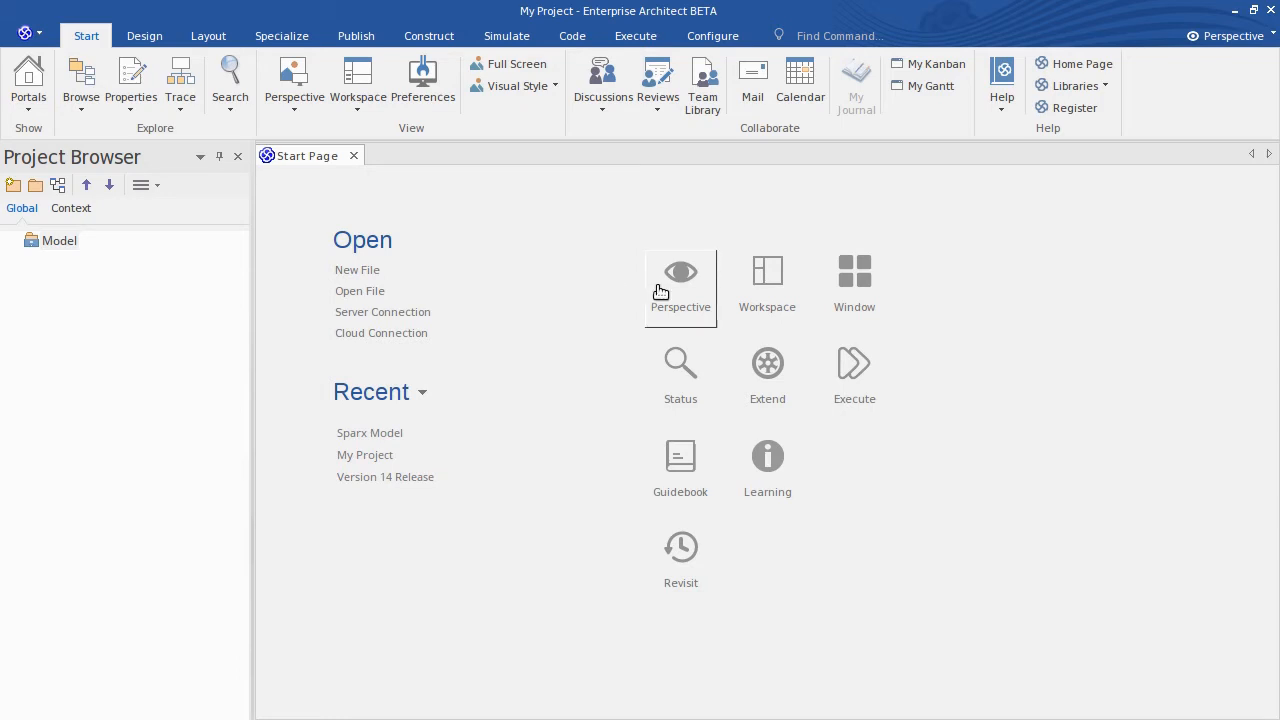
List the perspectives and switch to BPSim under Business Modeling.
left_click(28, 84)
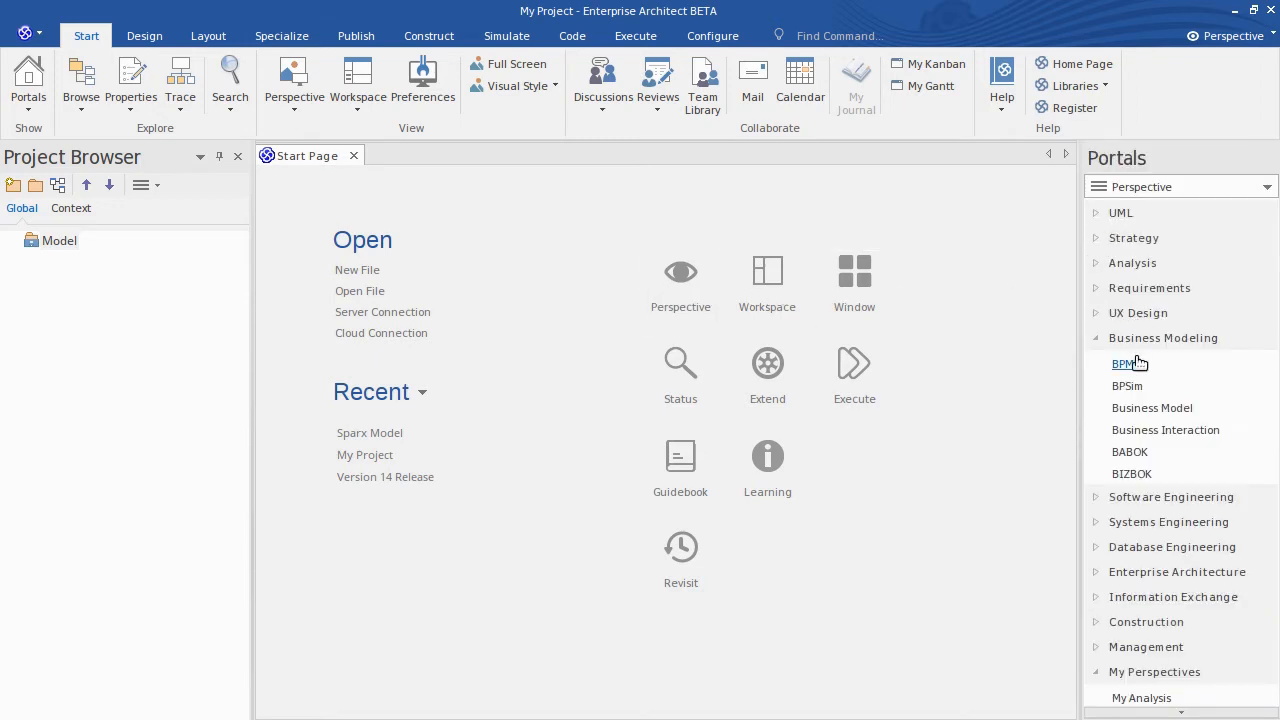
left_click(1120, 212)
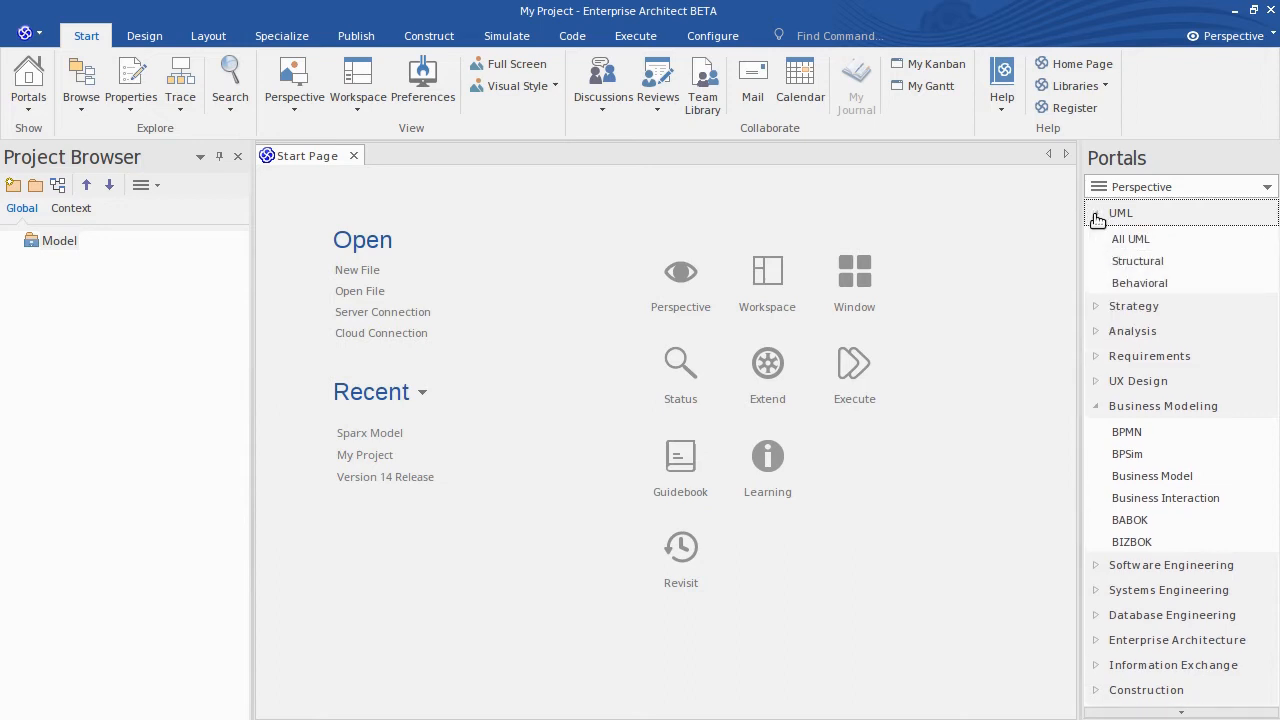
left_click(1096, 212)
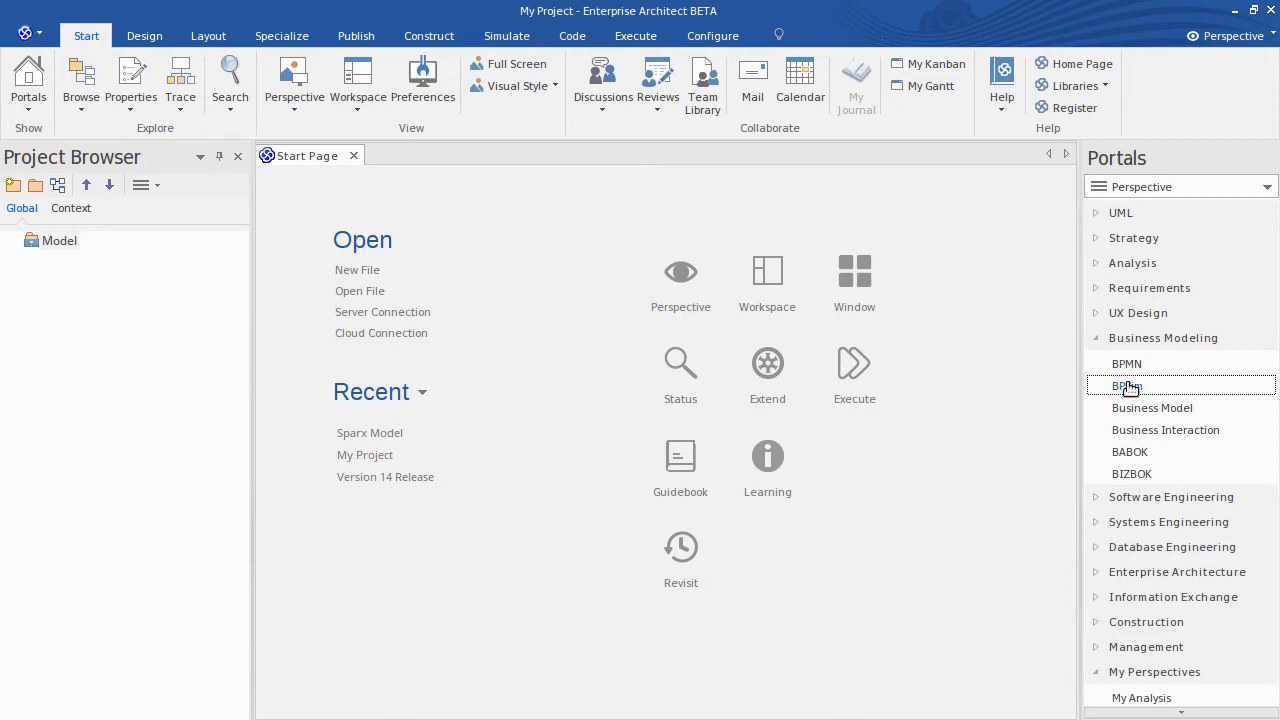
left_click(1128, 386)
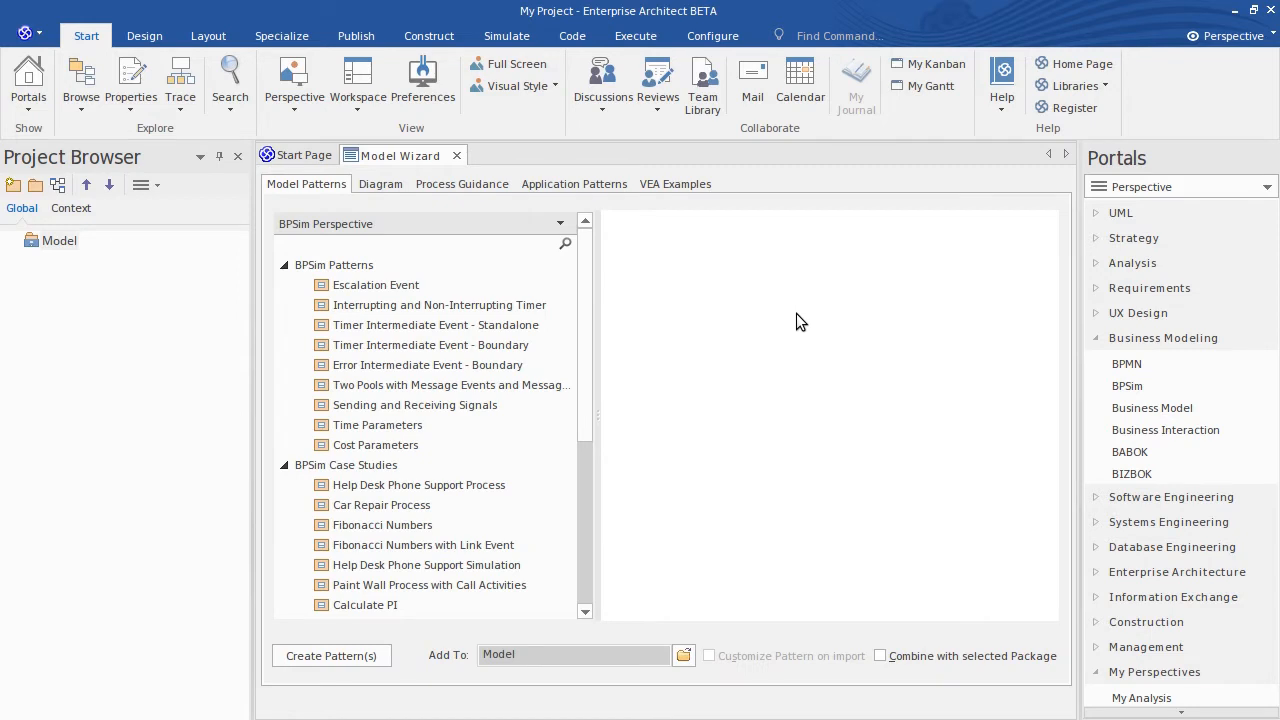
mouse_move(752, 322)
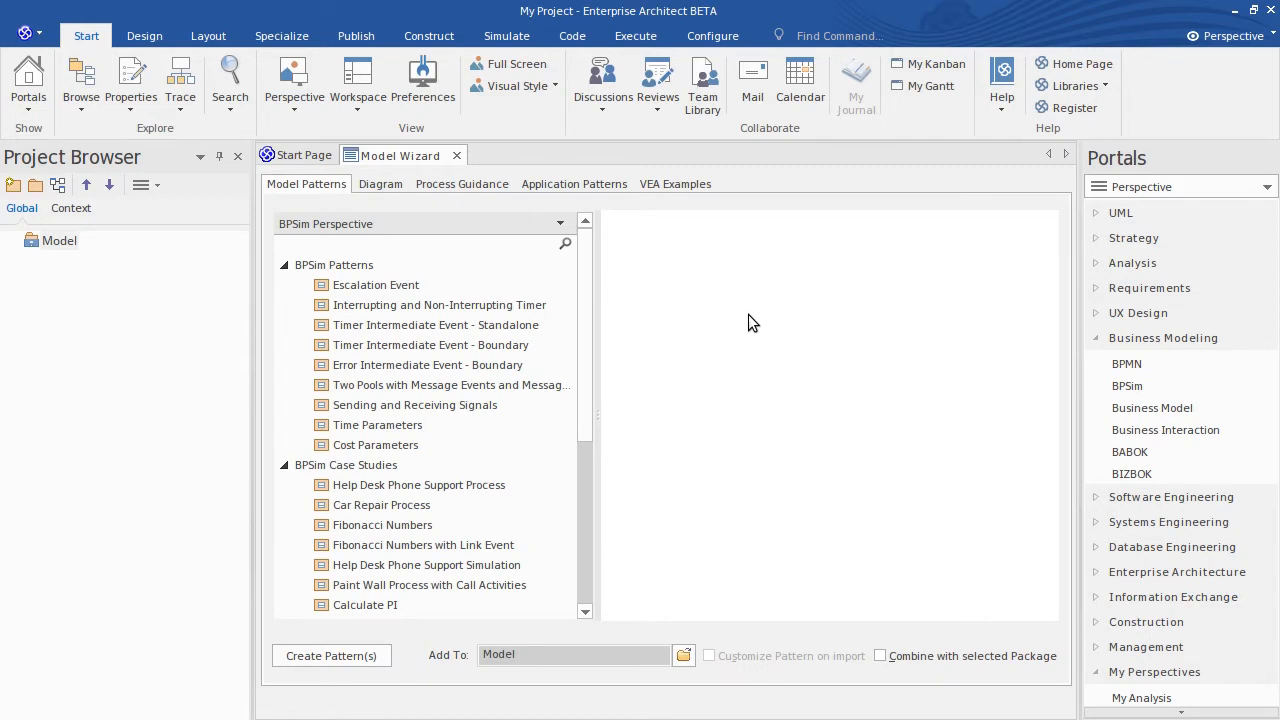
mouse_move(750, 330)
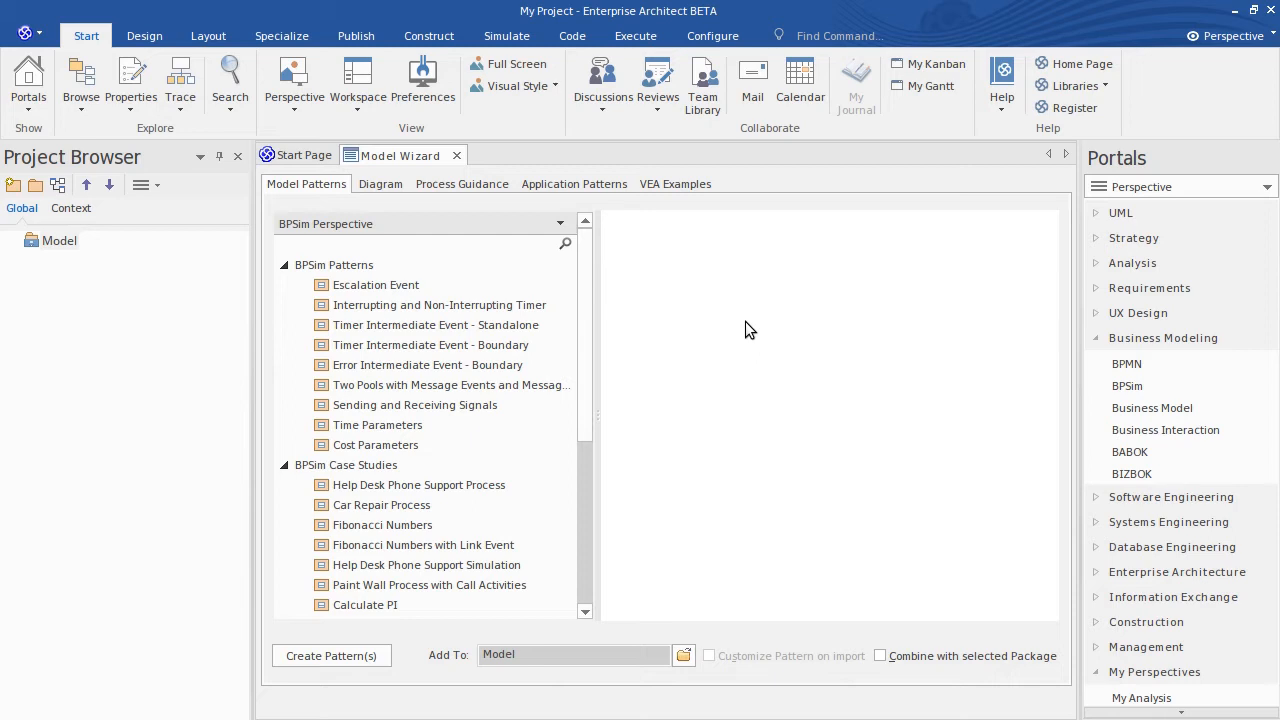
mouse_move(748, 330)
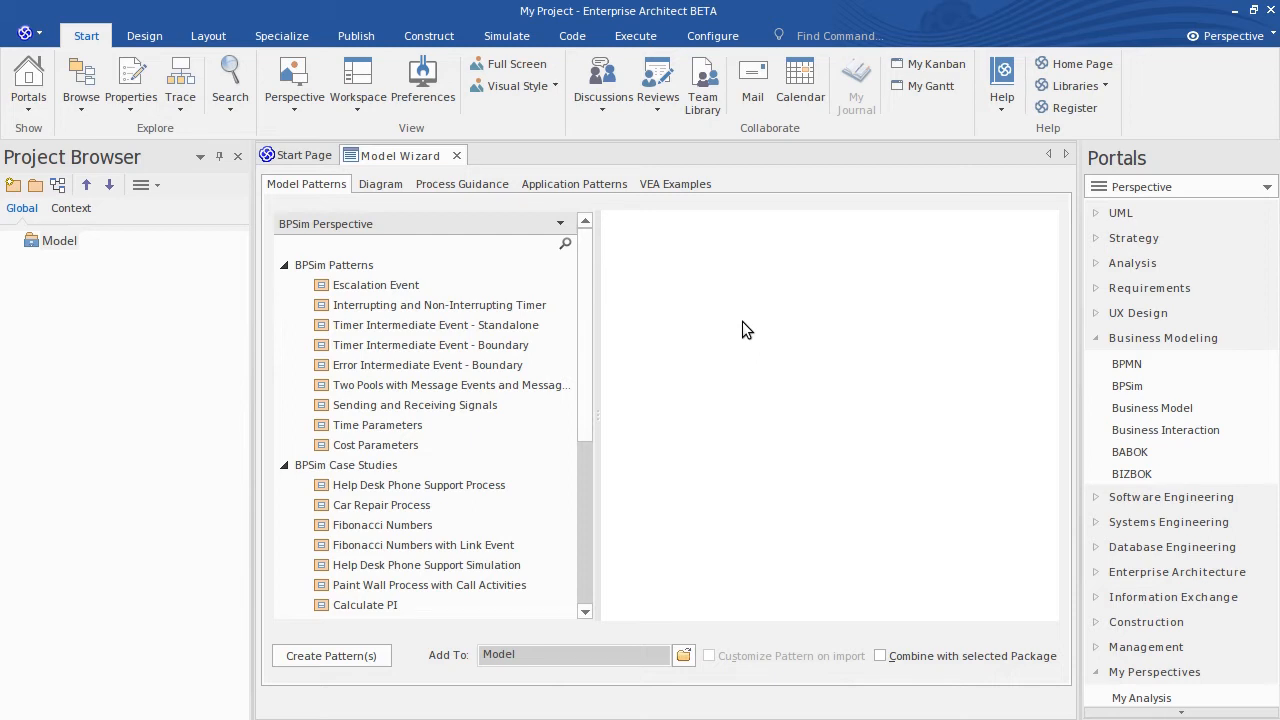
mouse_move(356, 278)
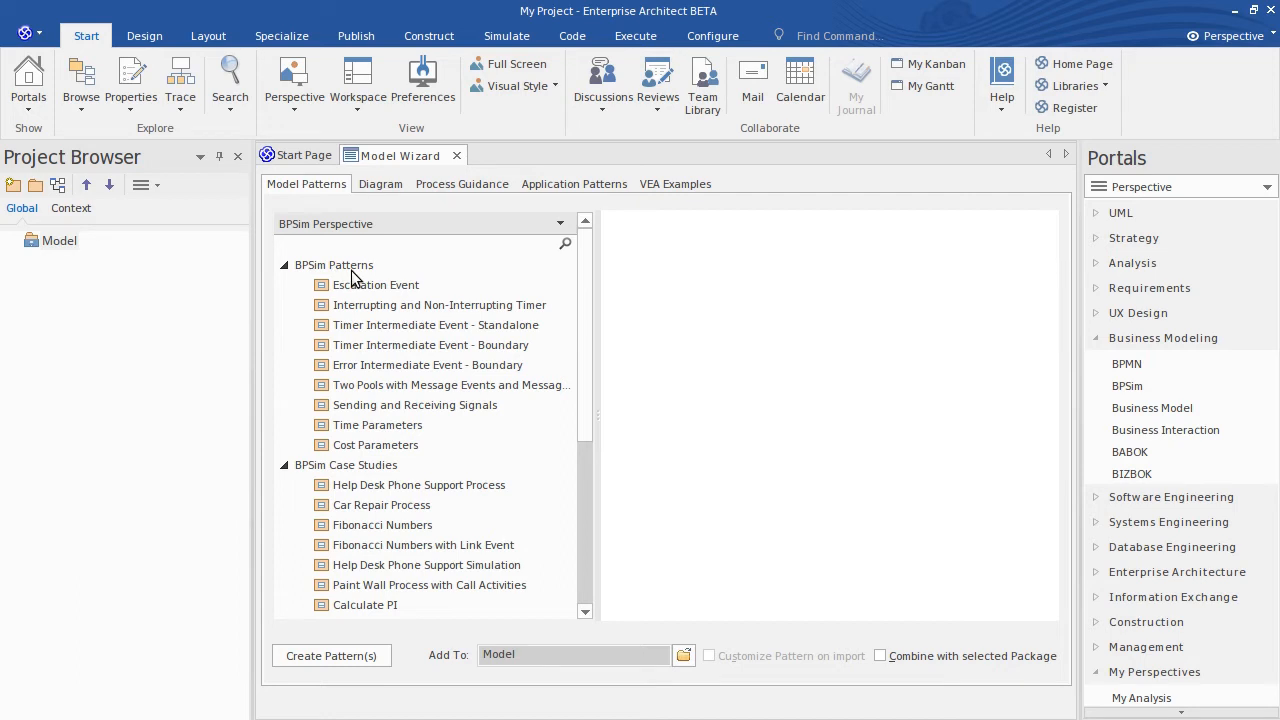
mouse_move(388, 438)
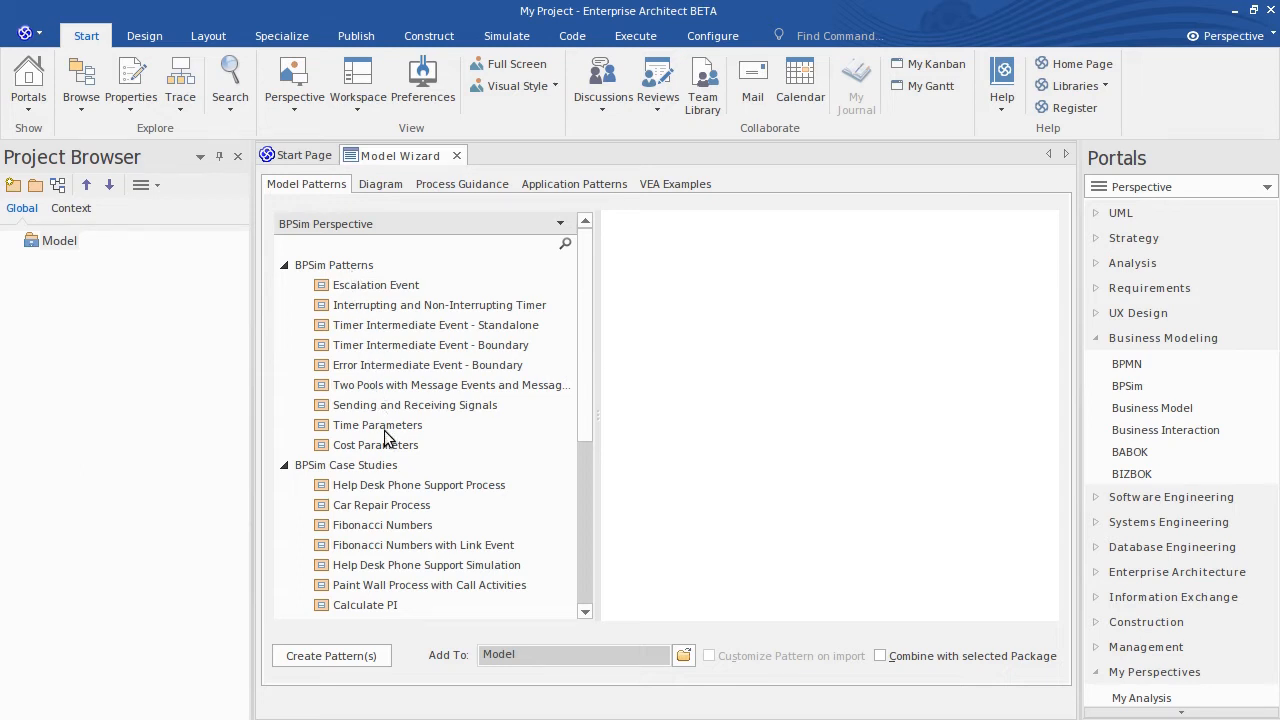
mouse_move(380, 474)
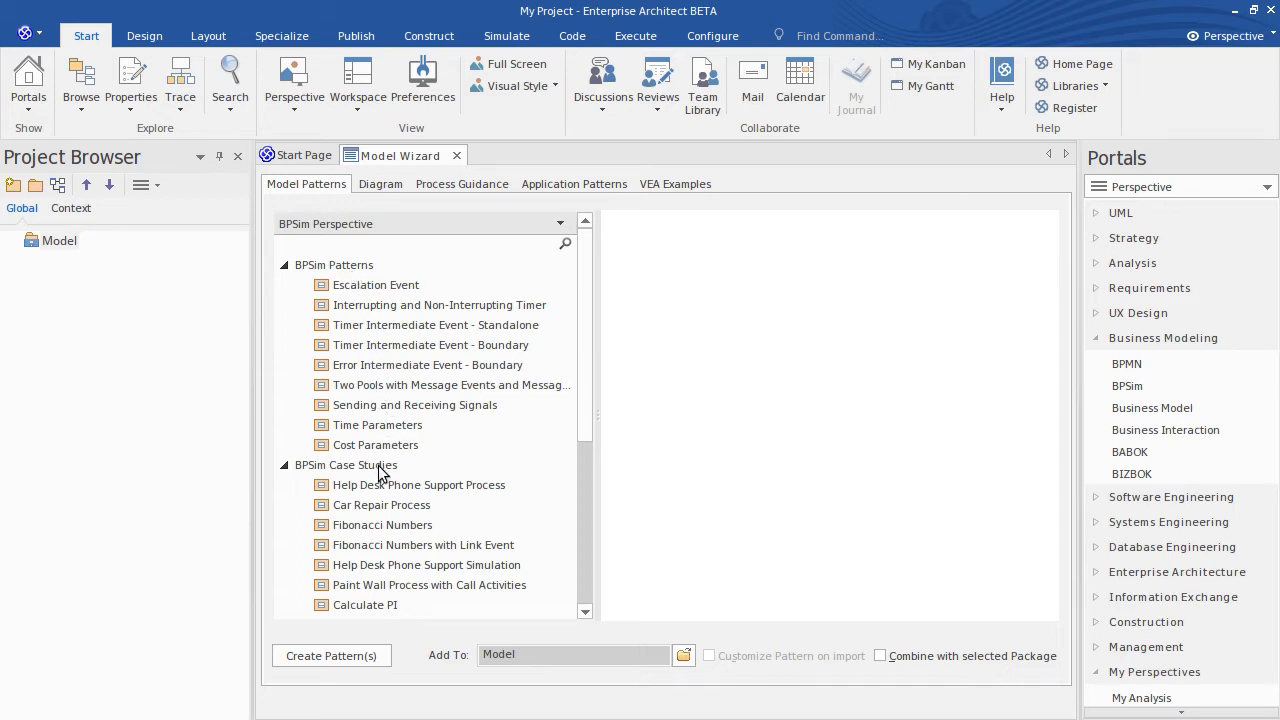
left_click(346, 464)
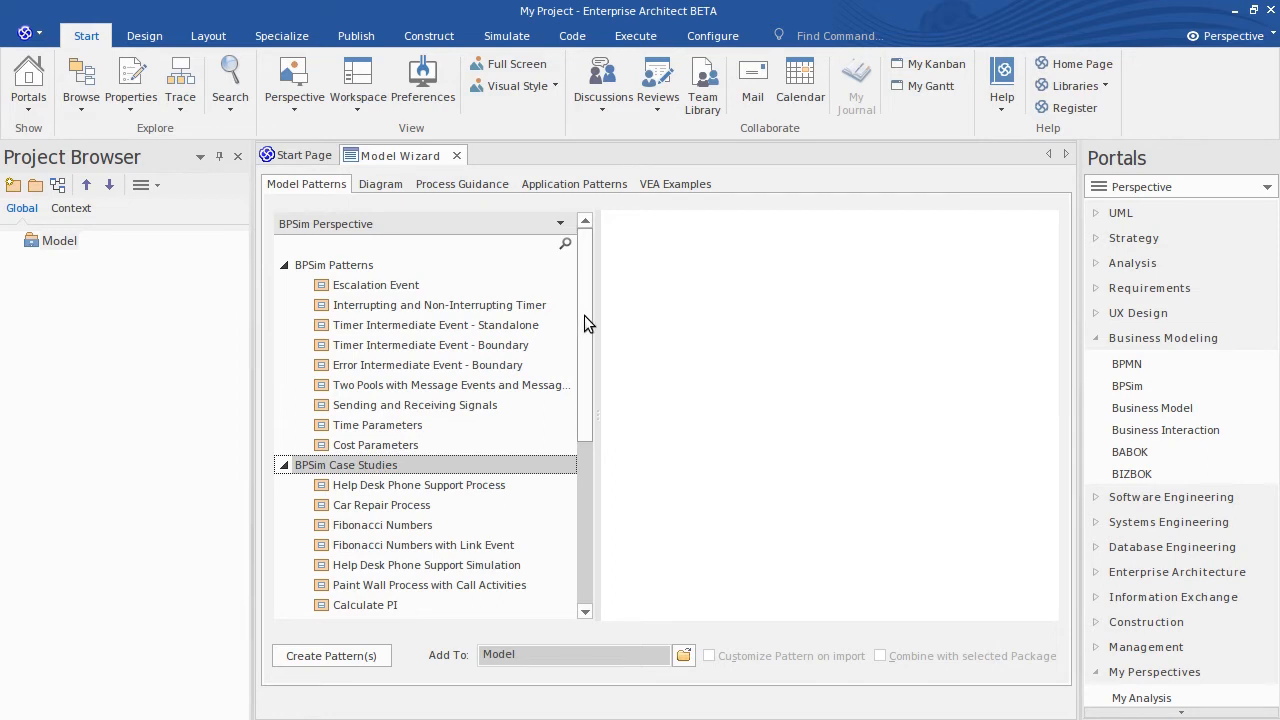
scroll("down", 3)
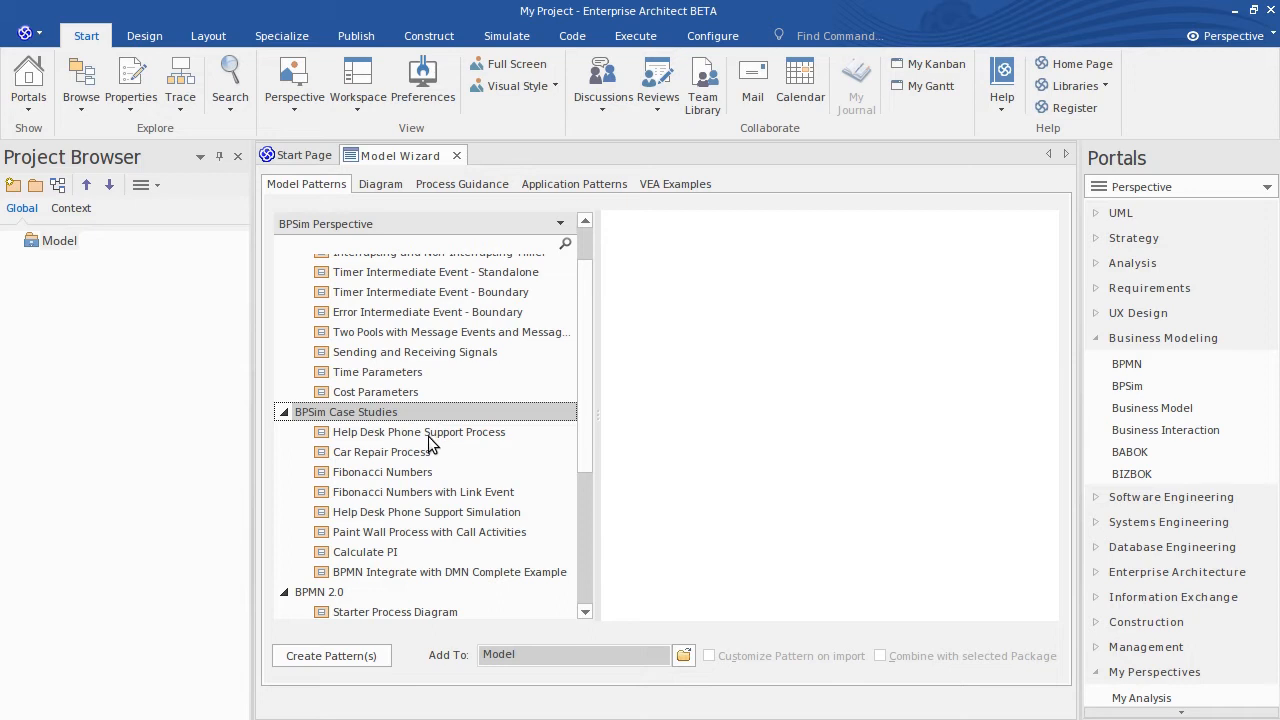
Preview Help Desk Phone Support Process, hide the Portals window, then preview Escalation Event.
left_click(420, 432)
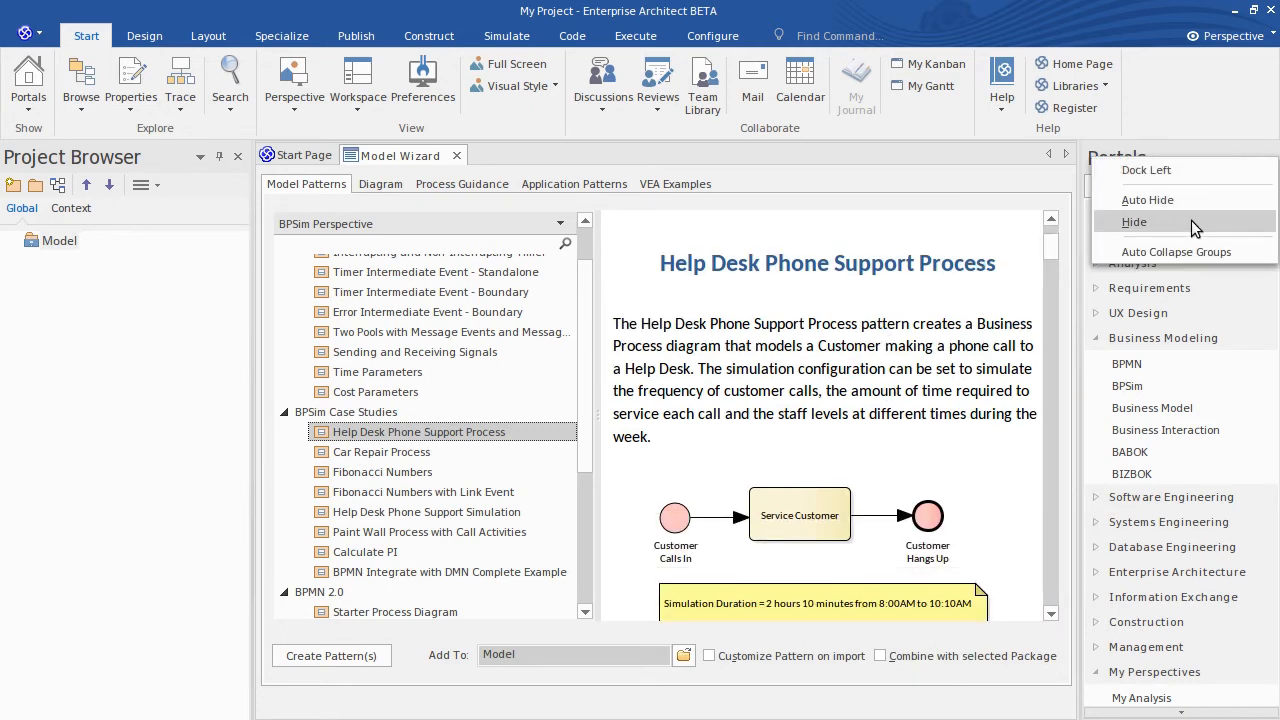
left_click(1134, 220)
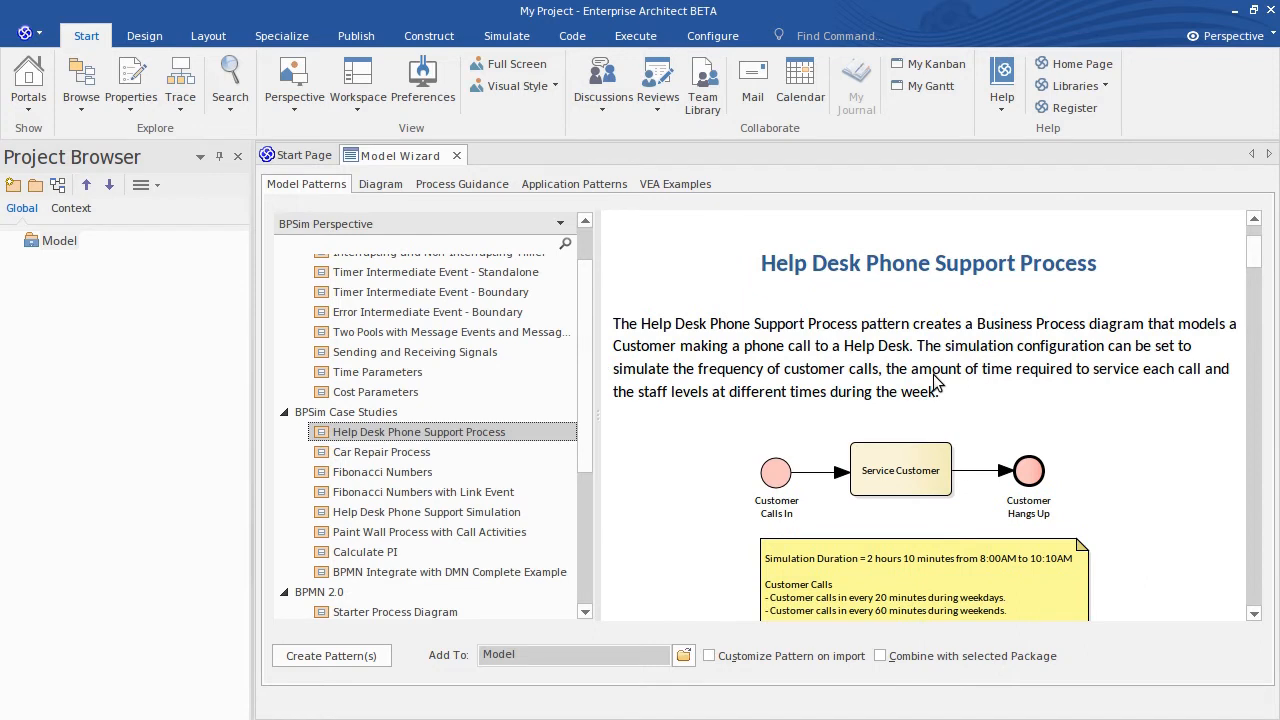
scroll("down", 3)
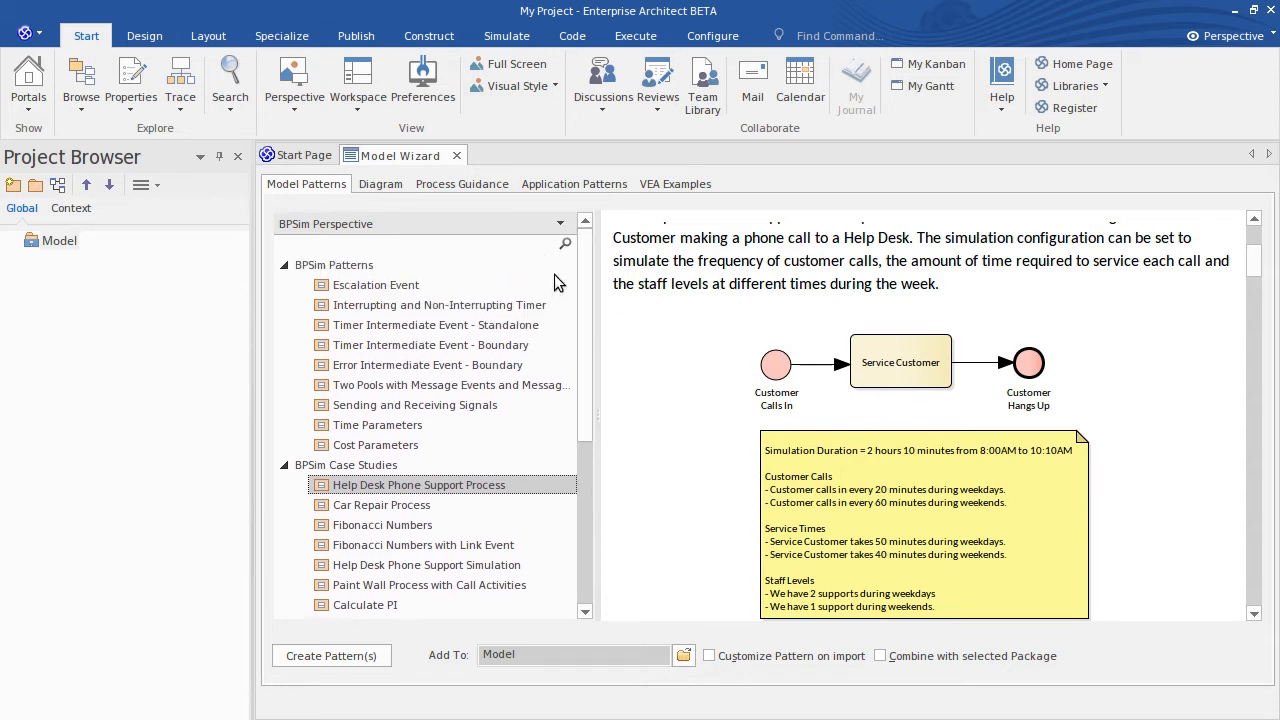
mouse_move(484, 304)
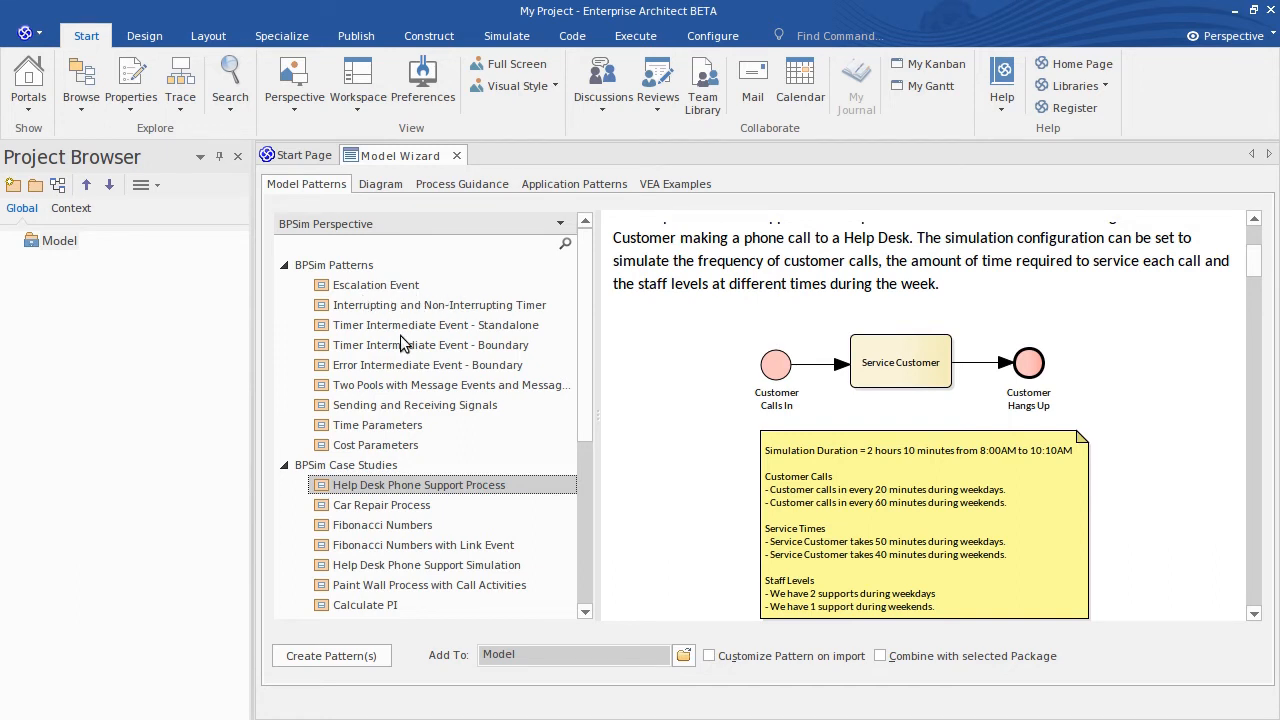
mouse_move(398, 300)
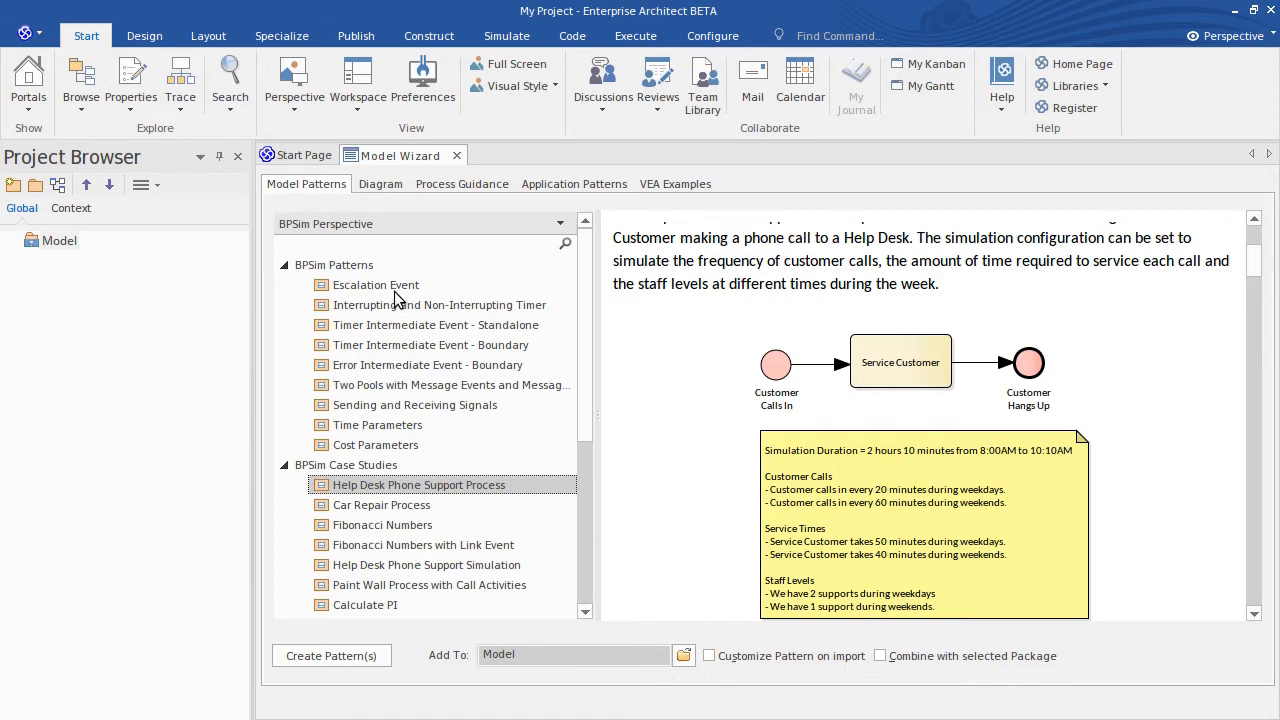
left_click(376, 284)
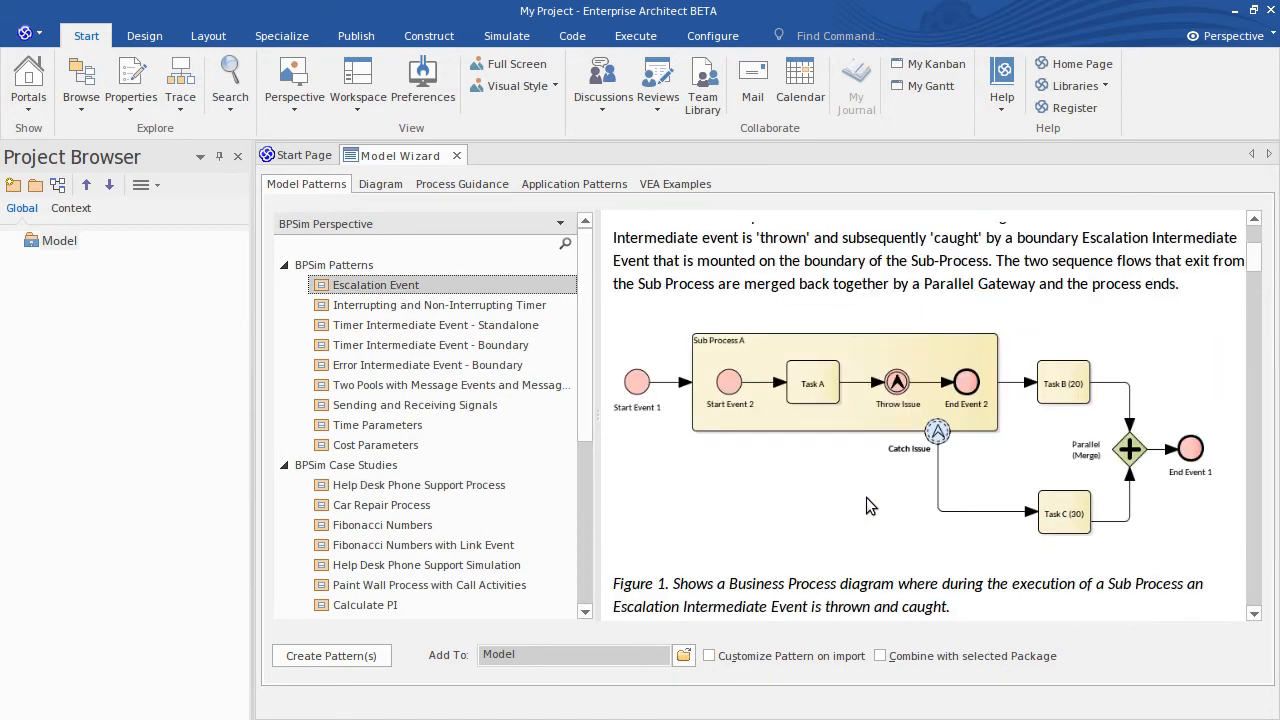
mouse_move(890, 528)
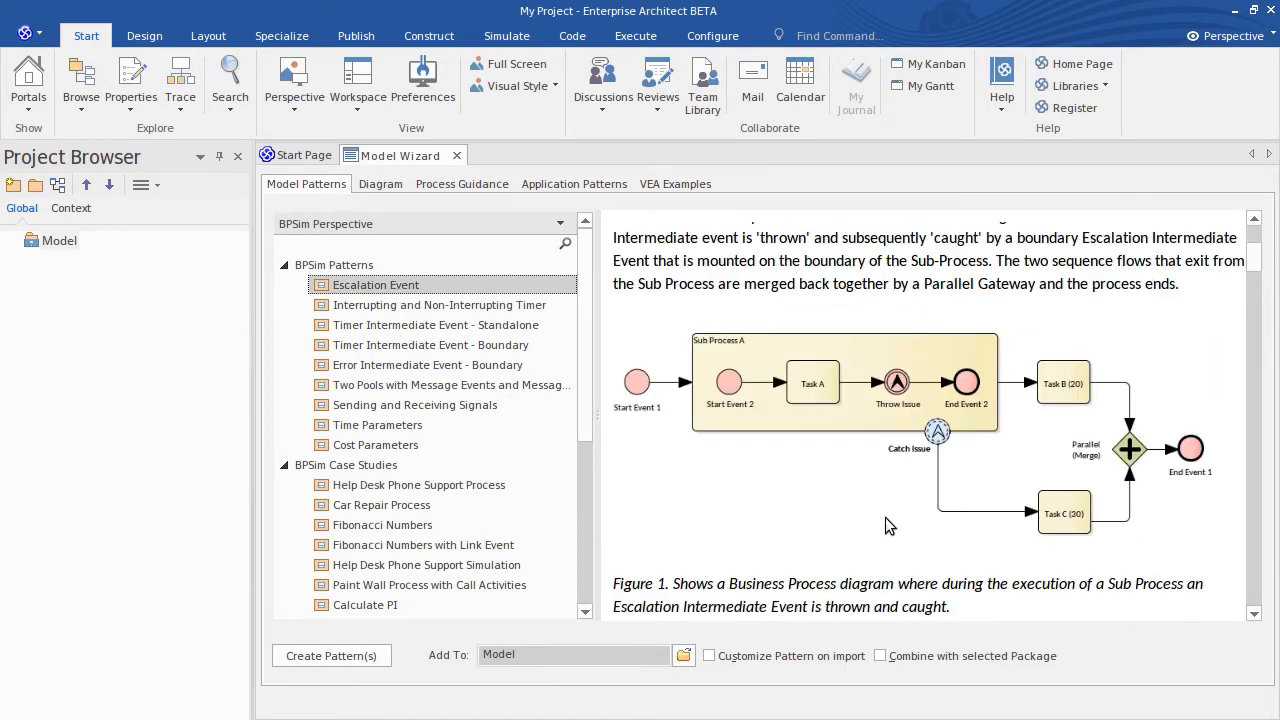
scroll("down", 3)
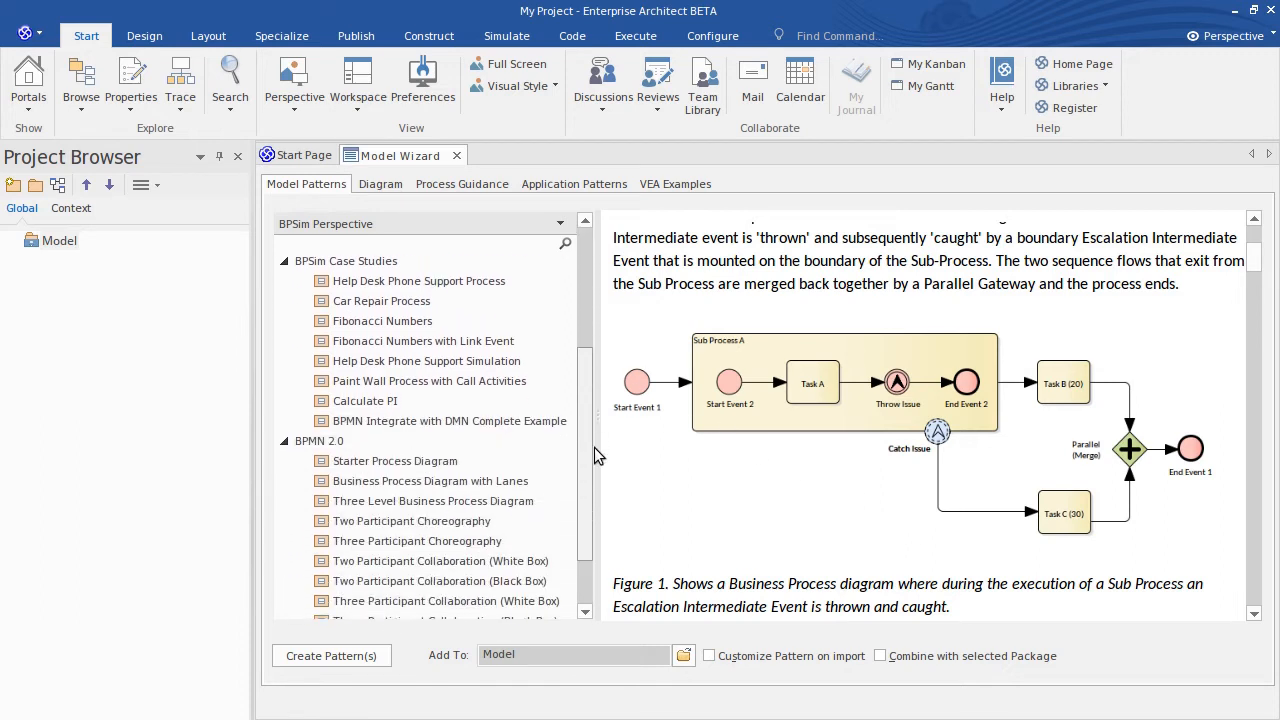
mouse_move(408, 470)
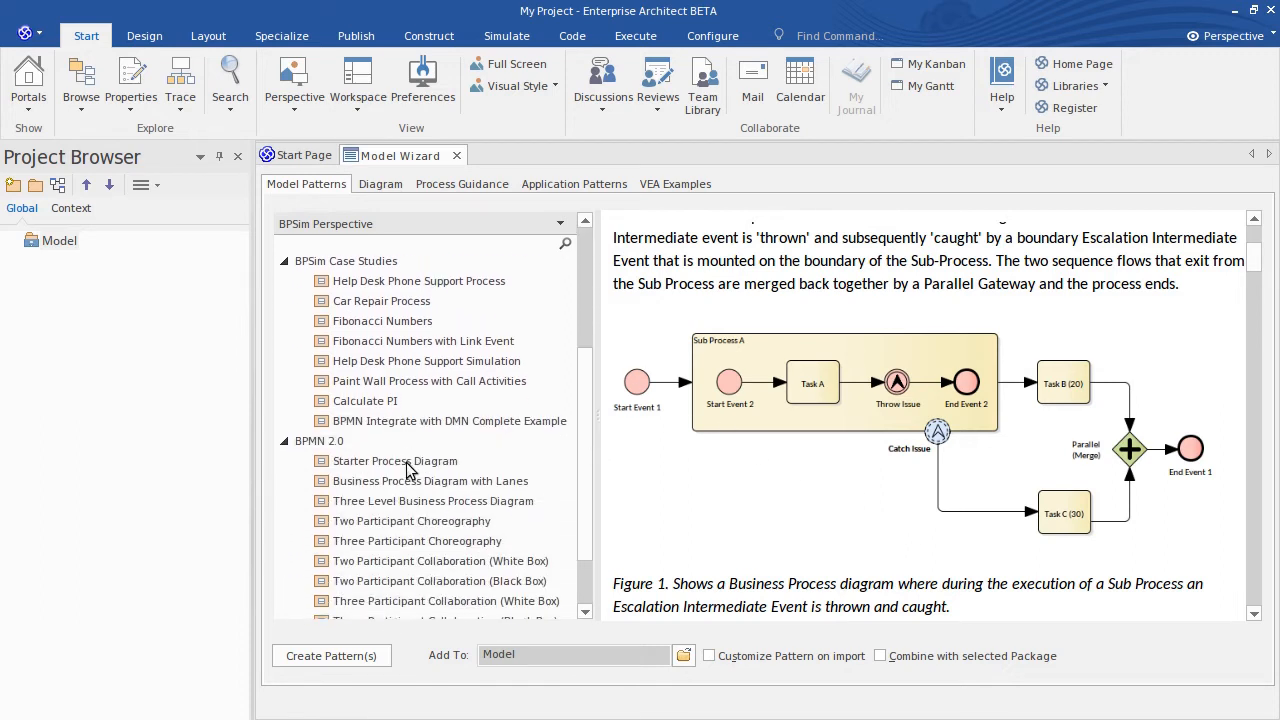
Import the BPMN 2.0 Starter Process Diagram pattern and expand its new package.
left_click(396, 460)
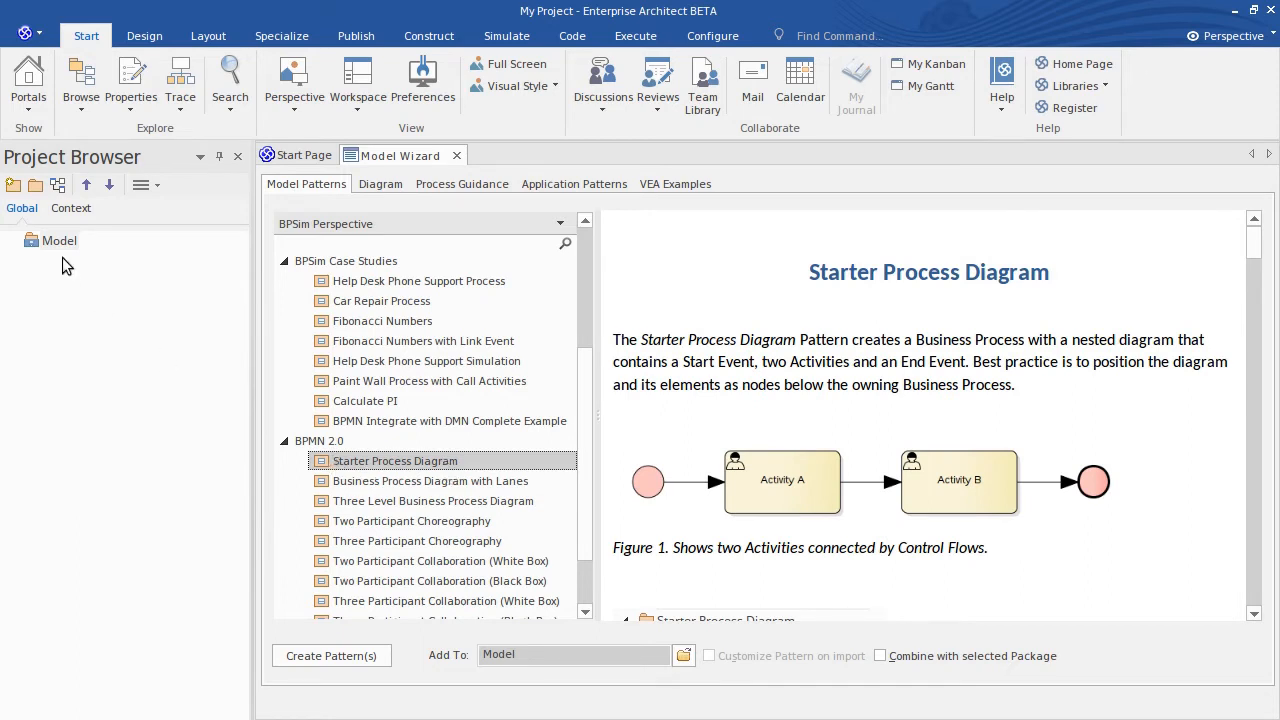
left_click(332, 656)
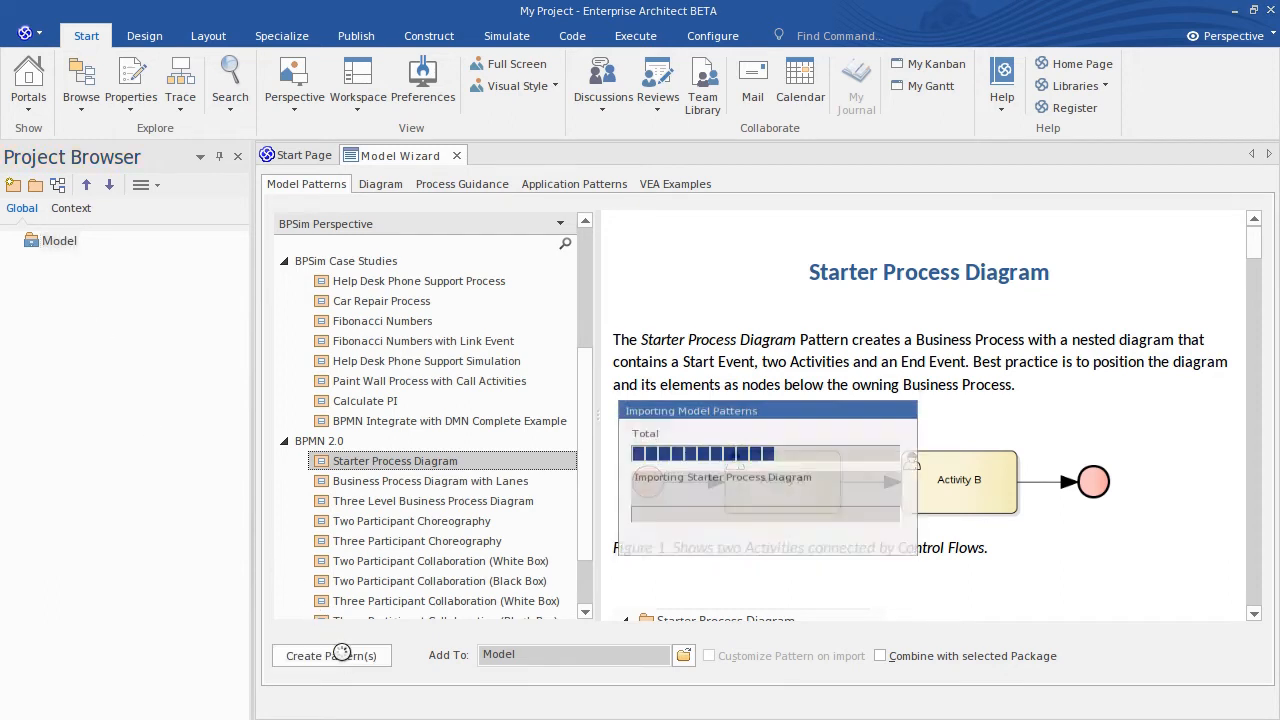
left_click(332, 656)
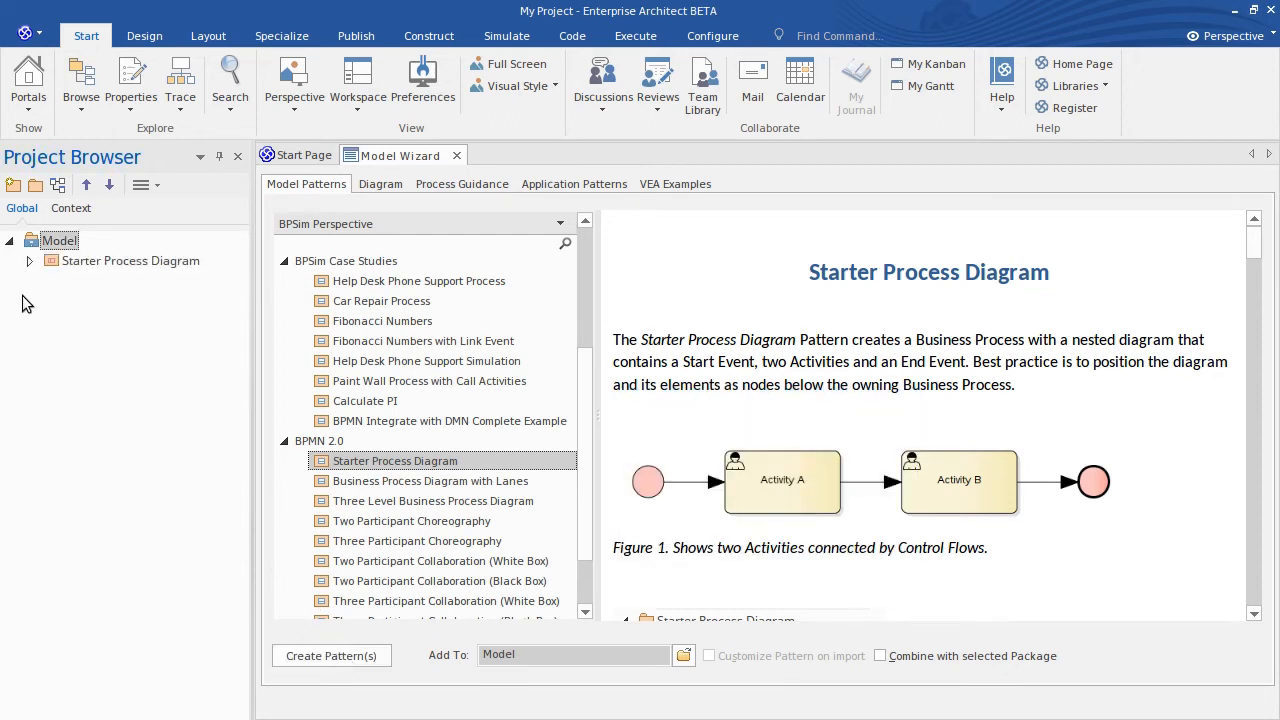
left_click(28, 260)
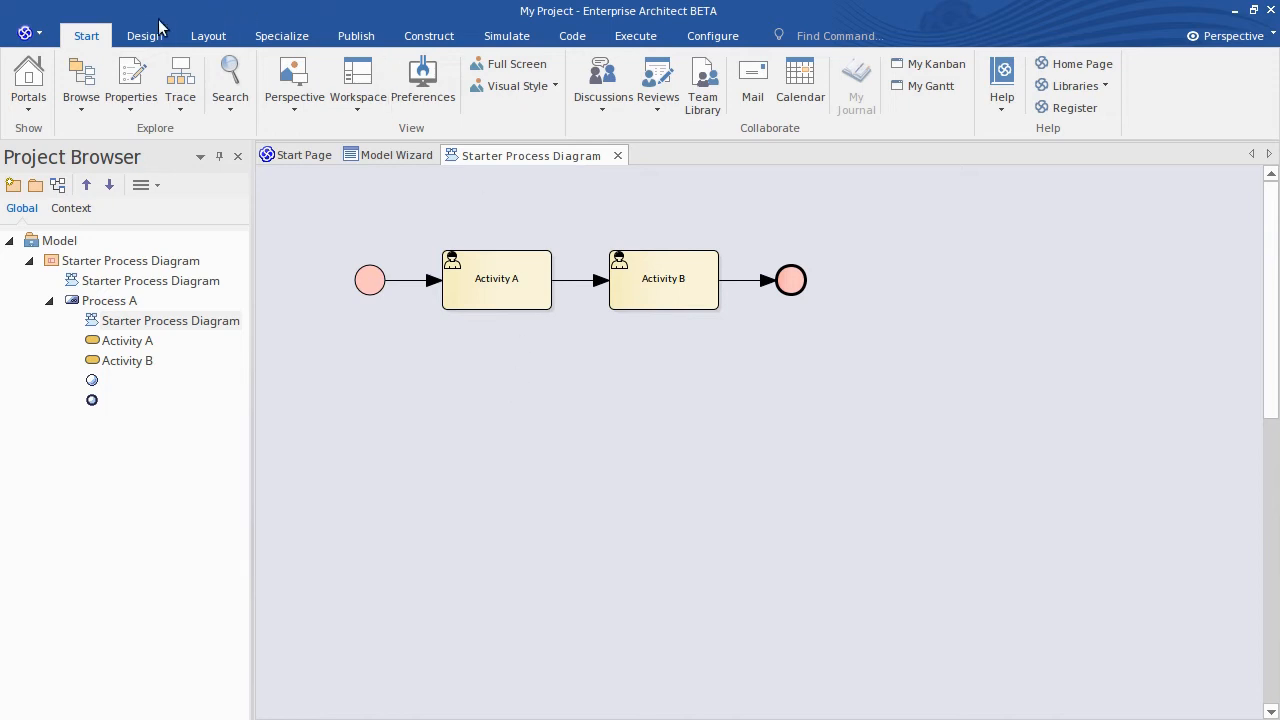
mouse_move(144, 36)
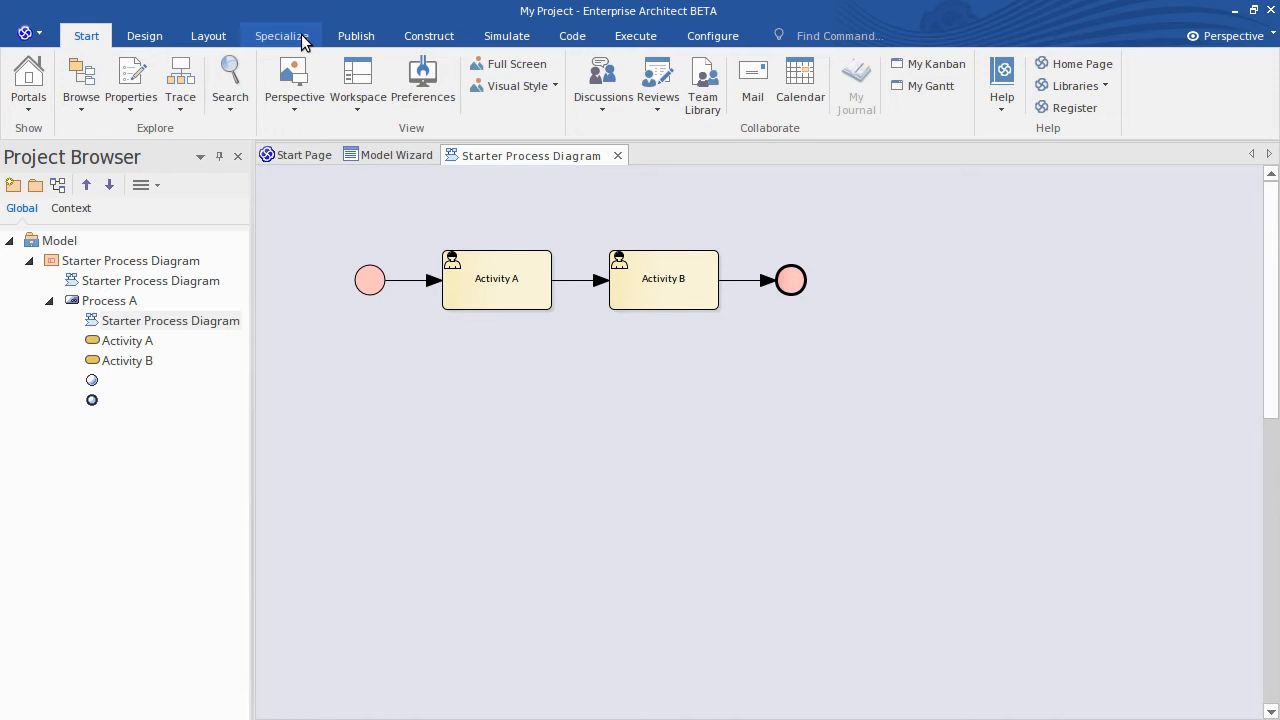
Bring up the help options over the open Starter Process Diagram.
left_click(1000, 84)
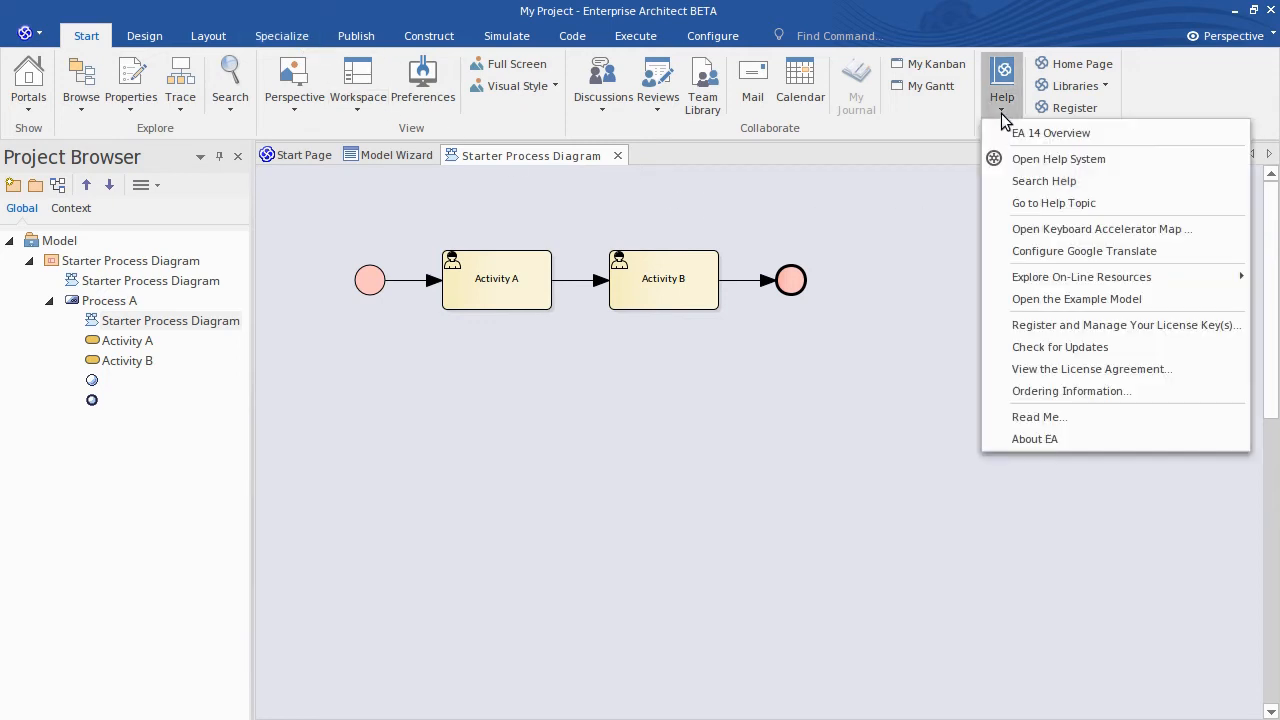
mouse_move(1050, 132)
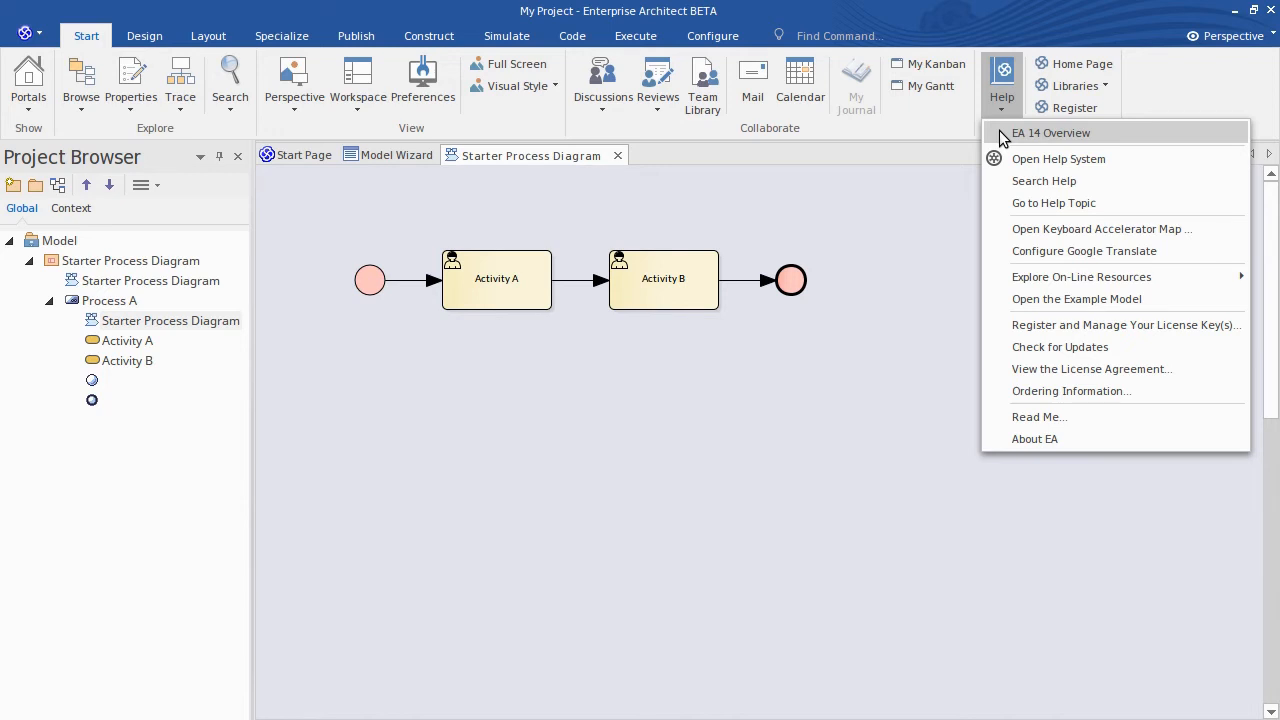
Open the EA 14 Overview and search it for 'ribbon'.
left_click(1050, 132)
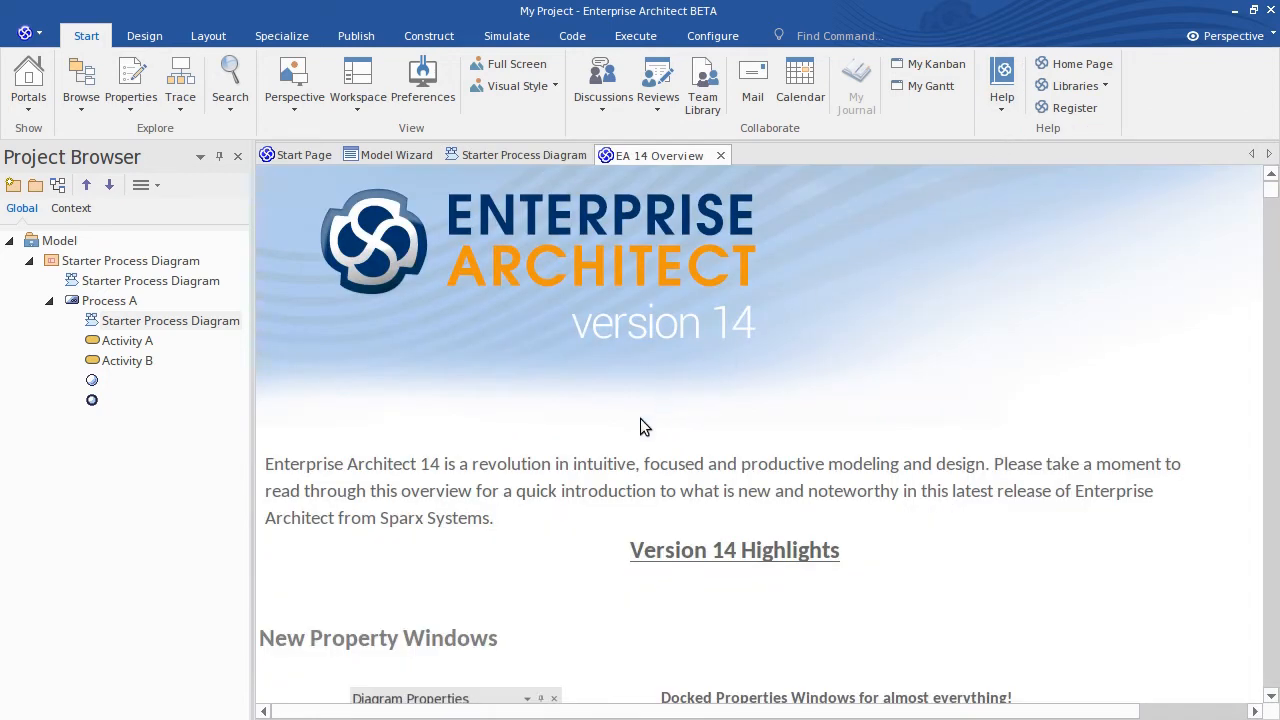
type("ribbon")
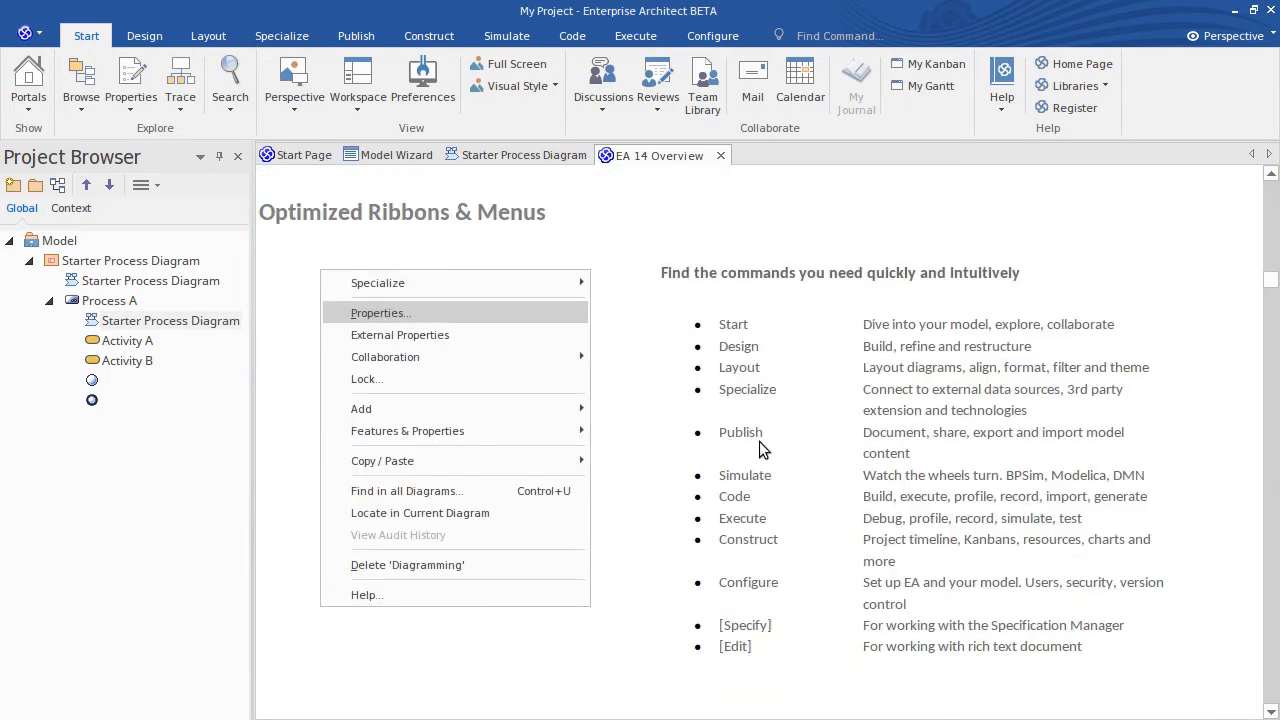
mouse_move(830, 376)
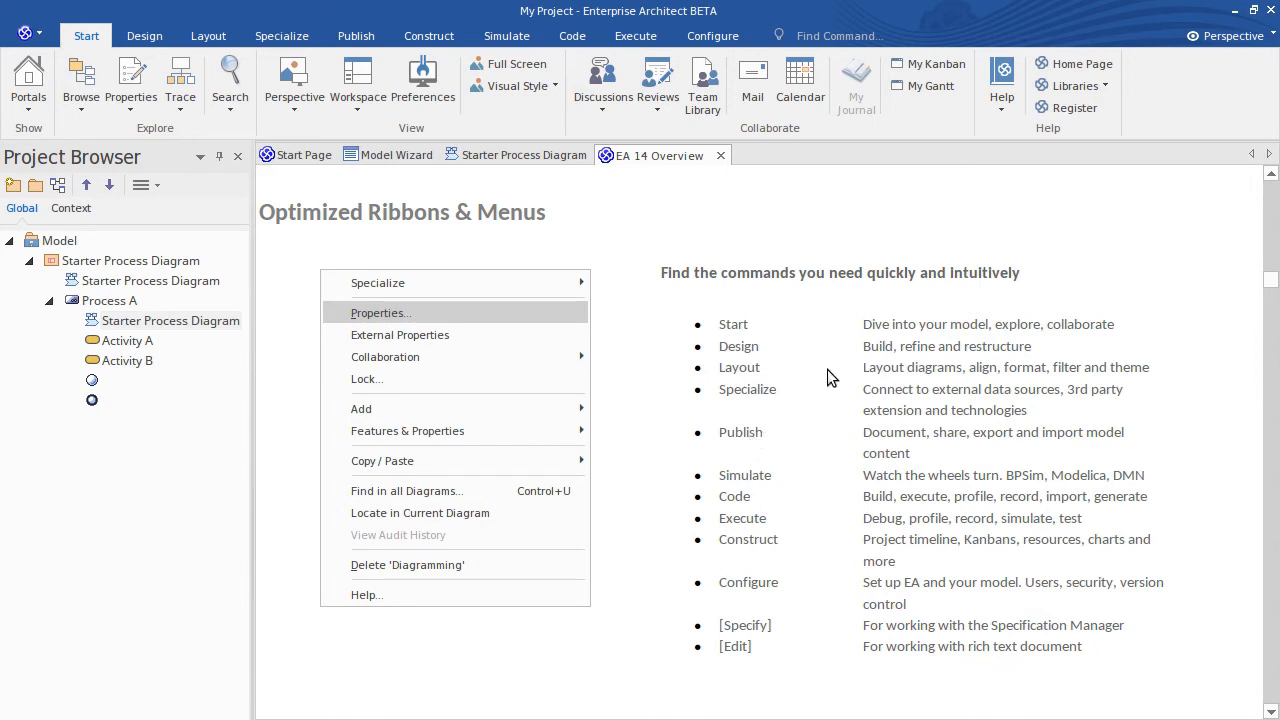
mouse_move(924, 344)
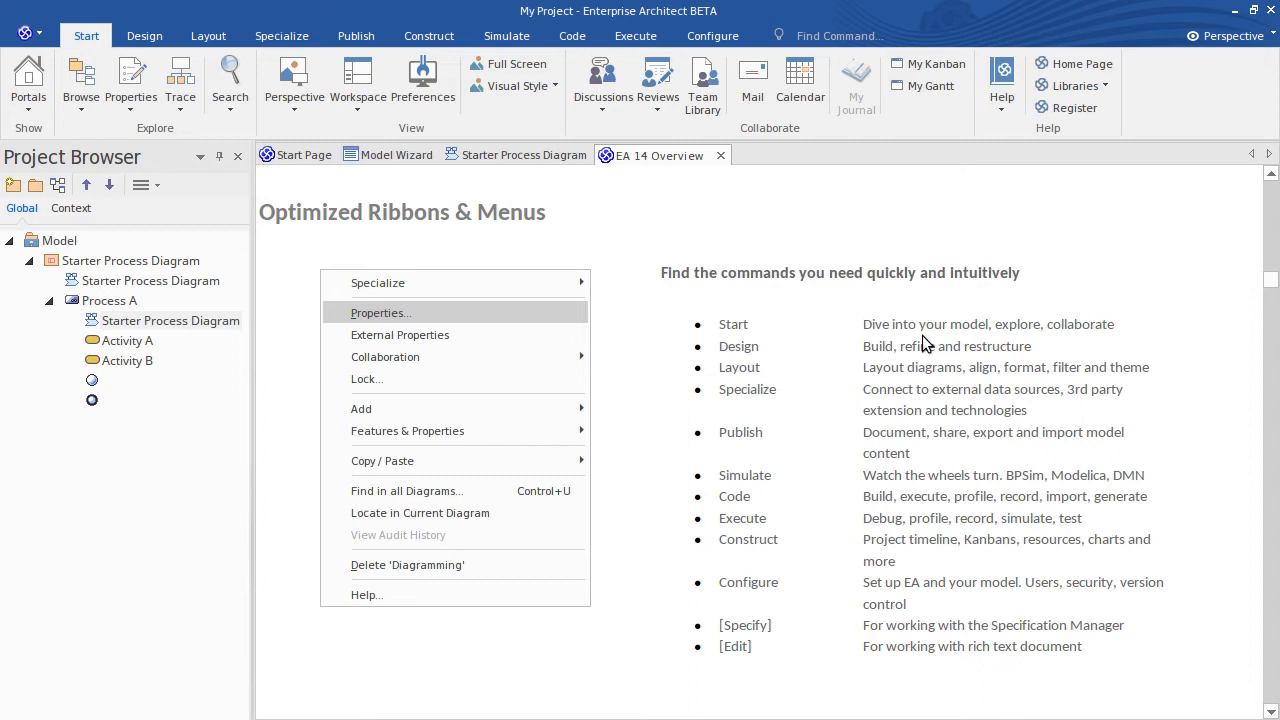
mouse_move(732, 336)
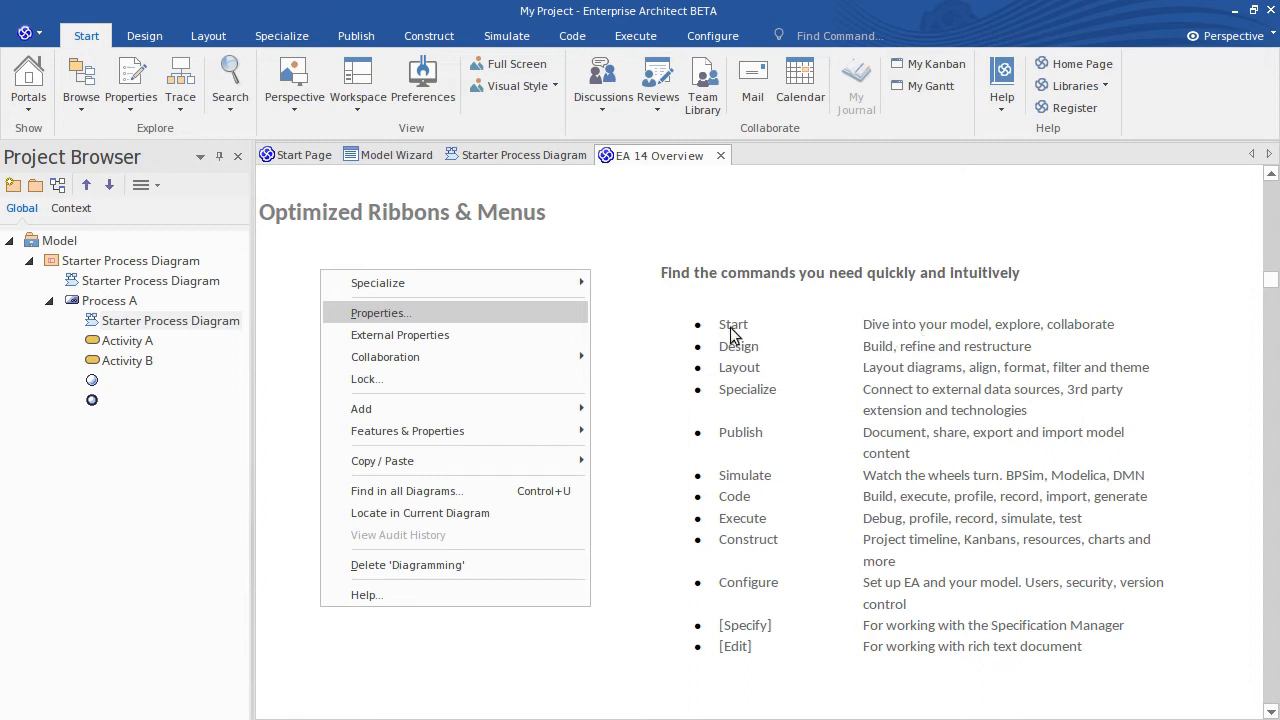
mouse_move(896, 338)
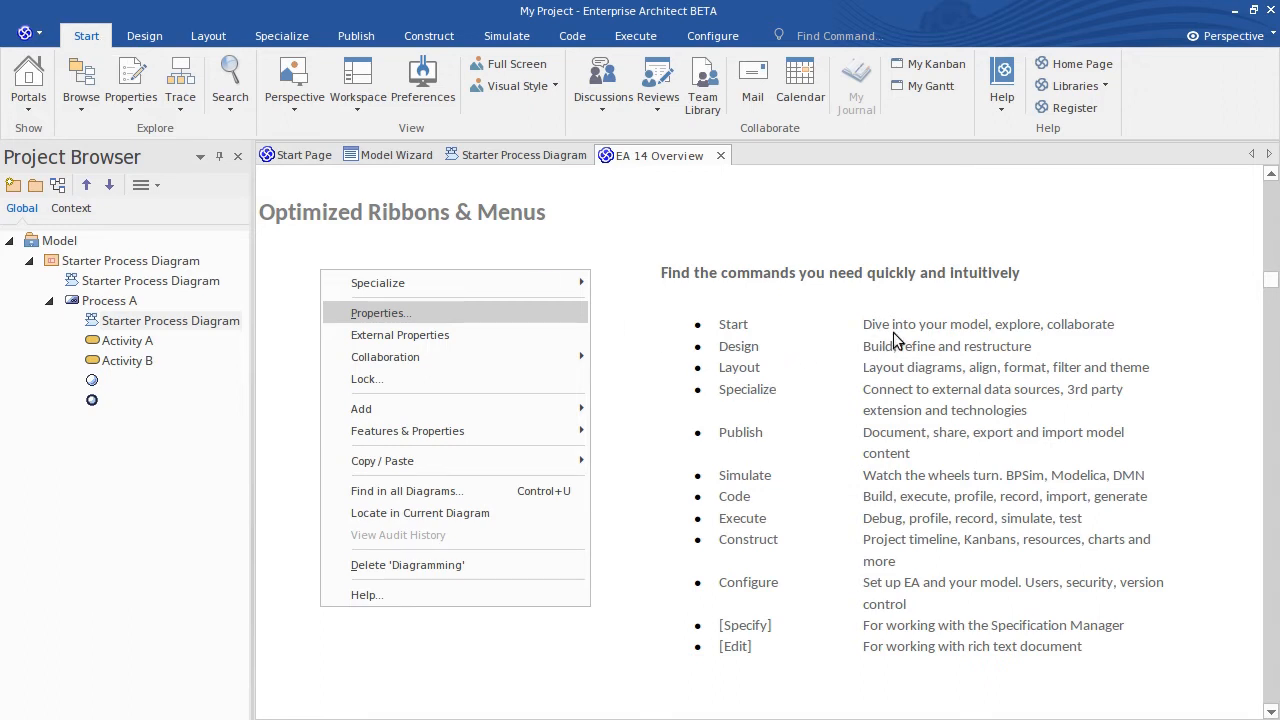
mouse_move(772, 142)
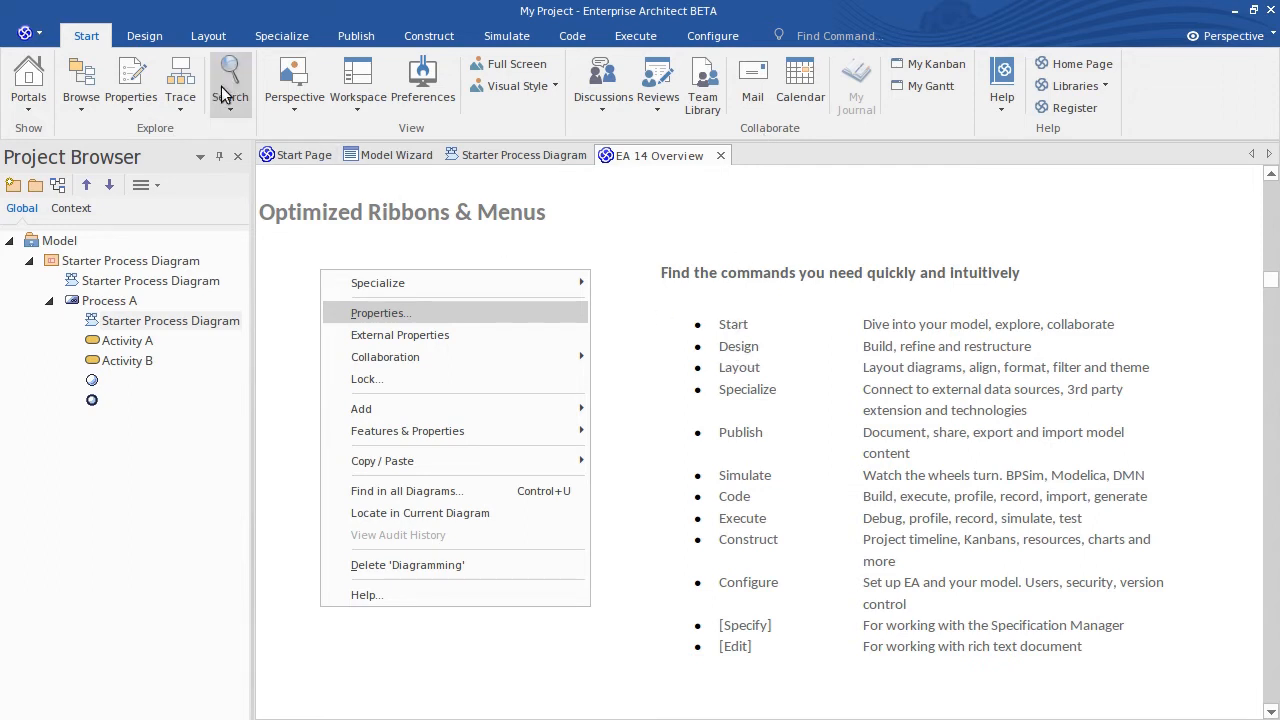
Show the Design ribbon briefly, then the Layout ribbon's diagram commands.
left_click(144, 36)
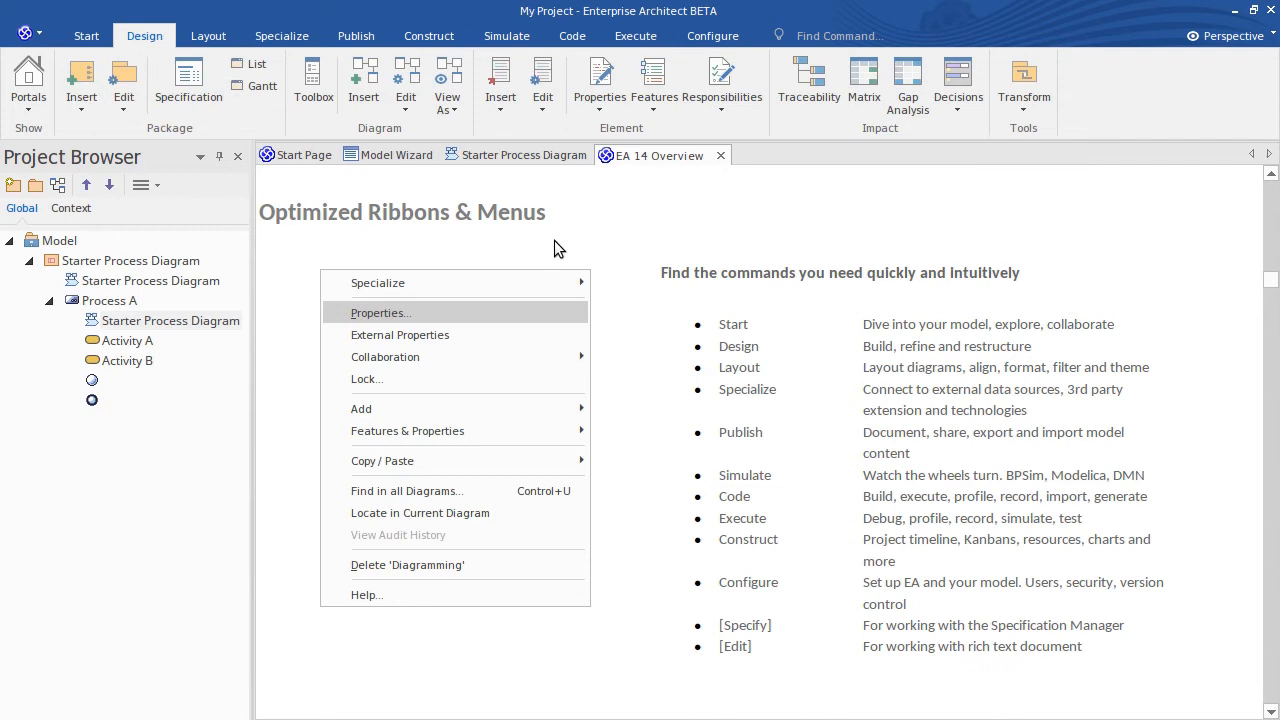
mouse_move(400, 144)
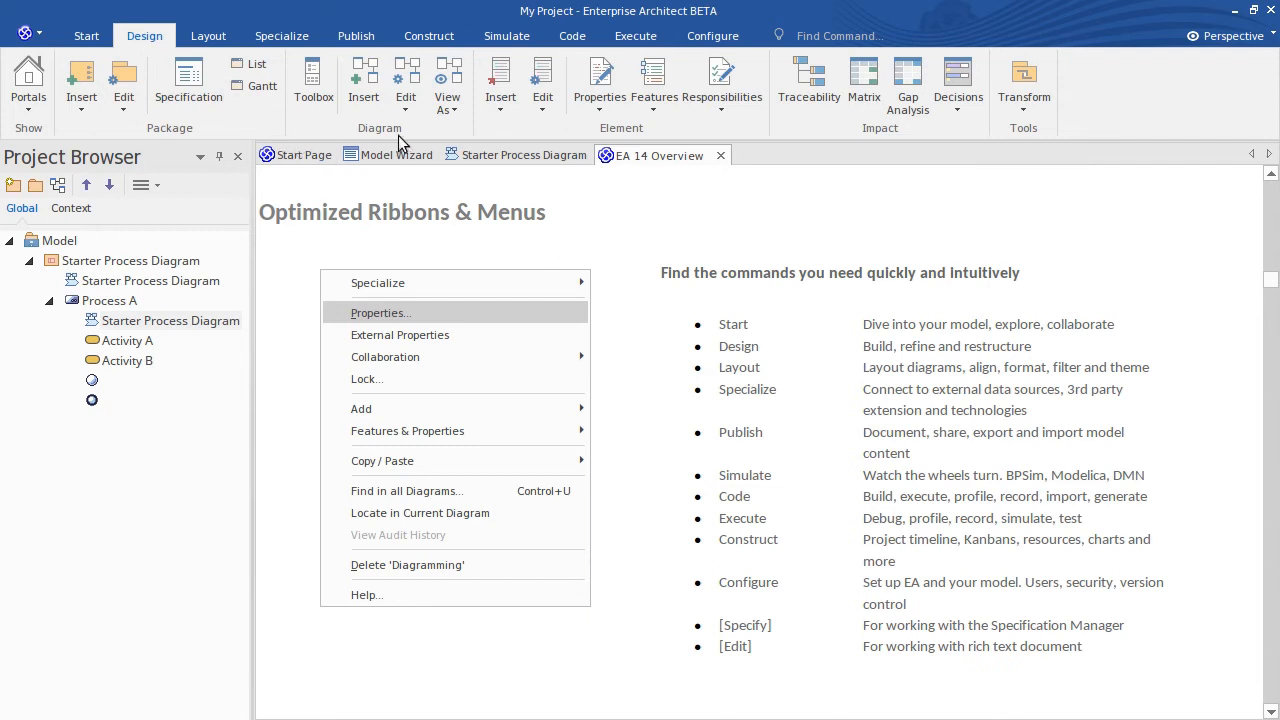
mouse_move(610, 136)
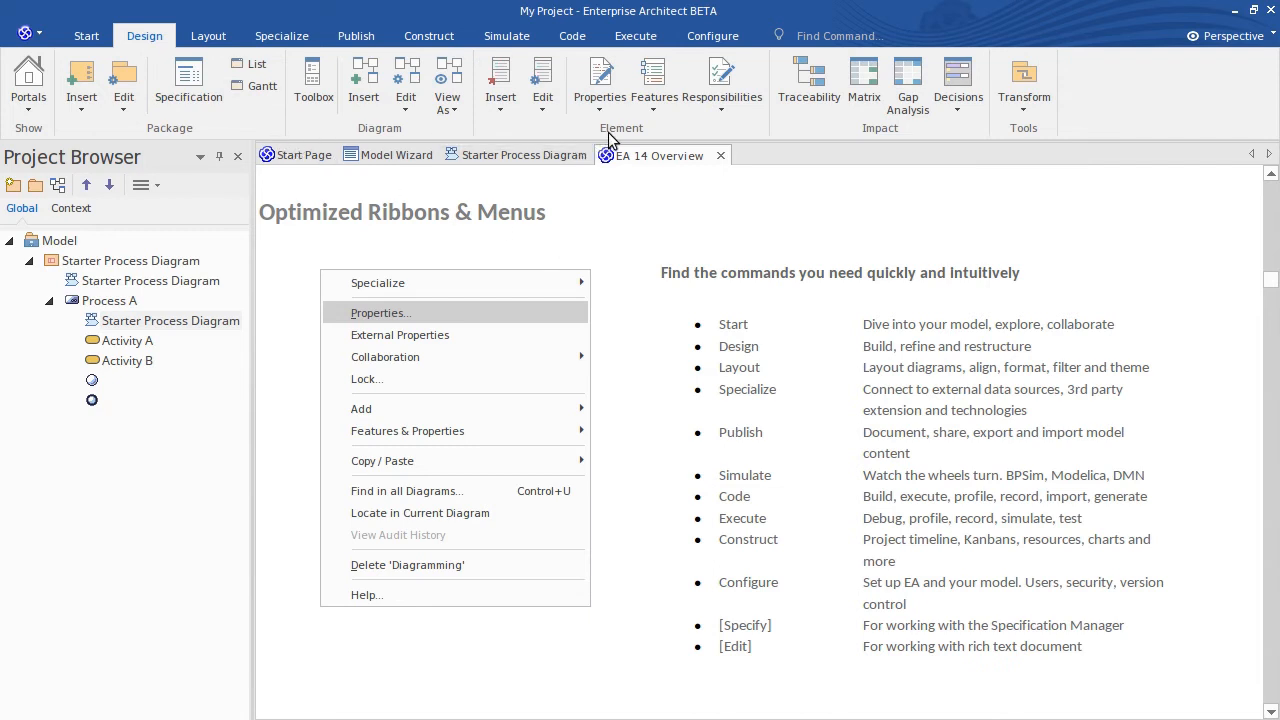
mouse_move(756, 376)
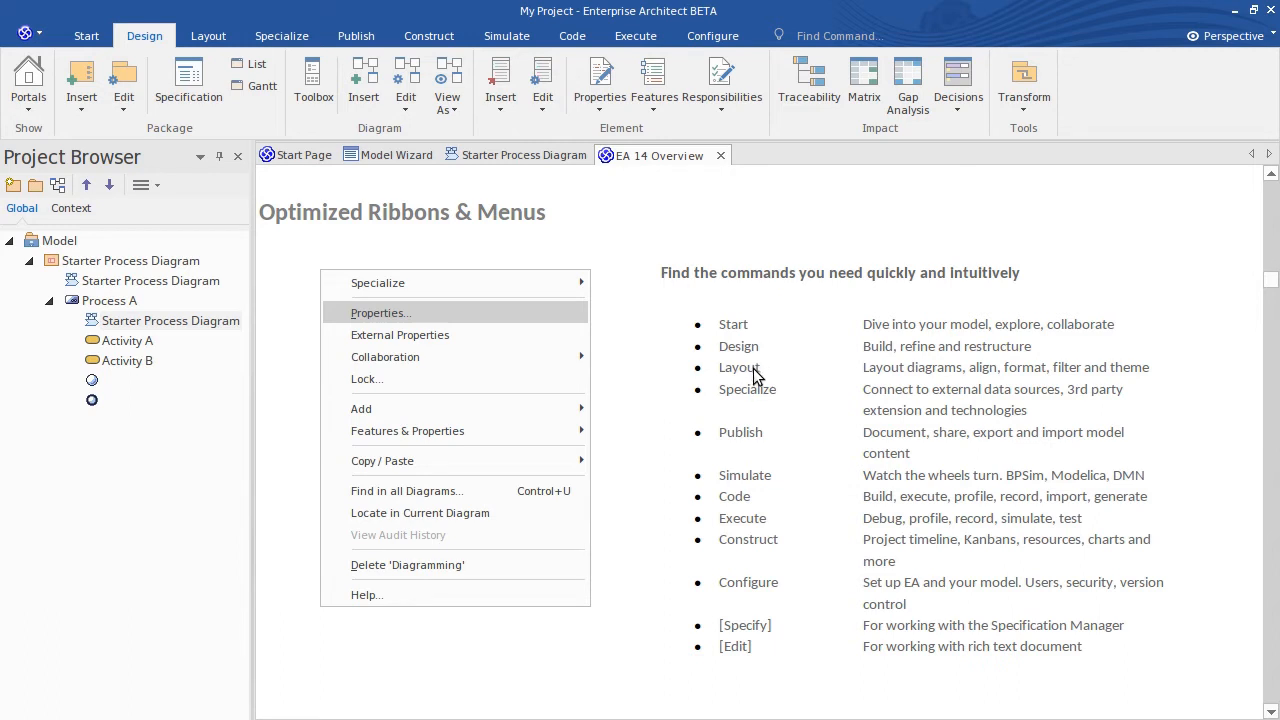
left_click(208, 36)
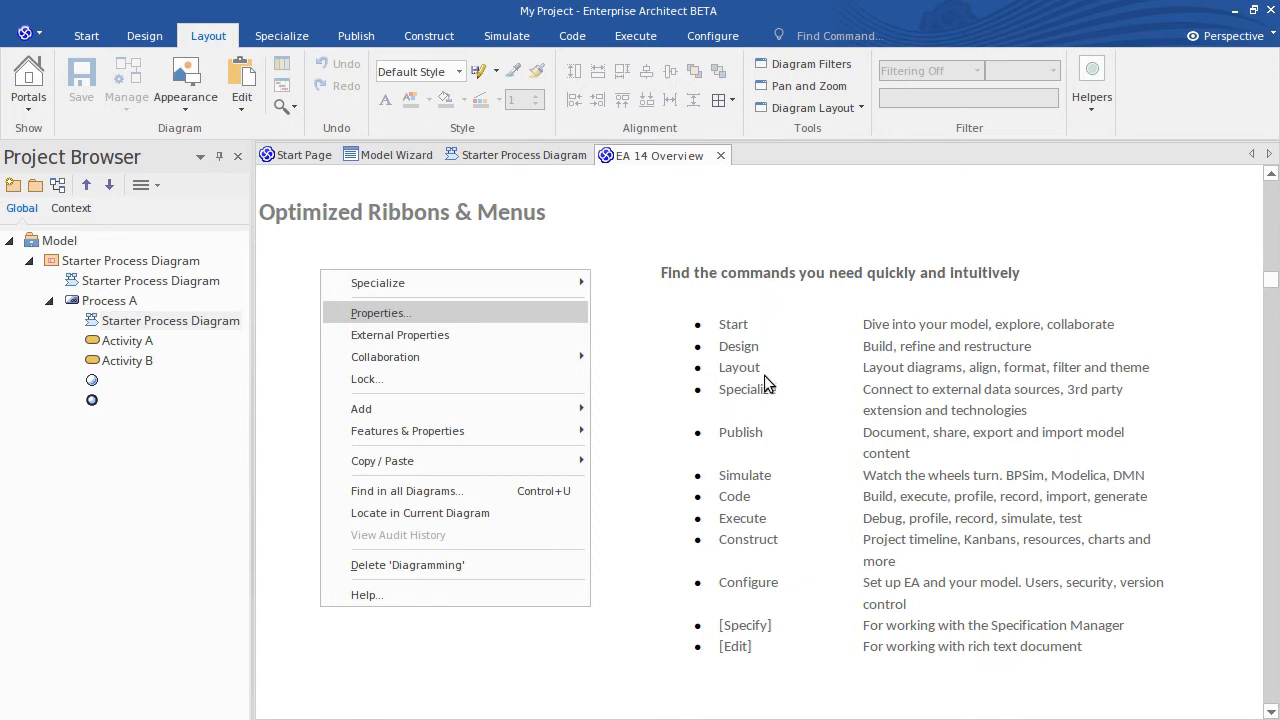
mouse_move(762, 404)
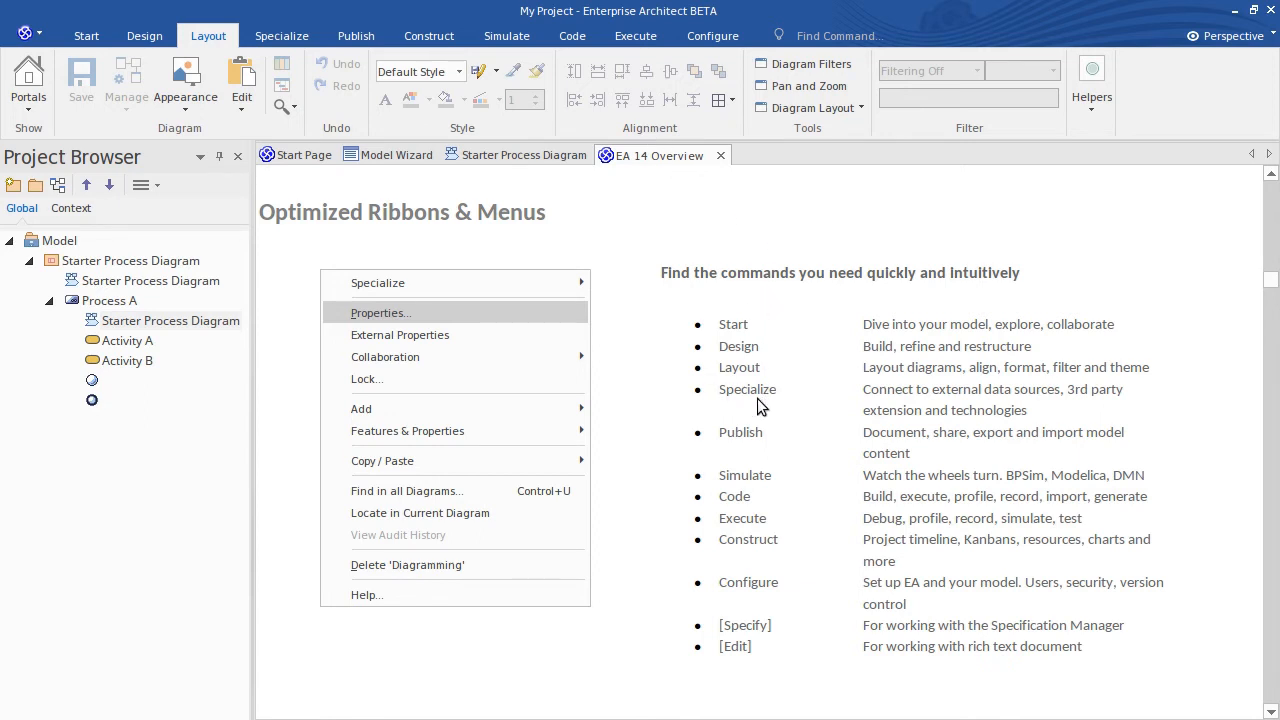
mouse_move(330, 72)
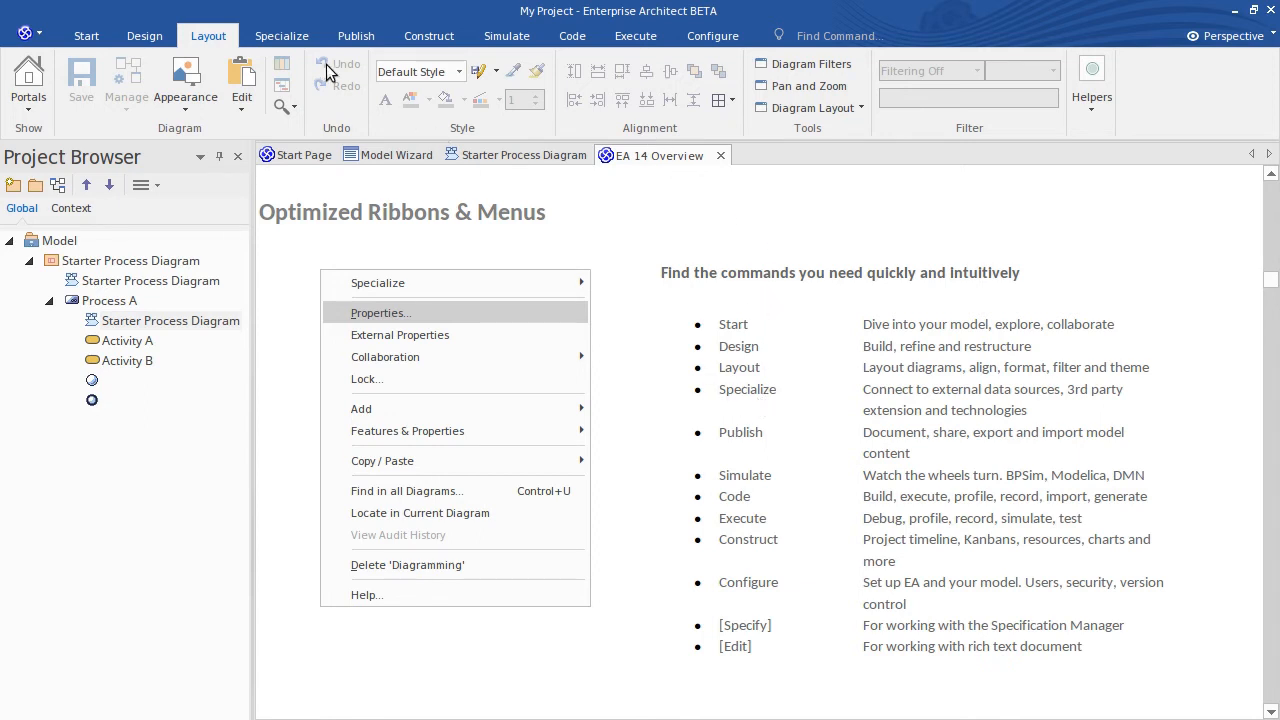
Show the Specialize ribbon and look over its Tools, Technologies and Add-Ins panels.
left_click(280, 36)
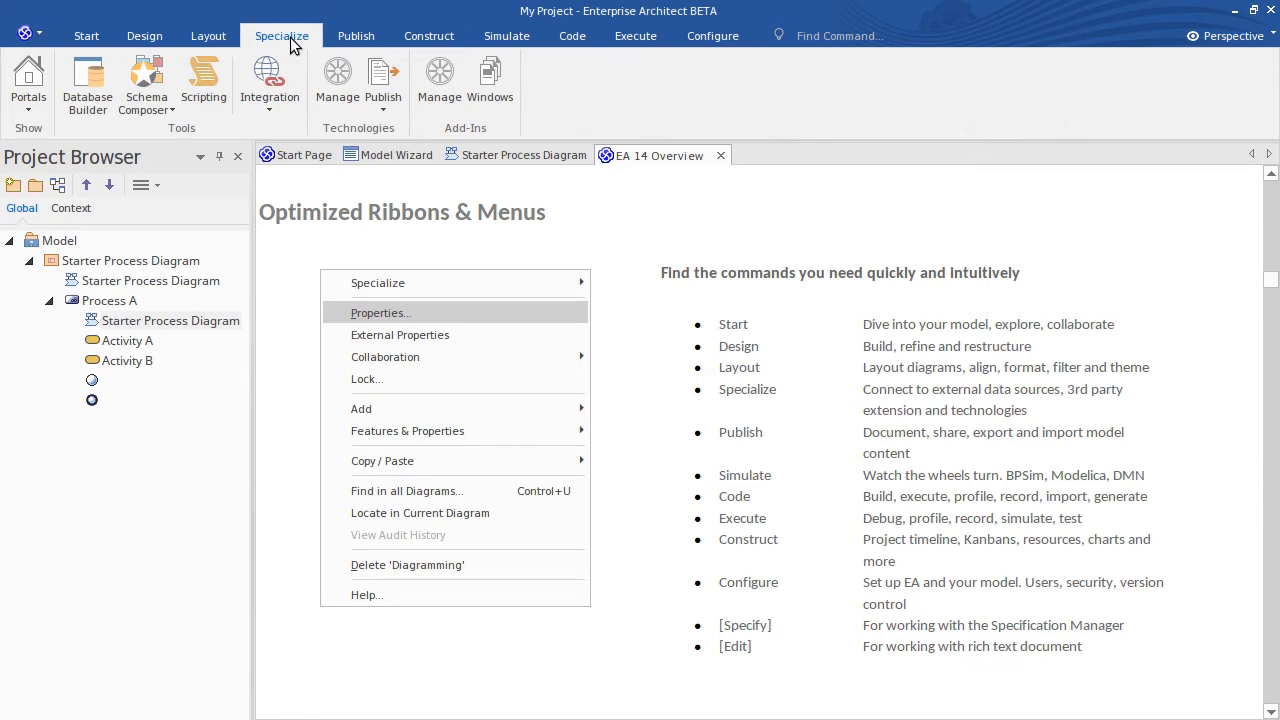
mouse_move(90, 136)
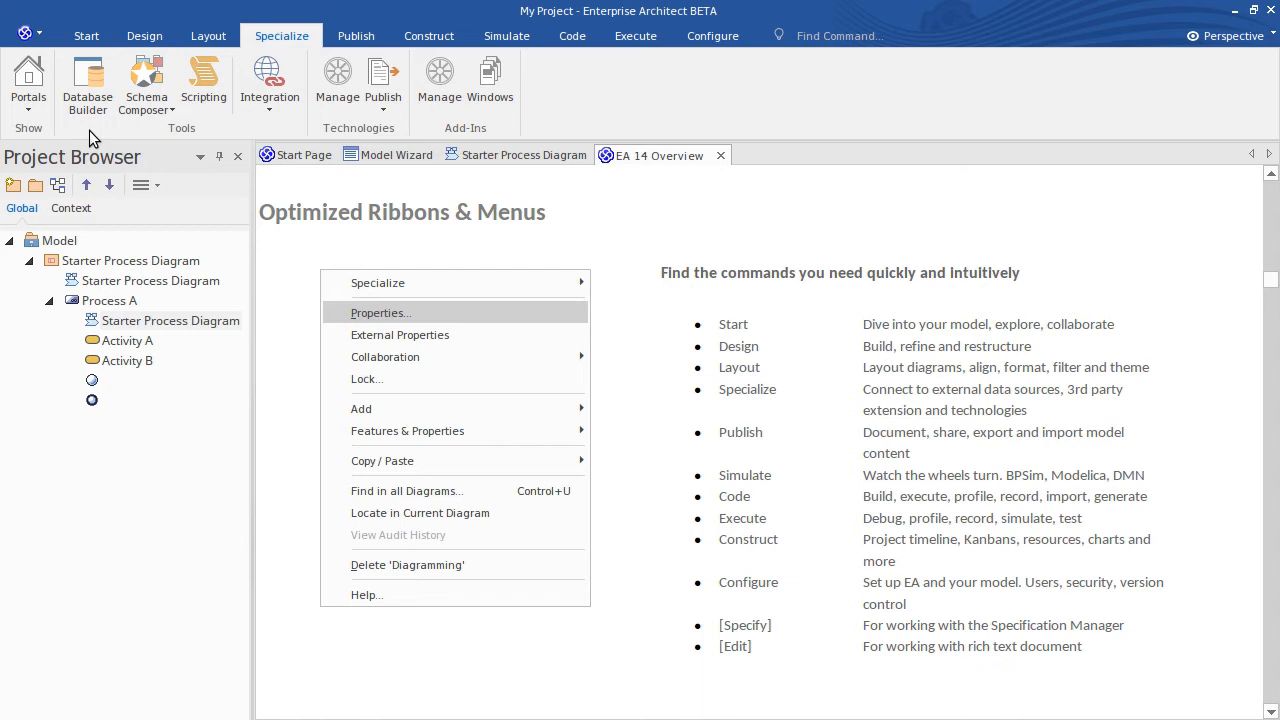
mouse_move(164, 130)
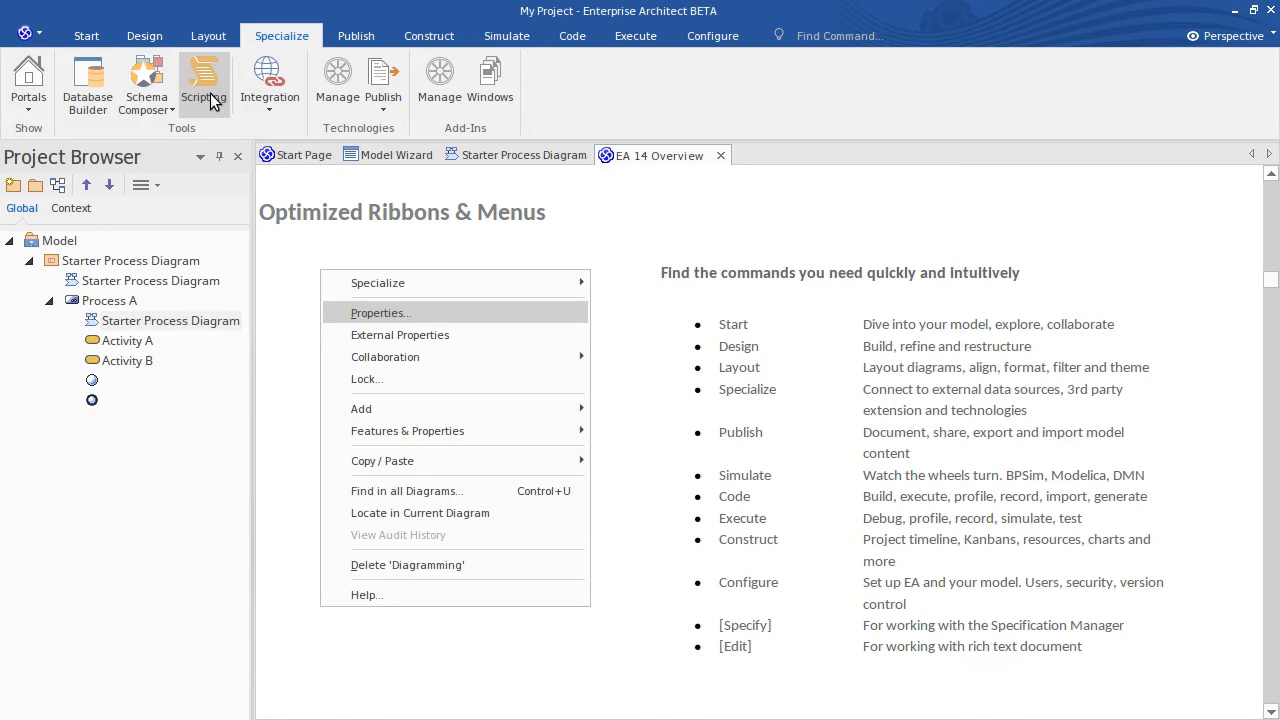
mouse_move(270, 82)
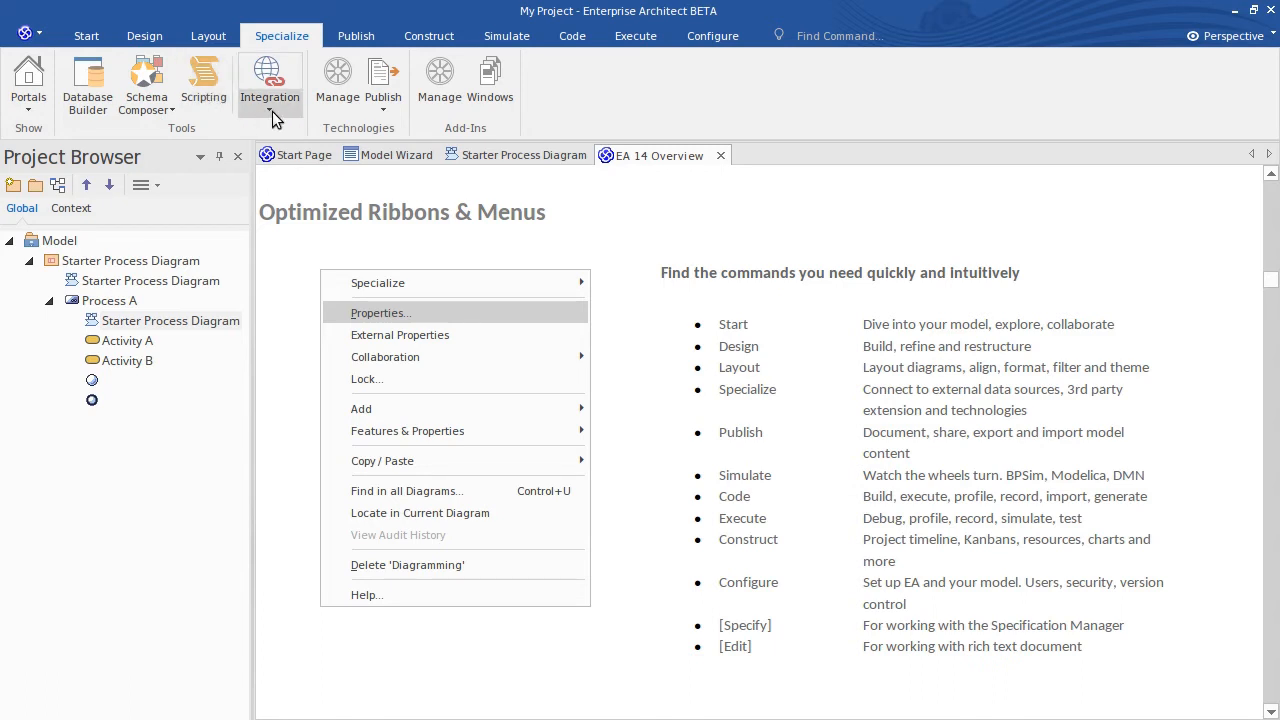
left_click(268, 82)
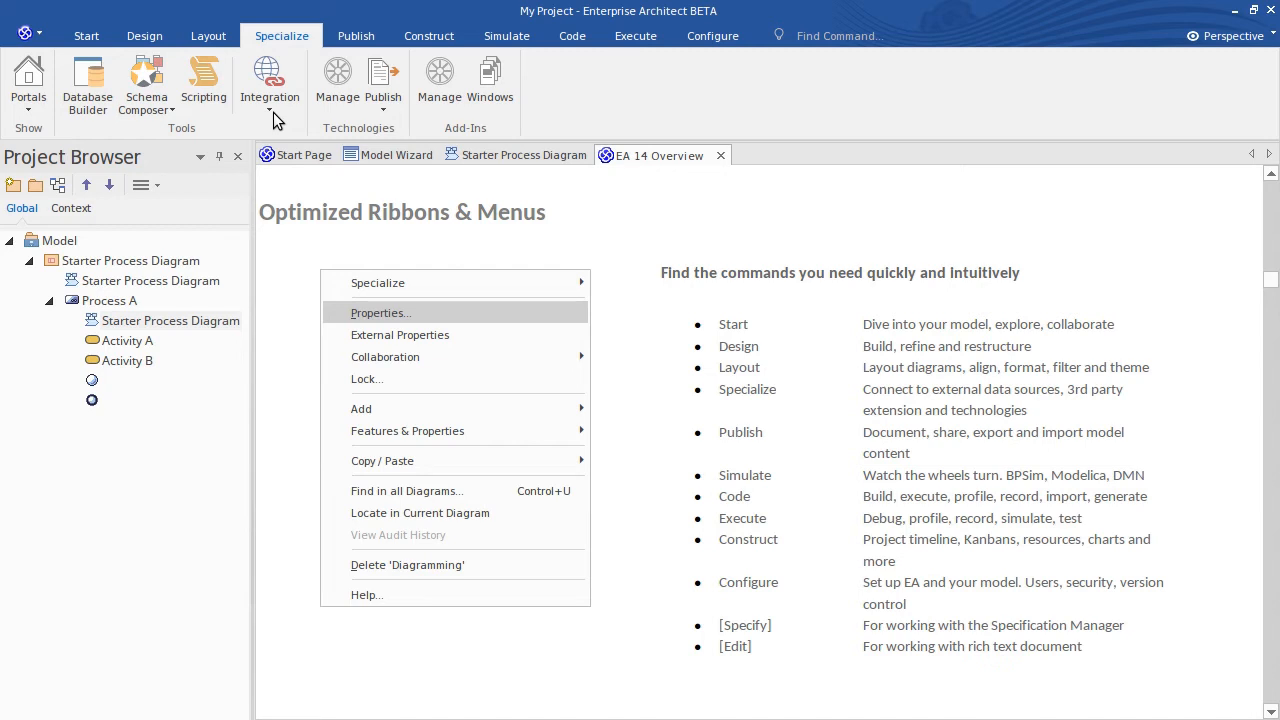
mouse_move(670, 362)
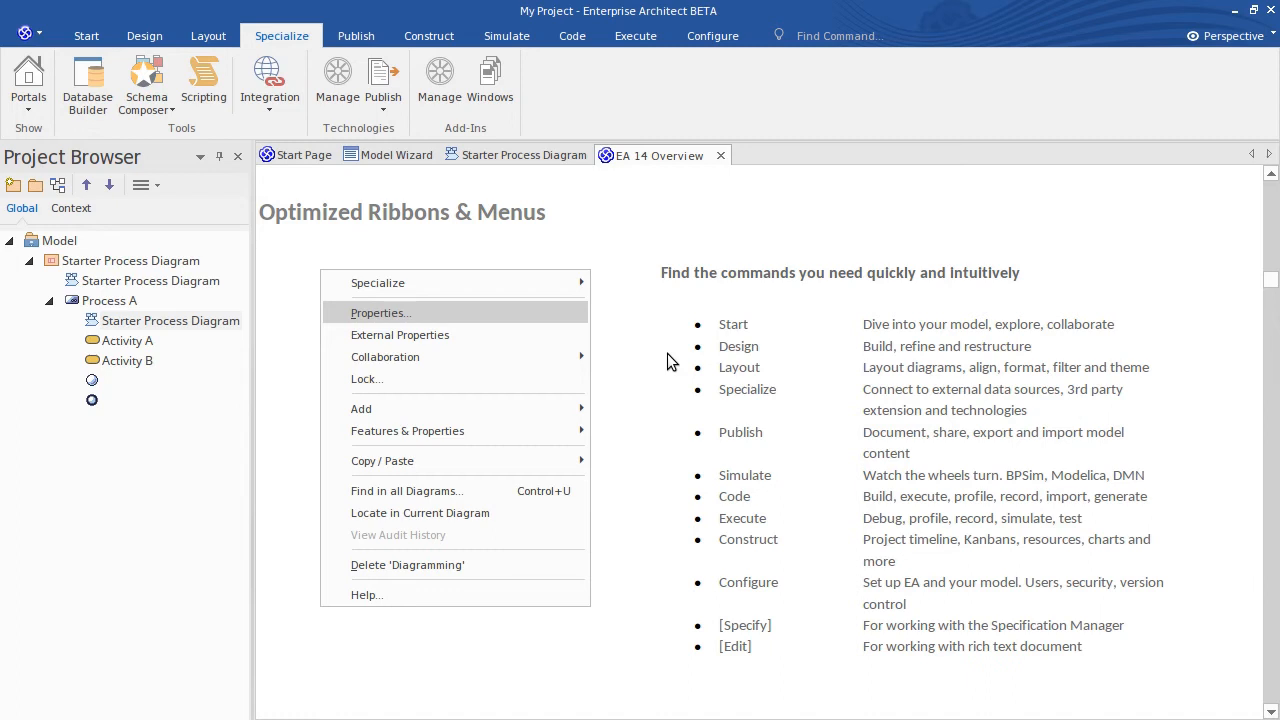
mouse_move(664, 352)
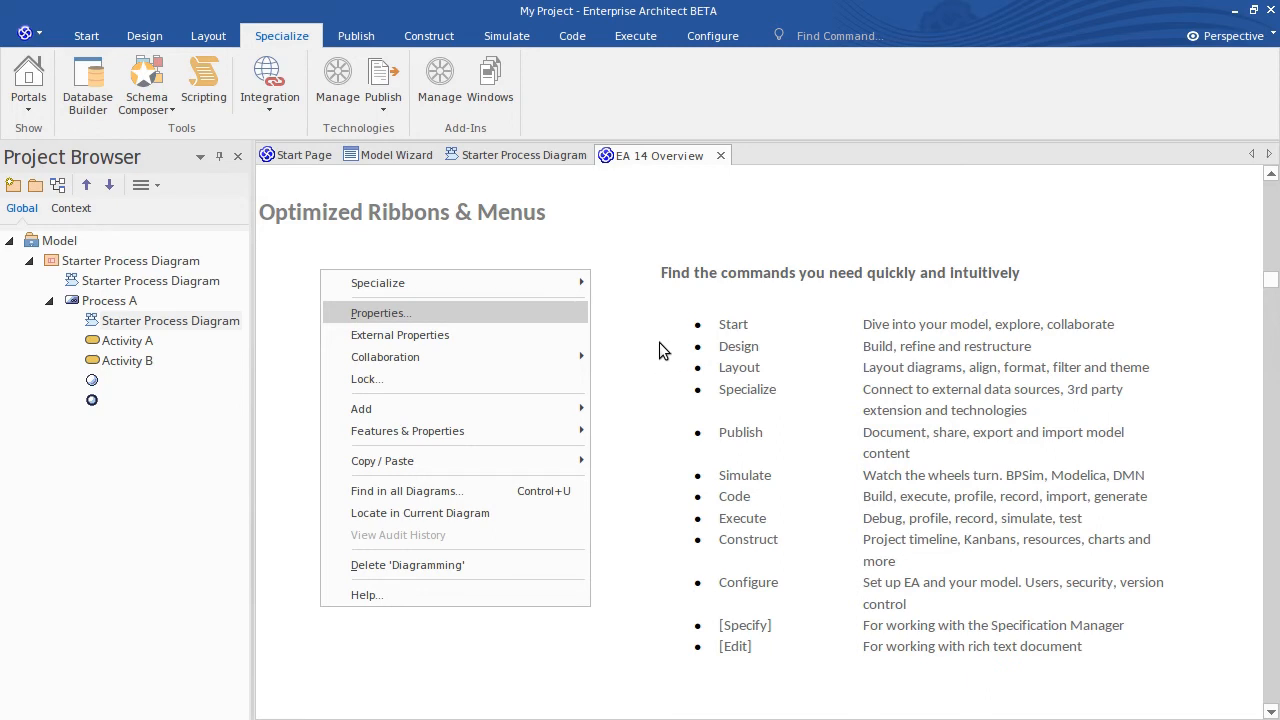
mouse_move(672, 180)
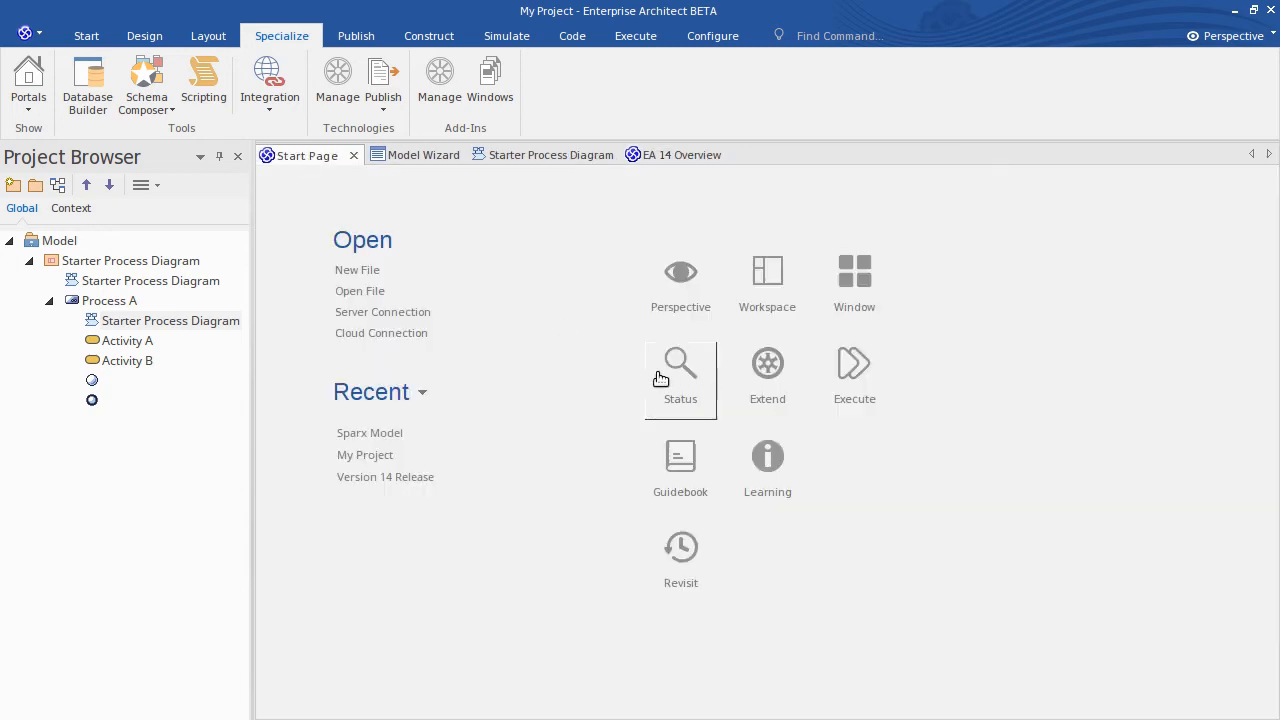
mouse_move(622, 414)
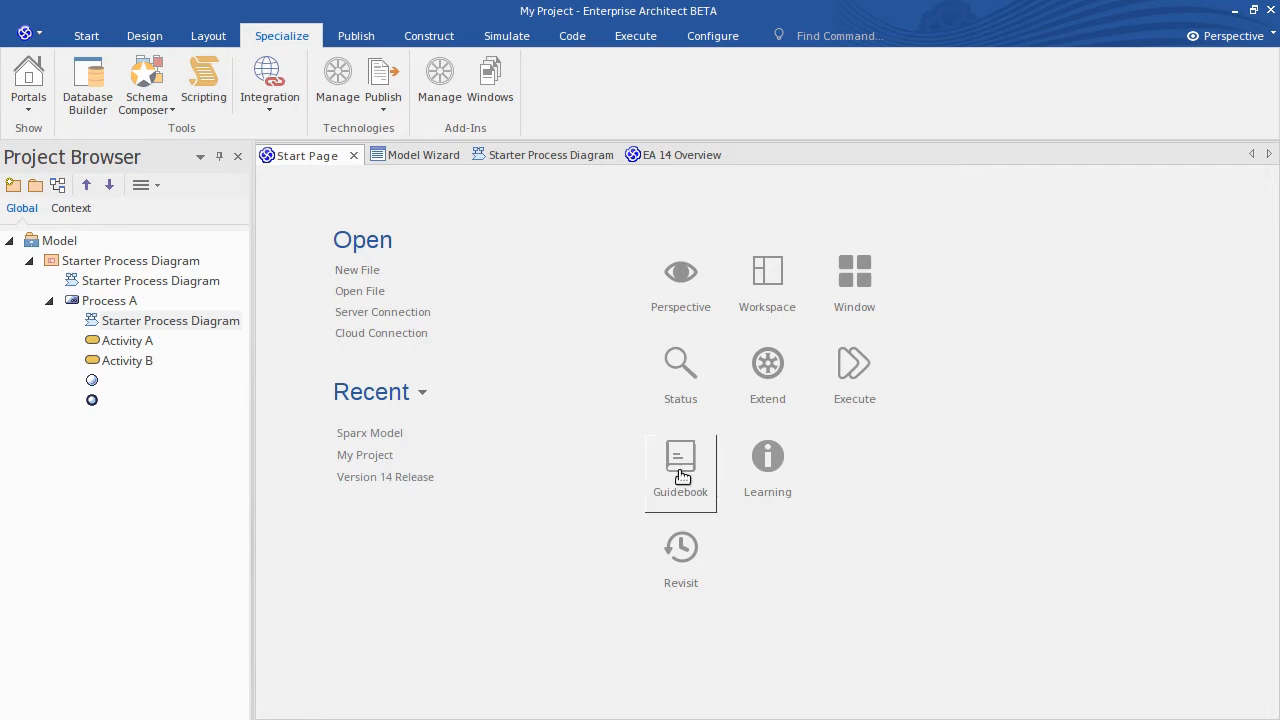
Reach the Ribbons user guide page via the Start Page Guidebook's Learning portal.
left_click(680, 462)
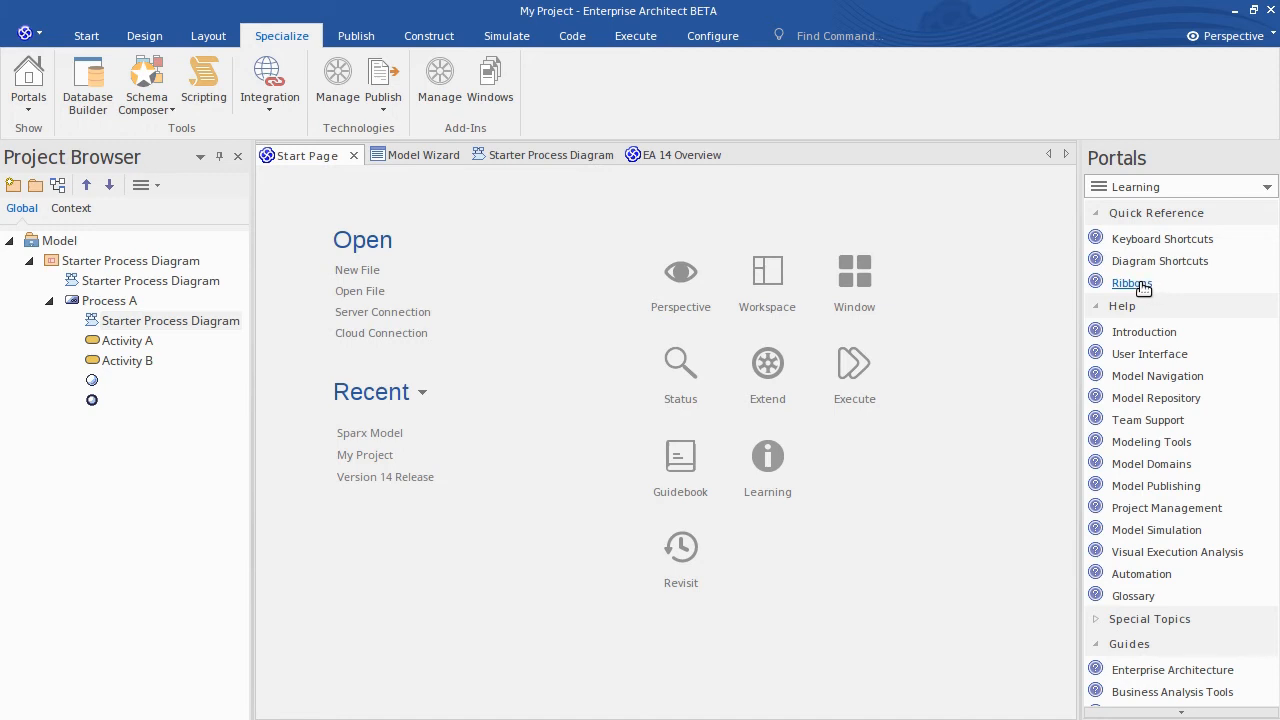
left_click(1132, 284)
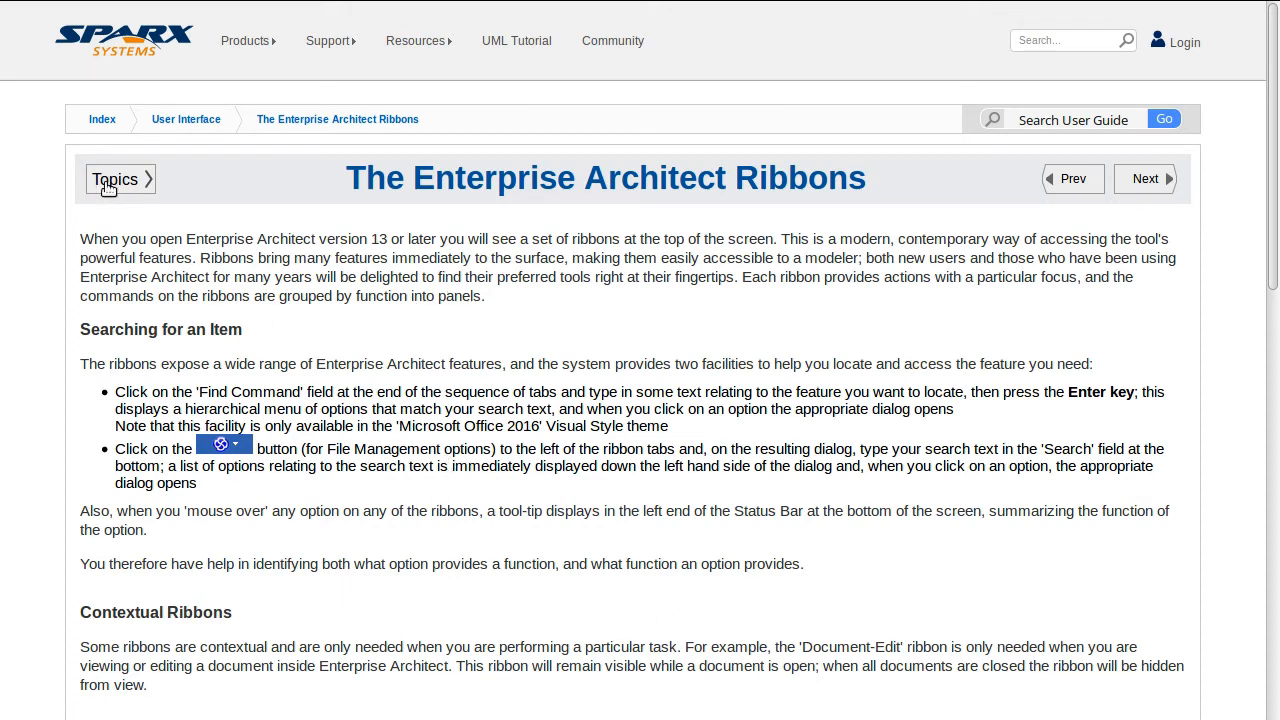
Choose the Design Ribbon topic from the user guide's Topics list.
left_click(116, 178)
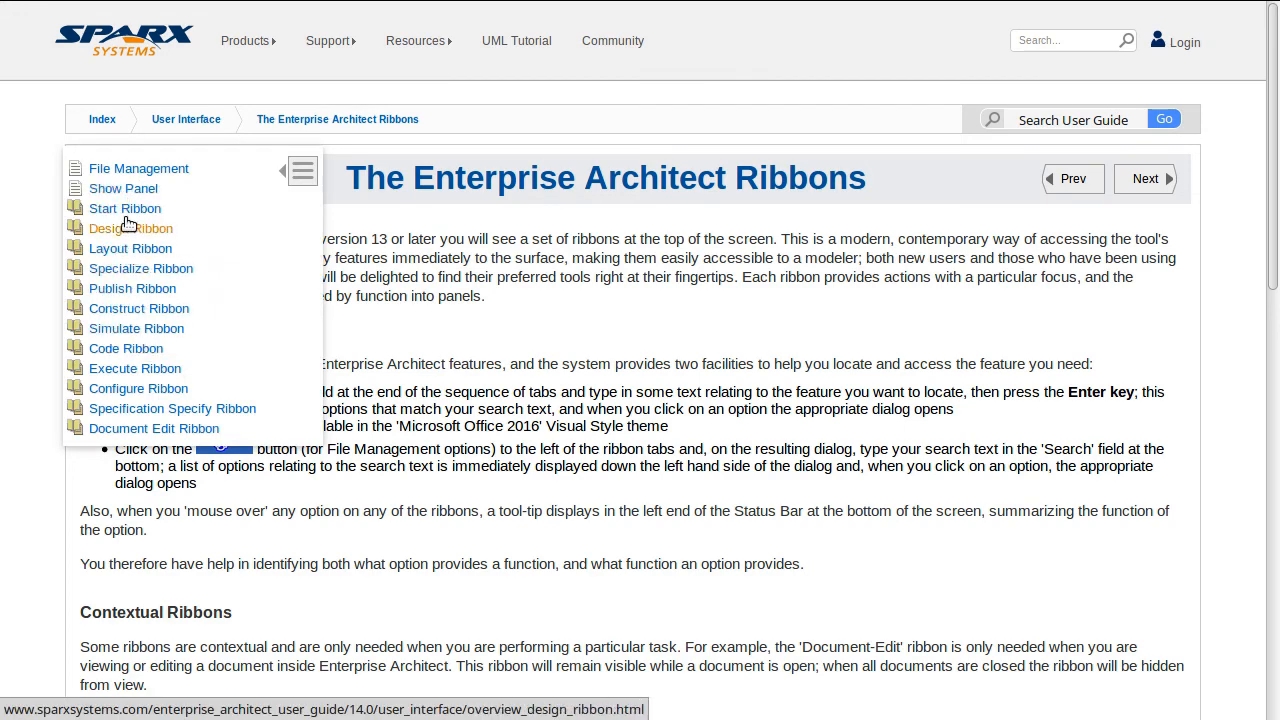
left_click(300, 170)
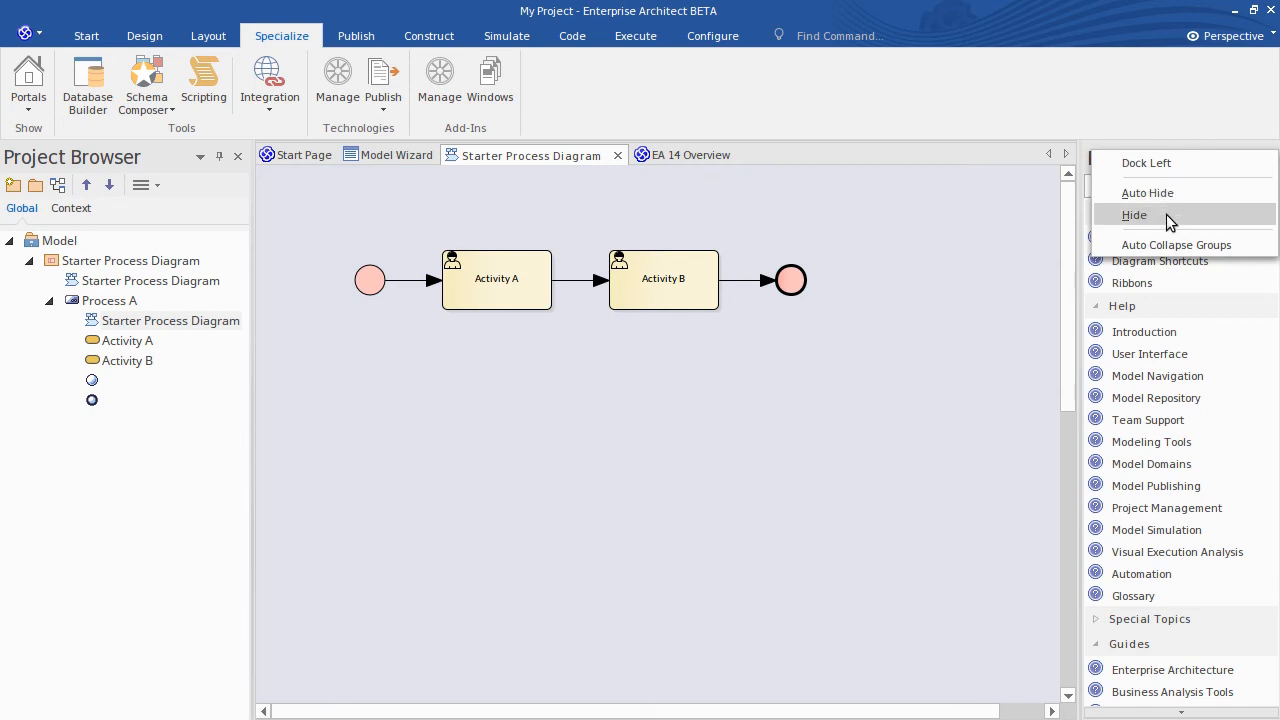
Hide the Portals window, review the diagram's Insert and Paste menu, and show the Layout ribbon.
left_click(1134, 214)
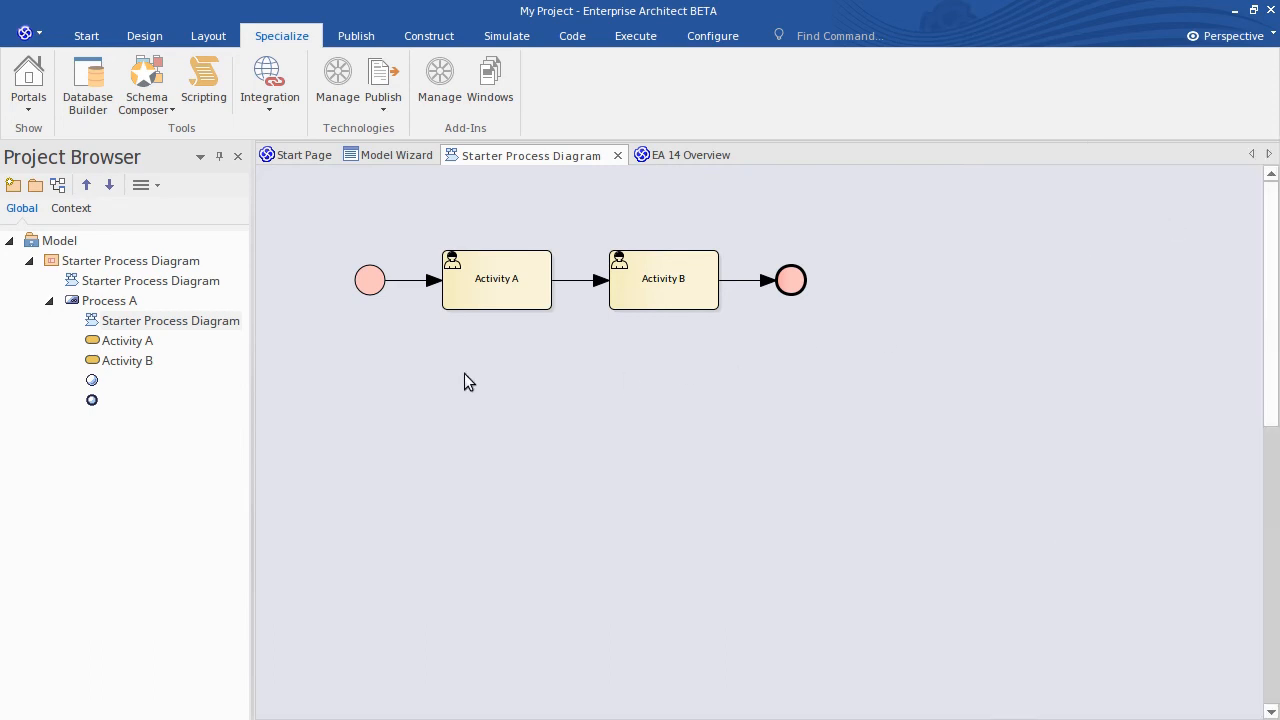
mouse_move(344, 476)
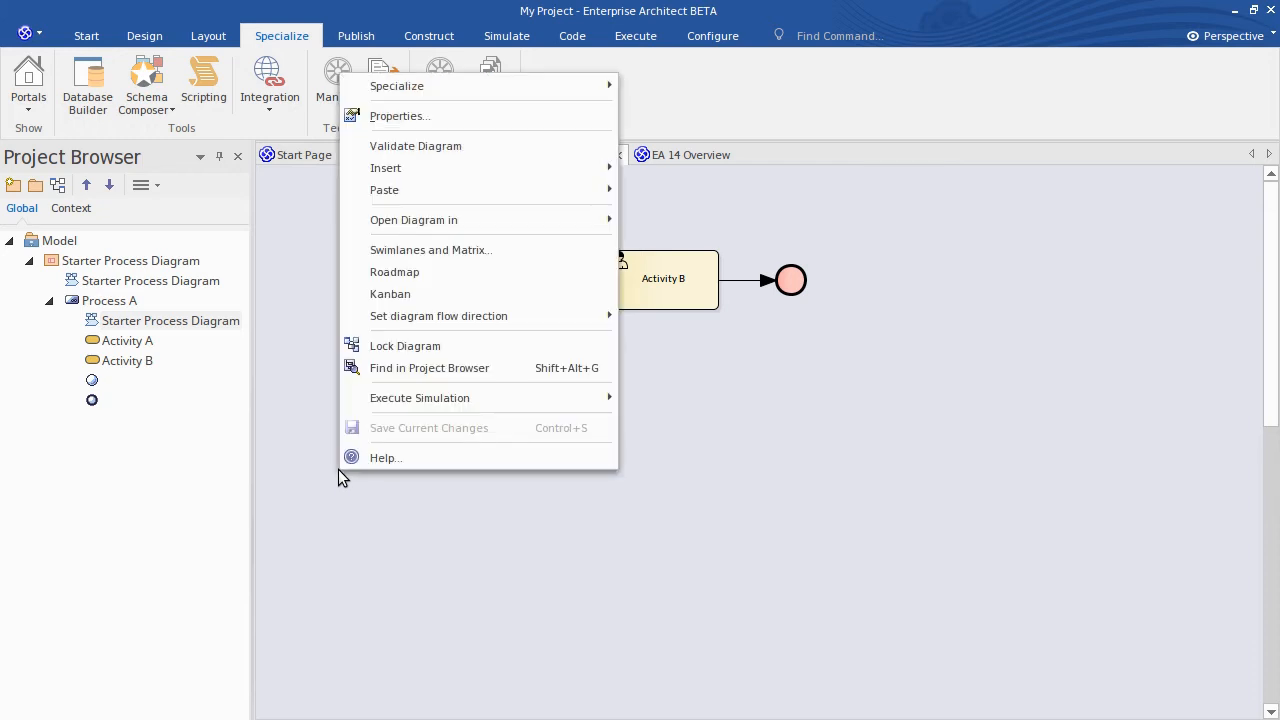
mouse_move(414, 220)
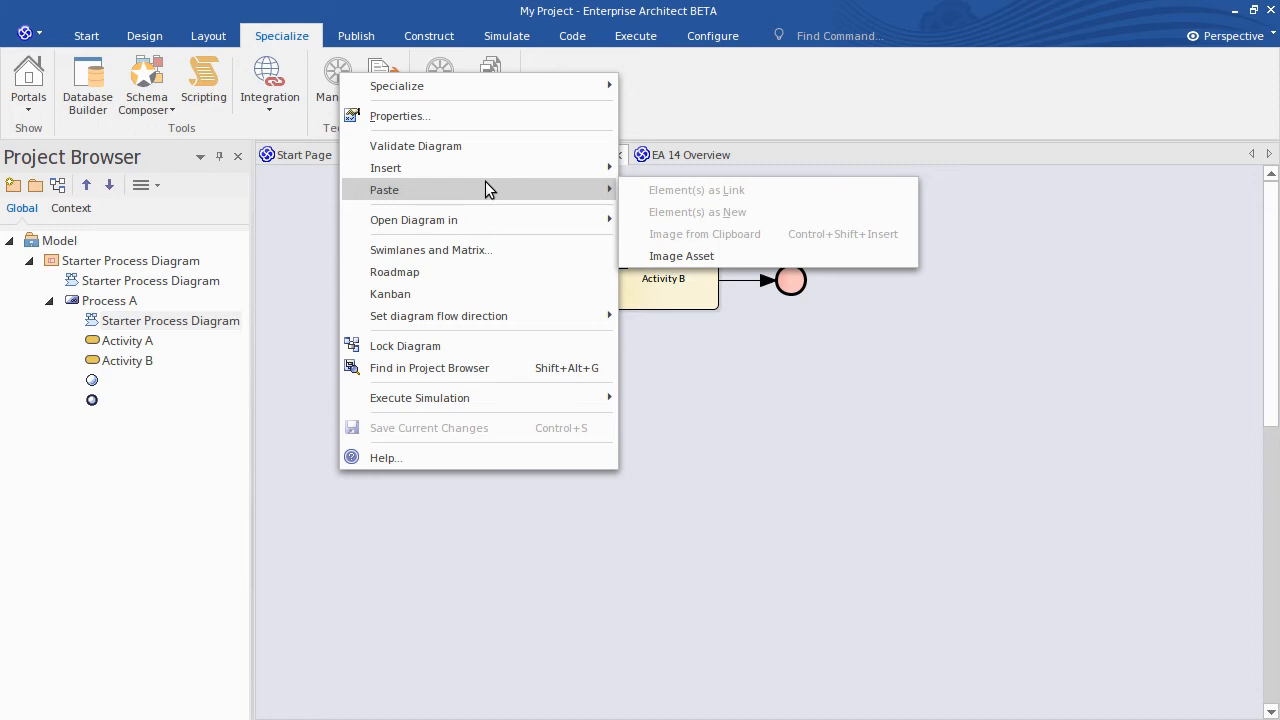
mouse_move(484, 168)
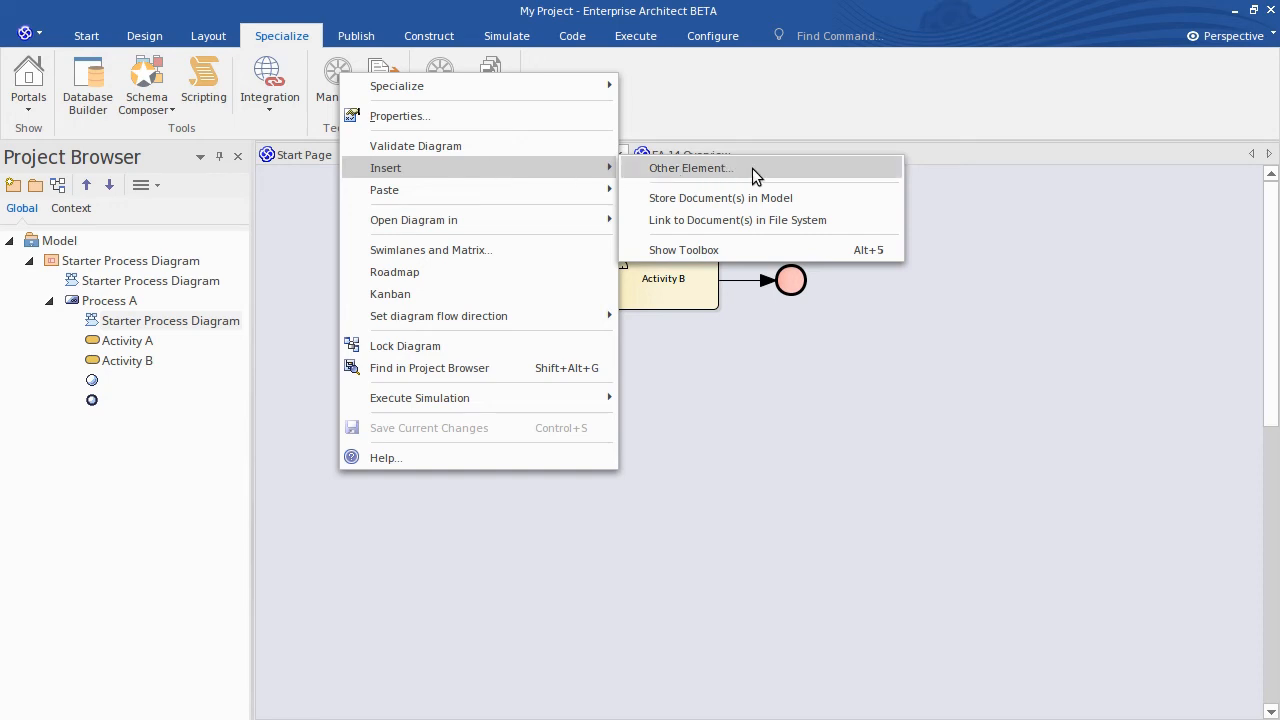
mouse_move(770, 198)
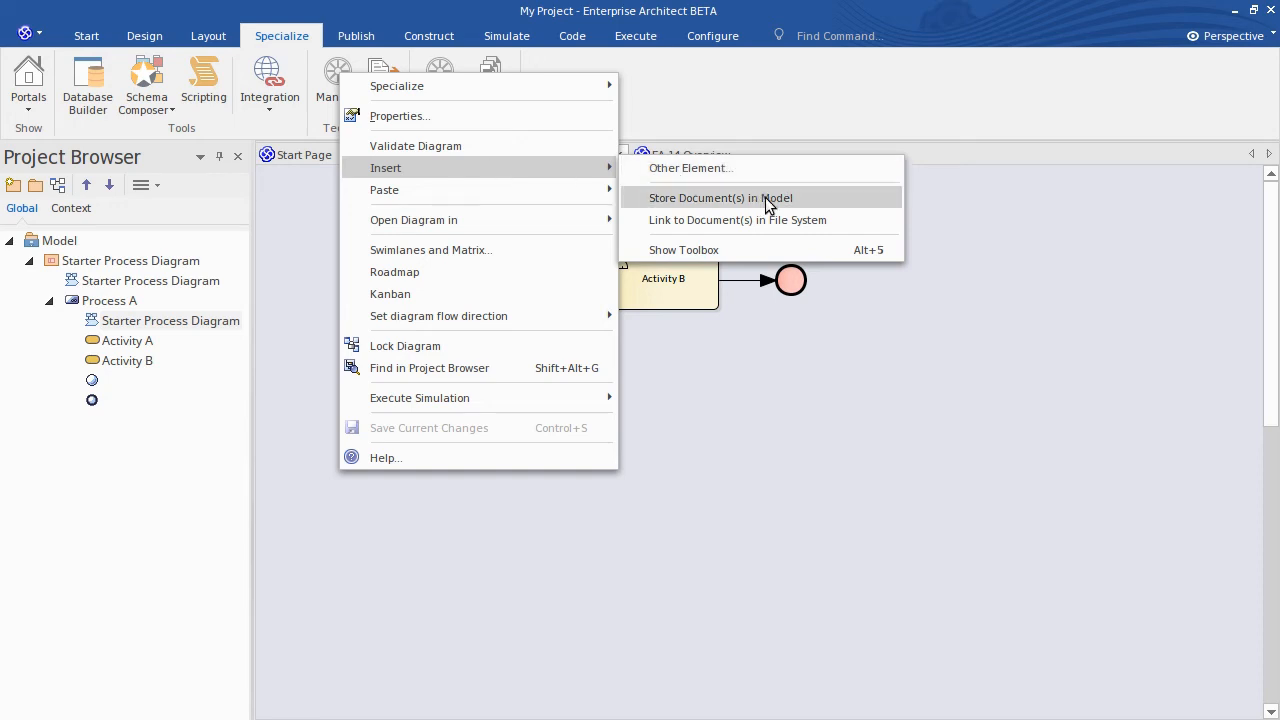
mouse_move(756, 250)
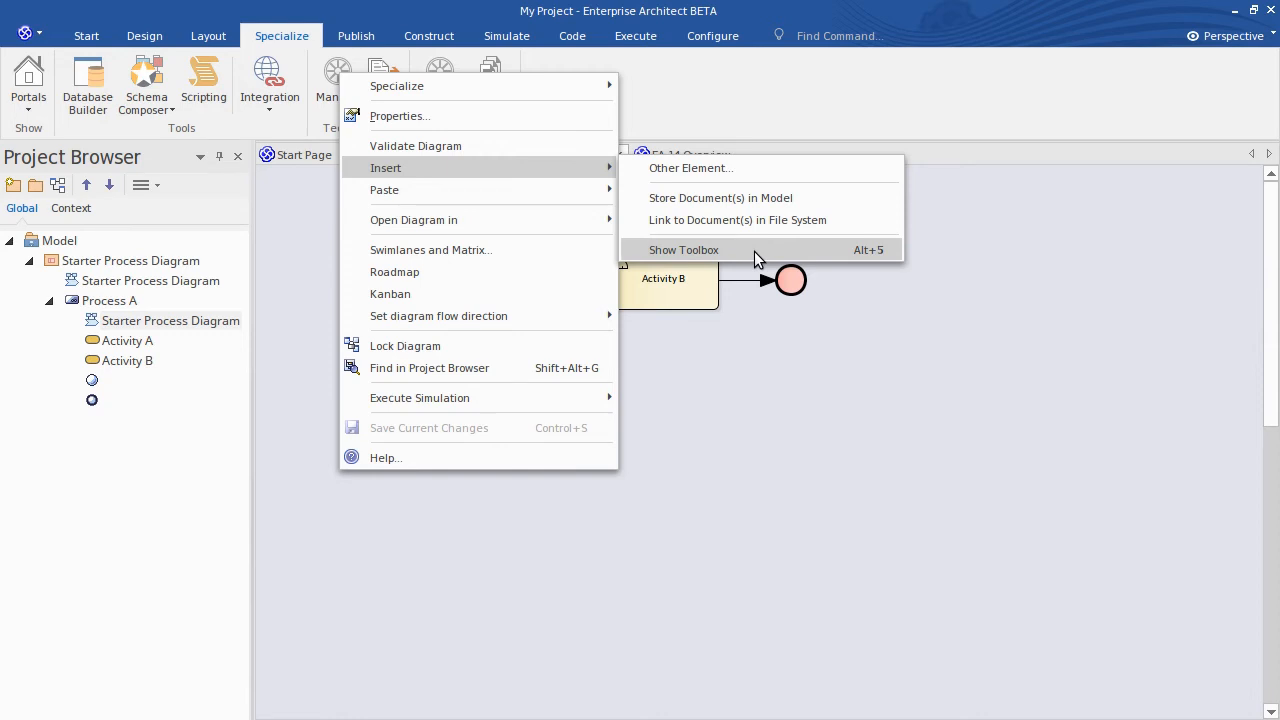
mouse_move(556, 170)
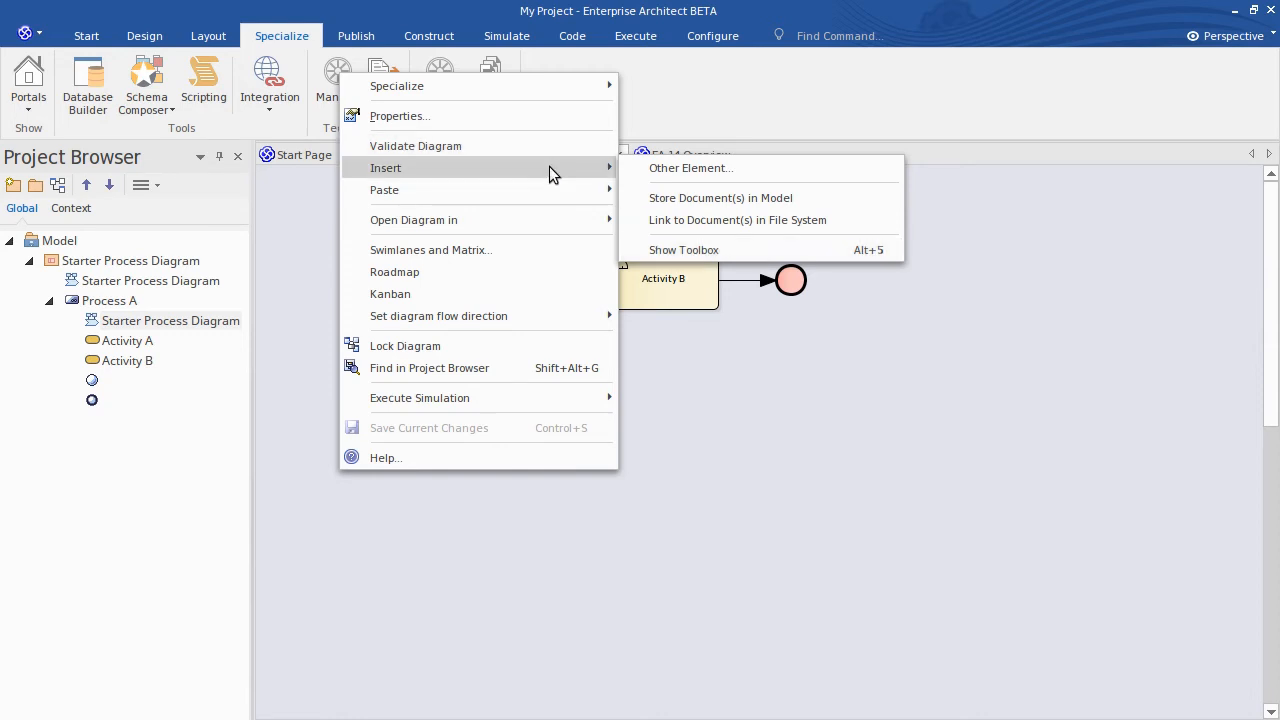
mouse_move(548, 190)
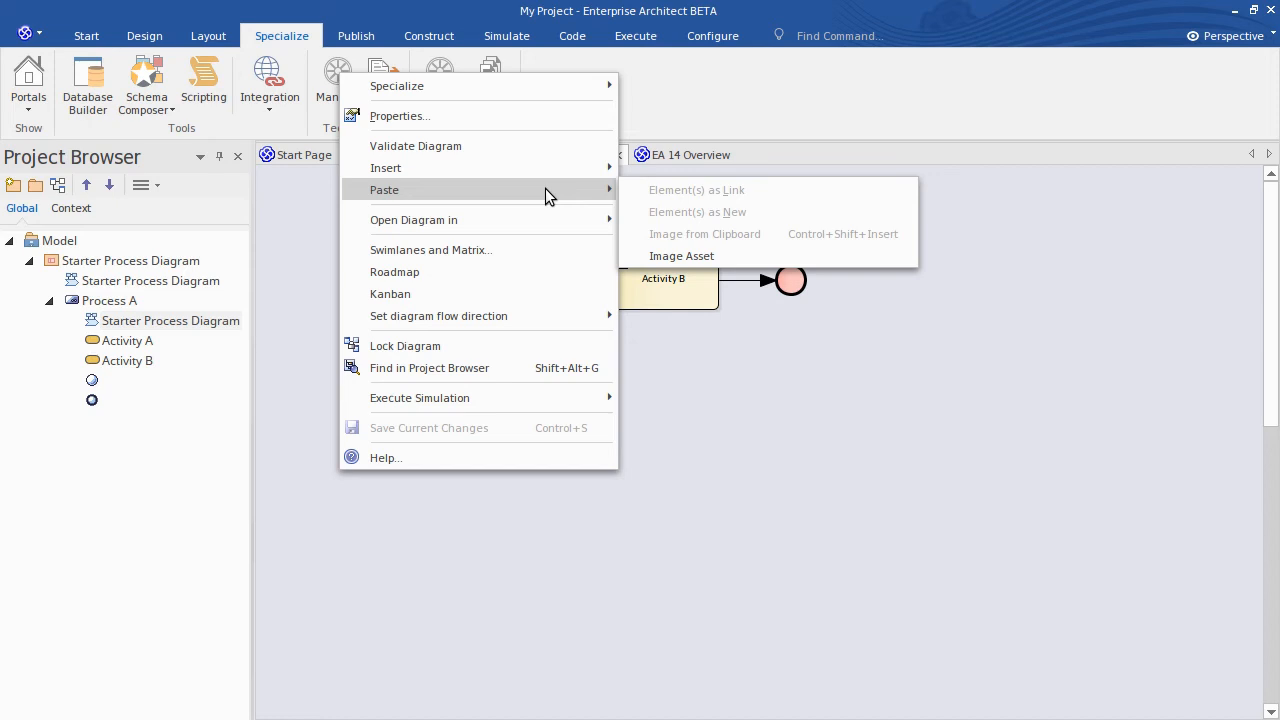
mouse_move(530, 196)
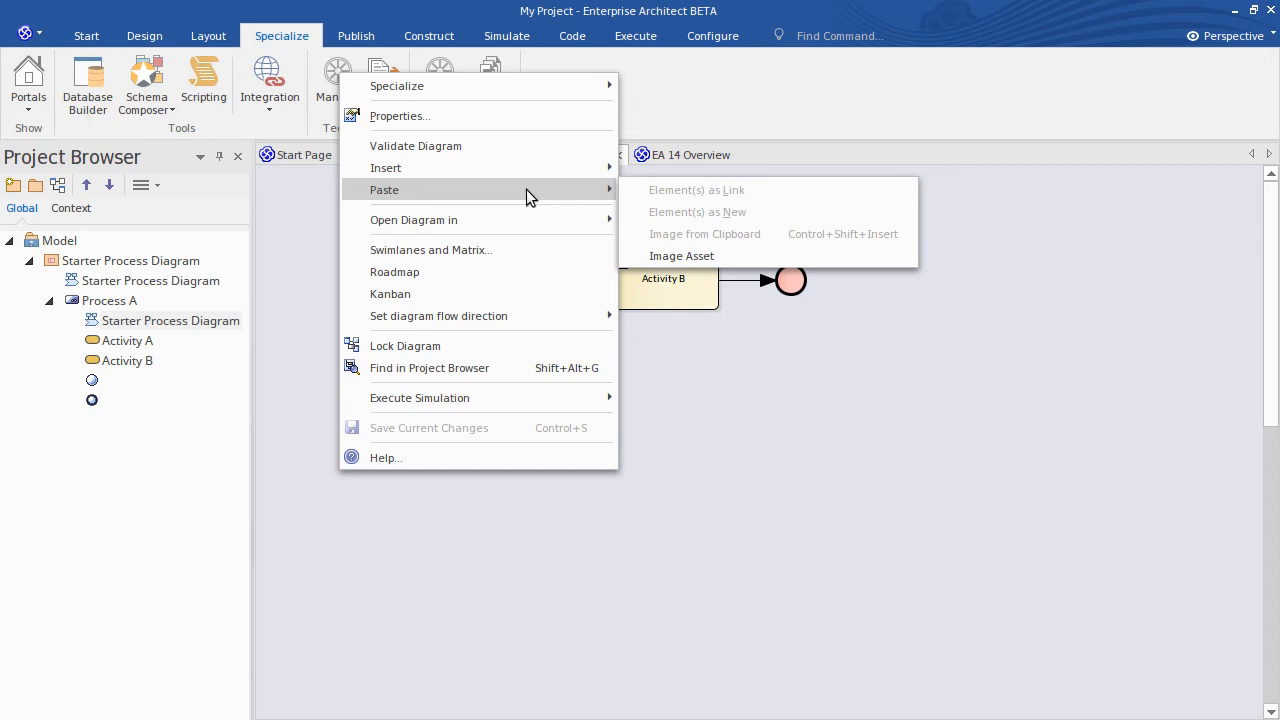
mouse_move(288, 250)
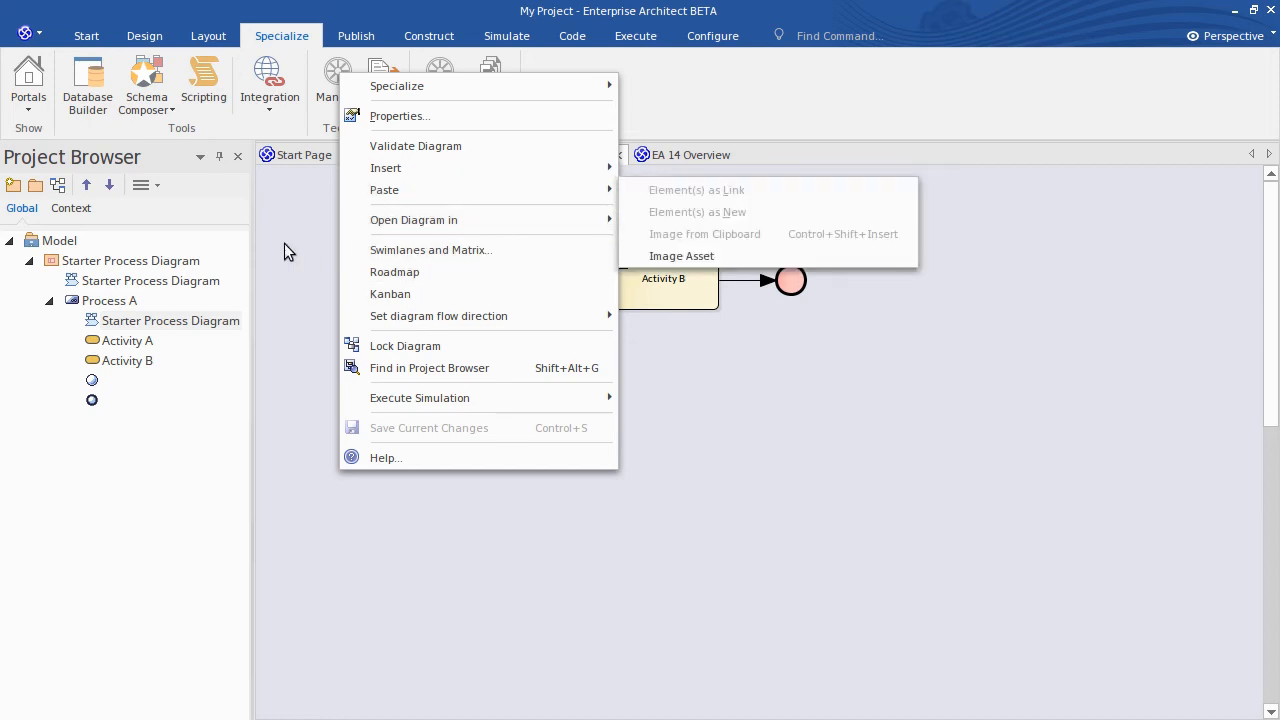
left_click(208, 36)
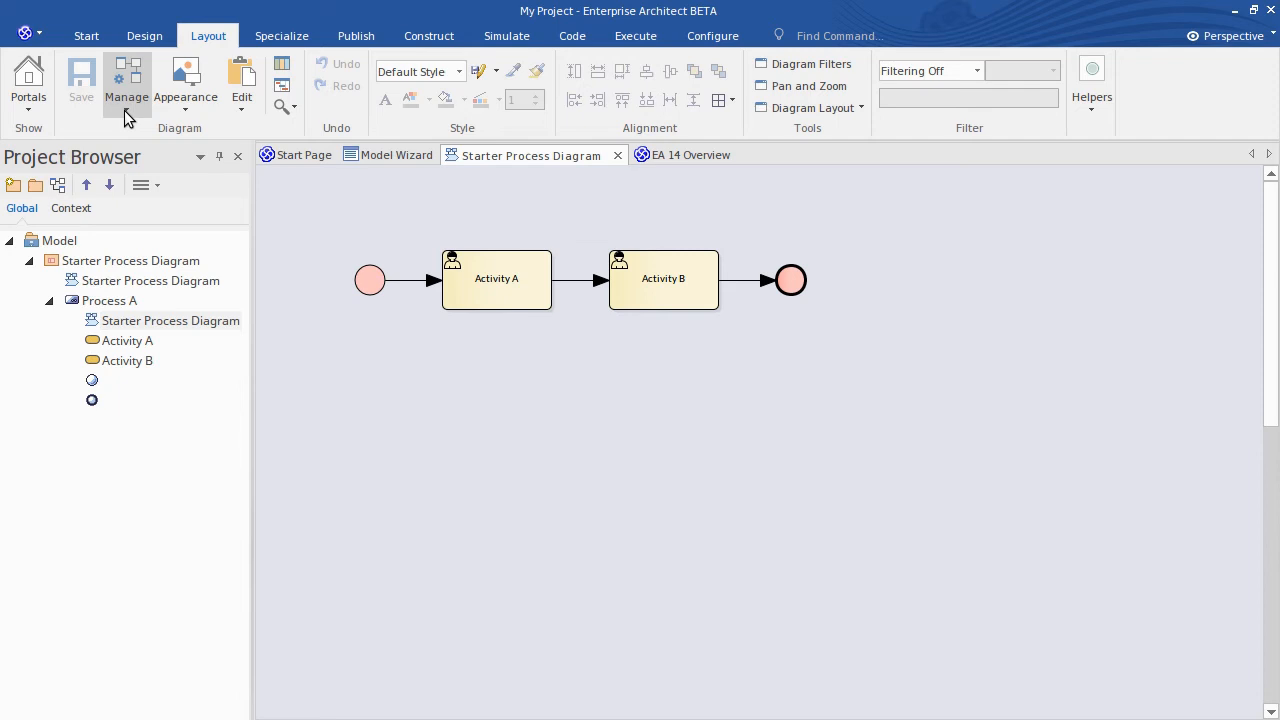
left_click(128, 80)
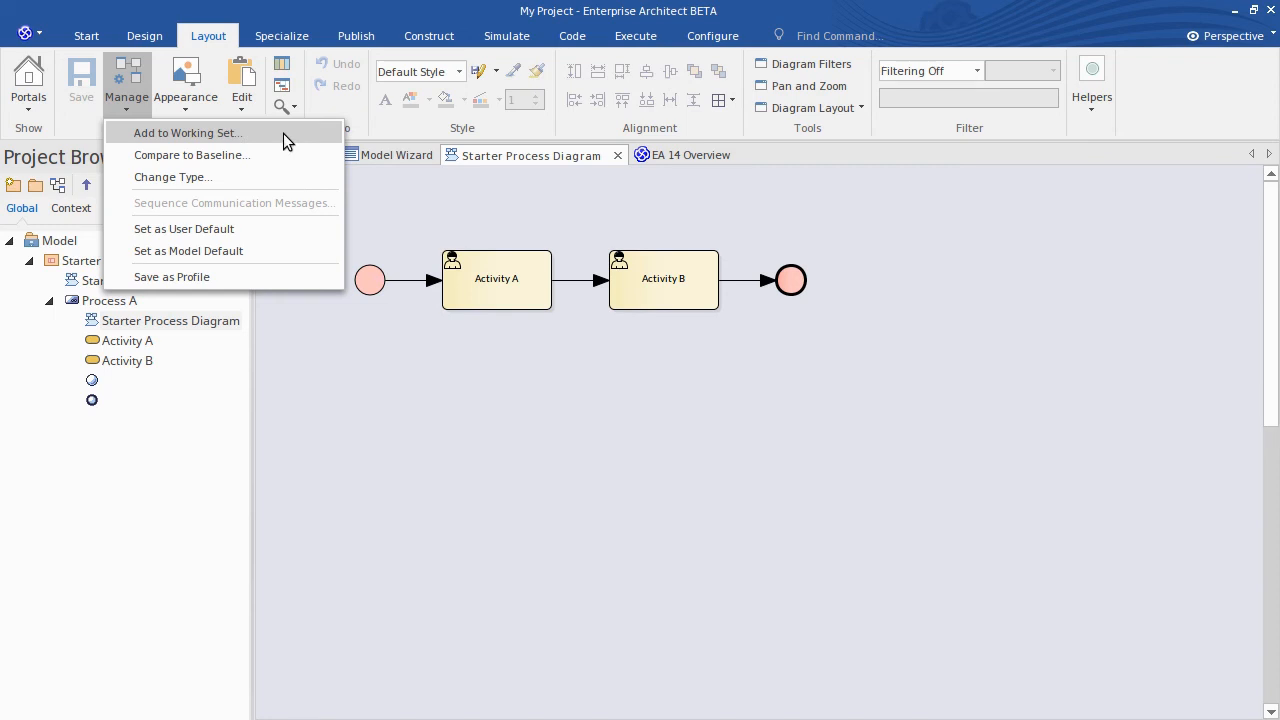
mouse_move(172, 176)
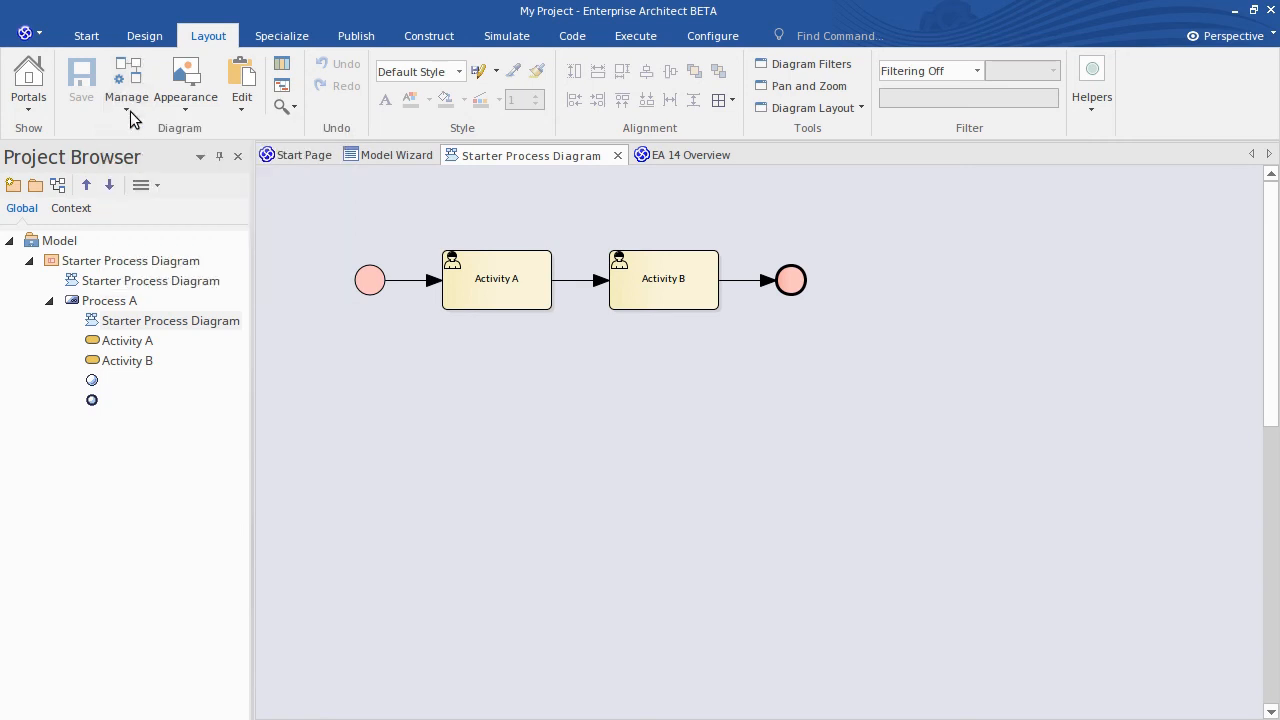
mouse_move(460, 342)
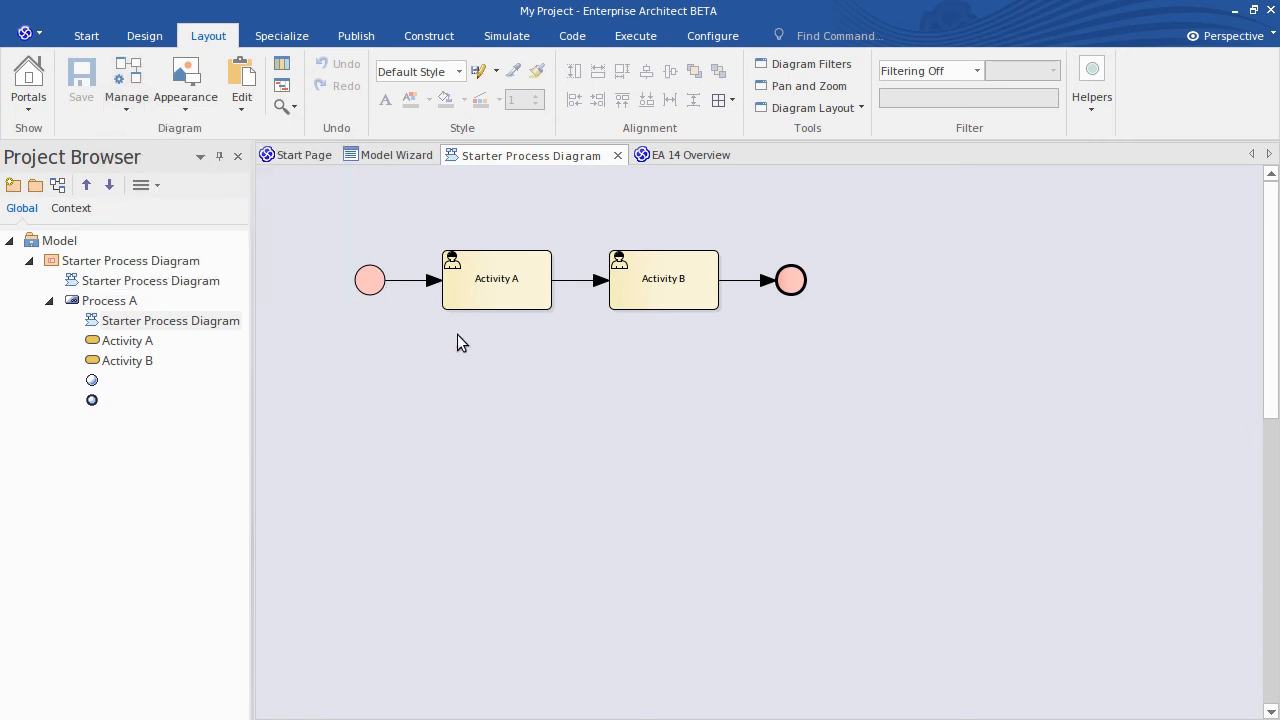
mouse_move(464, 288)
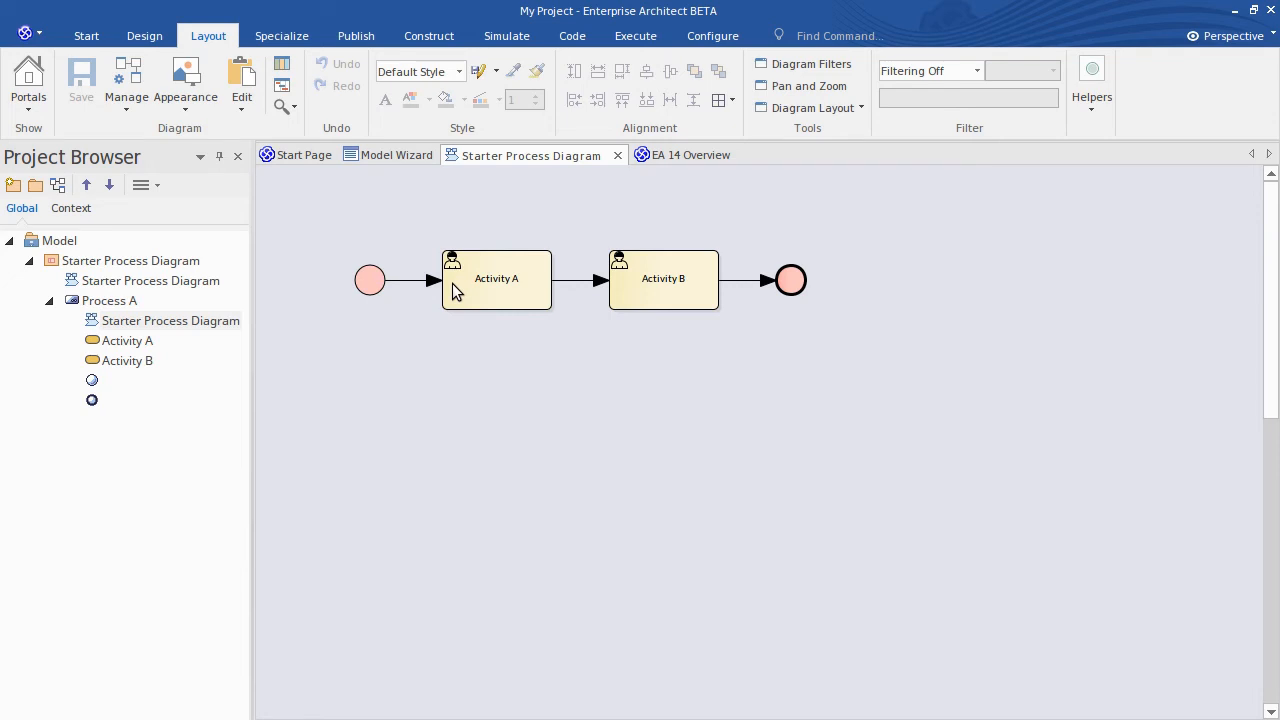
right_click(496, 278)
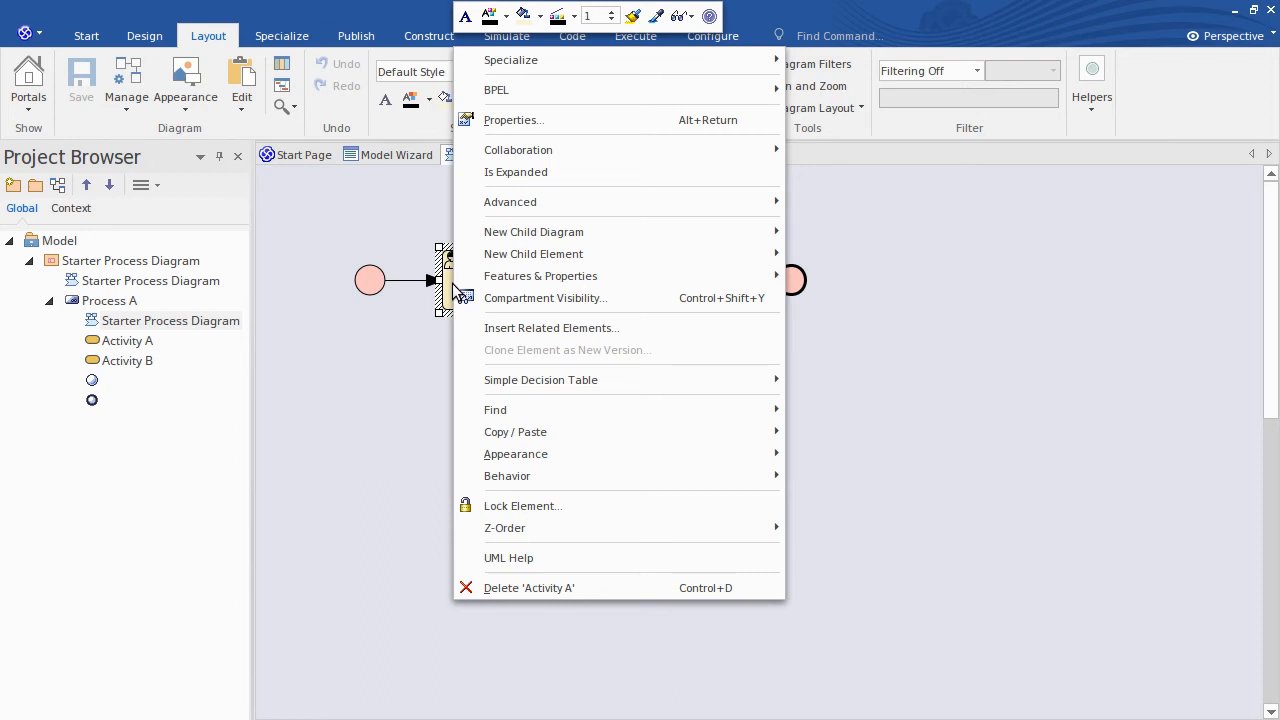
mouse_move(540, 276)
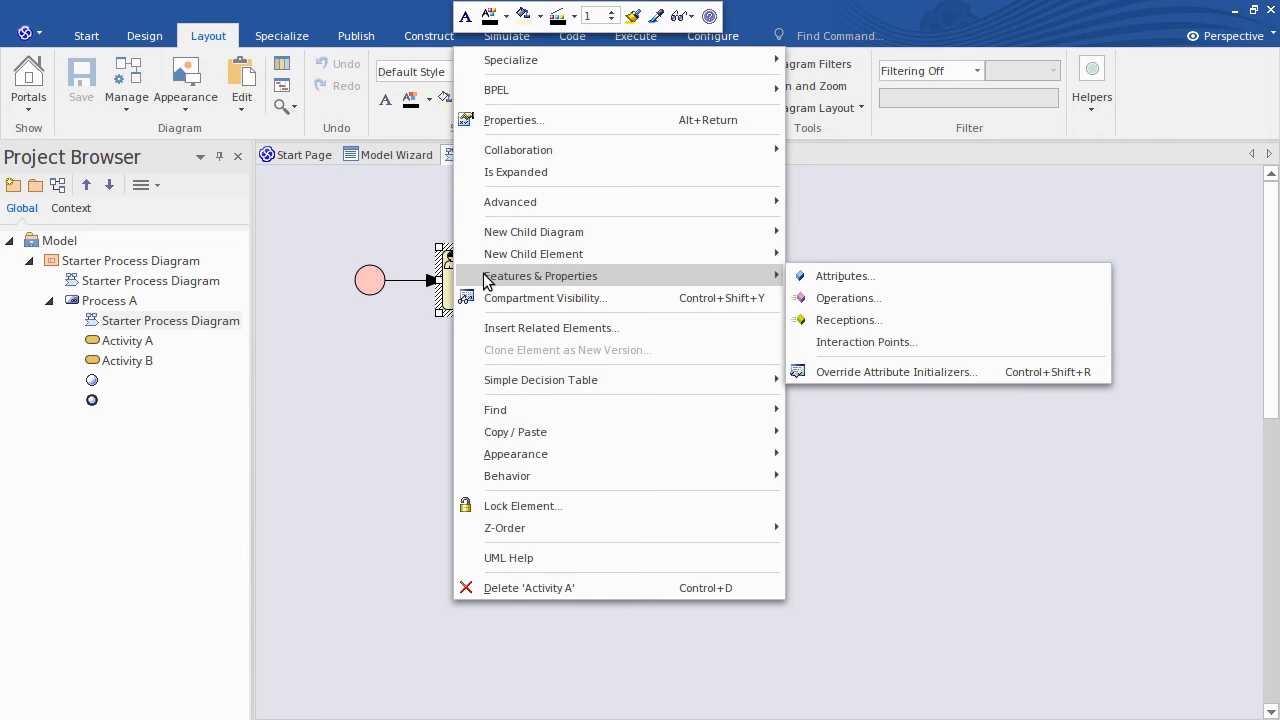
mouse_move(780, 280)
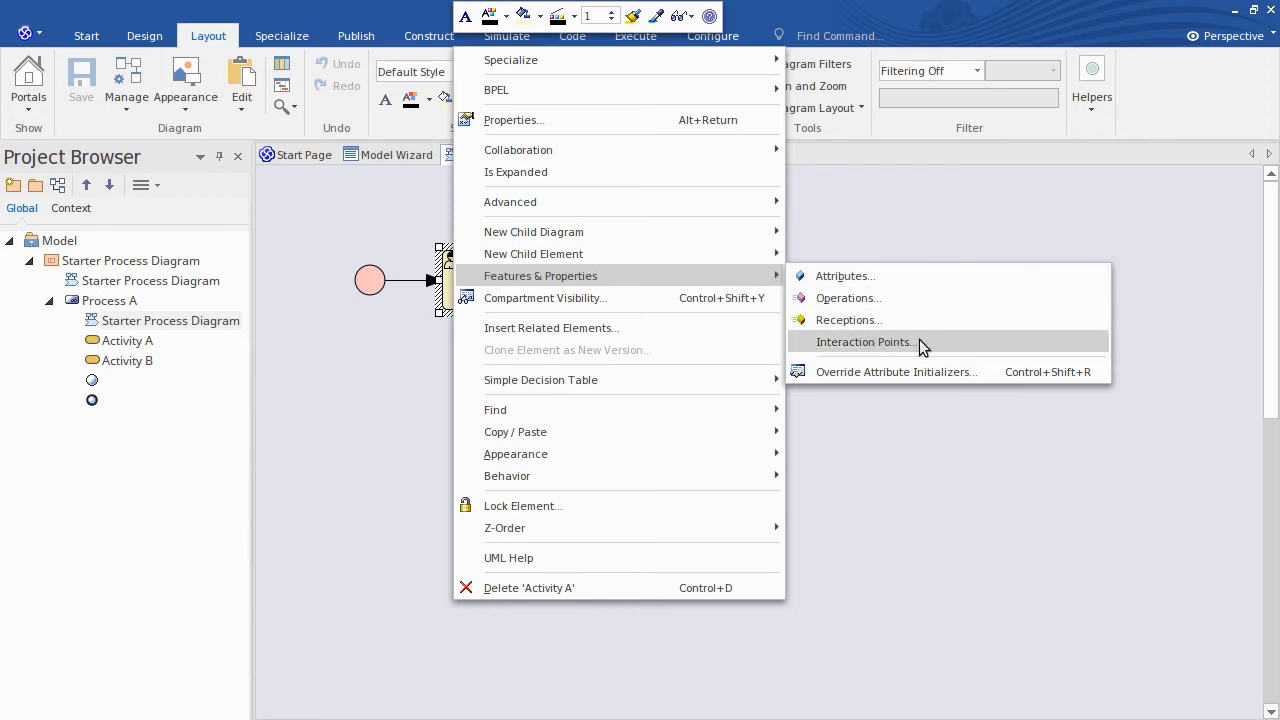
mouse_move(922, 344)
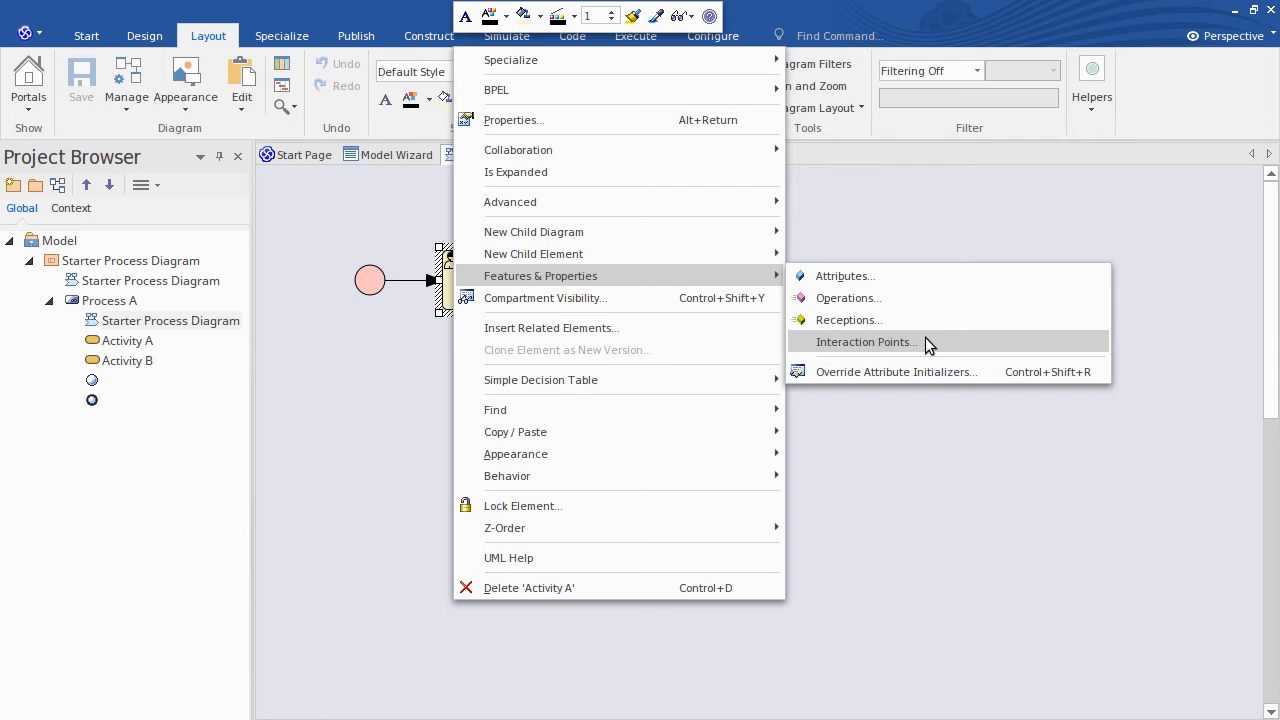
mouse_move(690, 276)
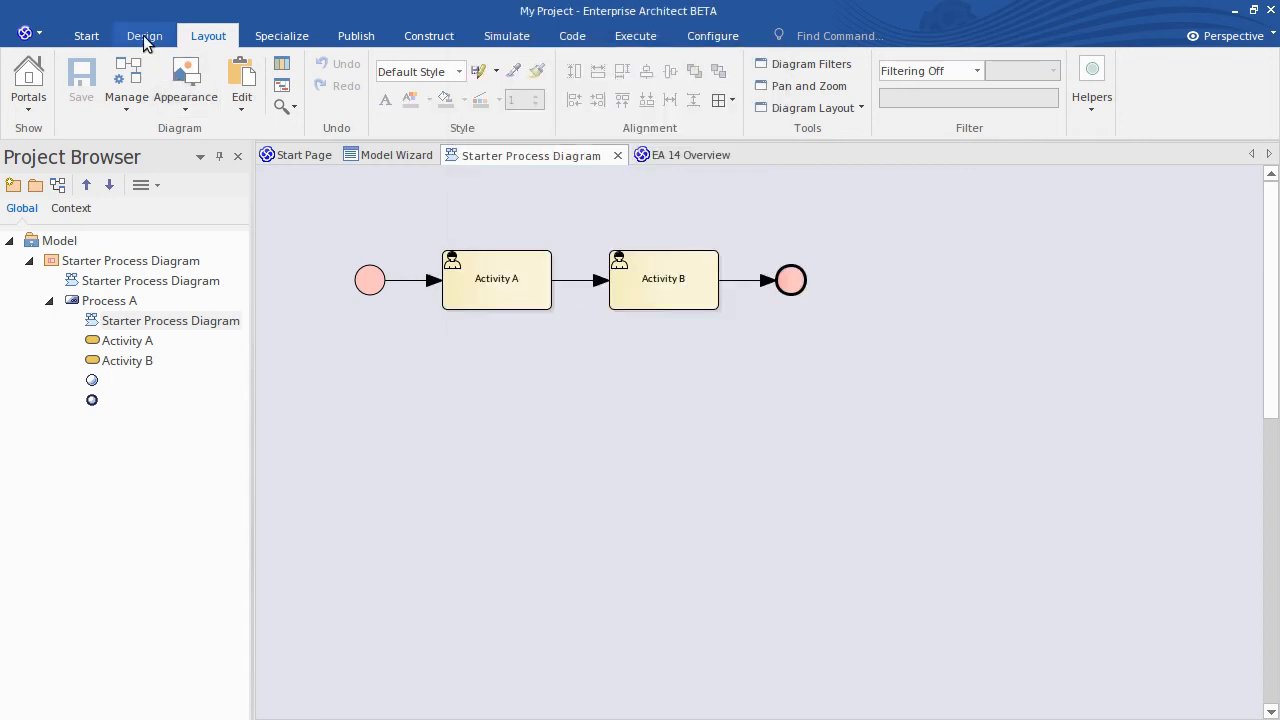
From the Design ribbon, view Activity A's empty Interaction Points features and close the window.
left_click(144, 36)
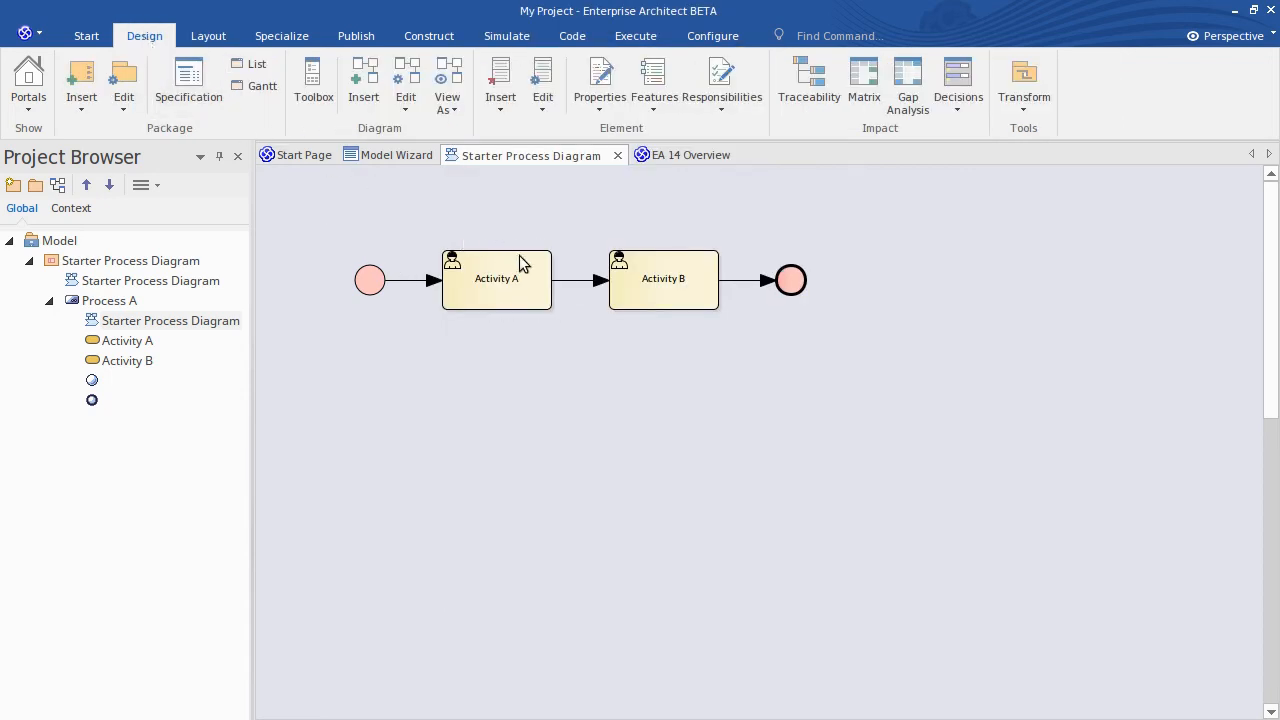
left_click(496, 278)
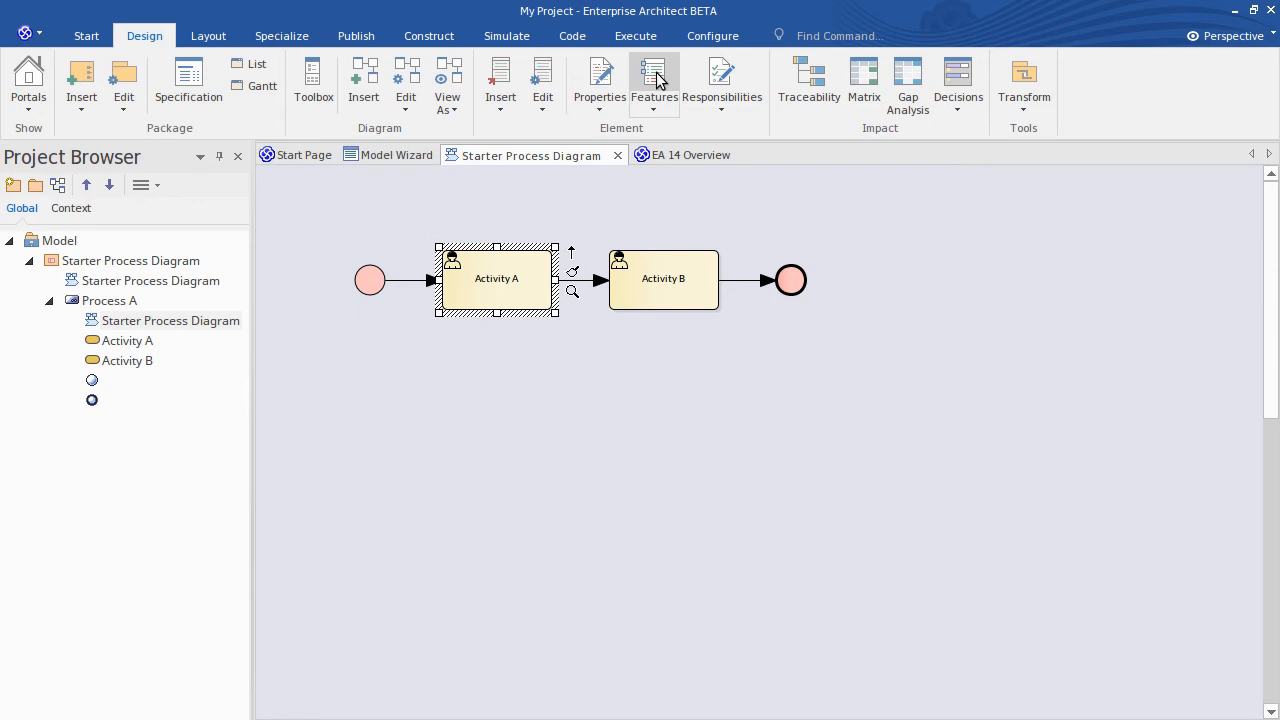
left_click(652, 76)
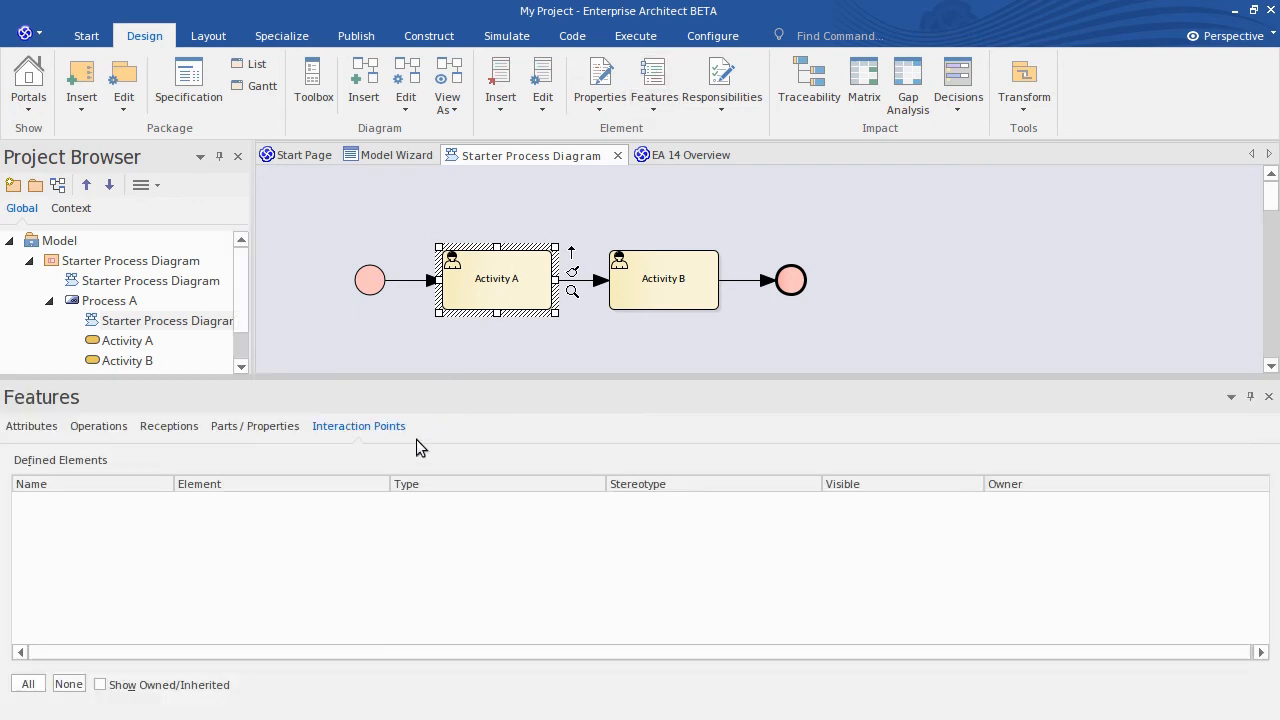
mouse_move(196, 502)
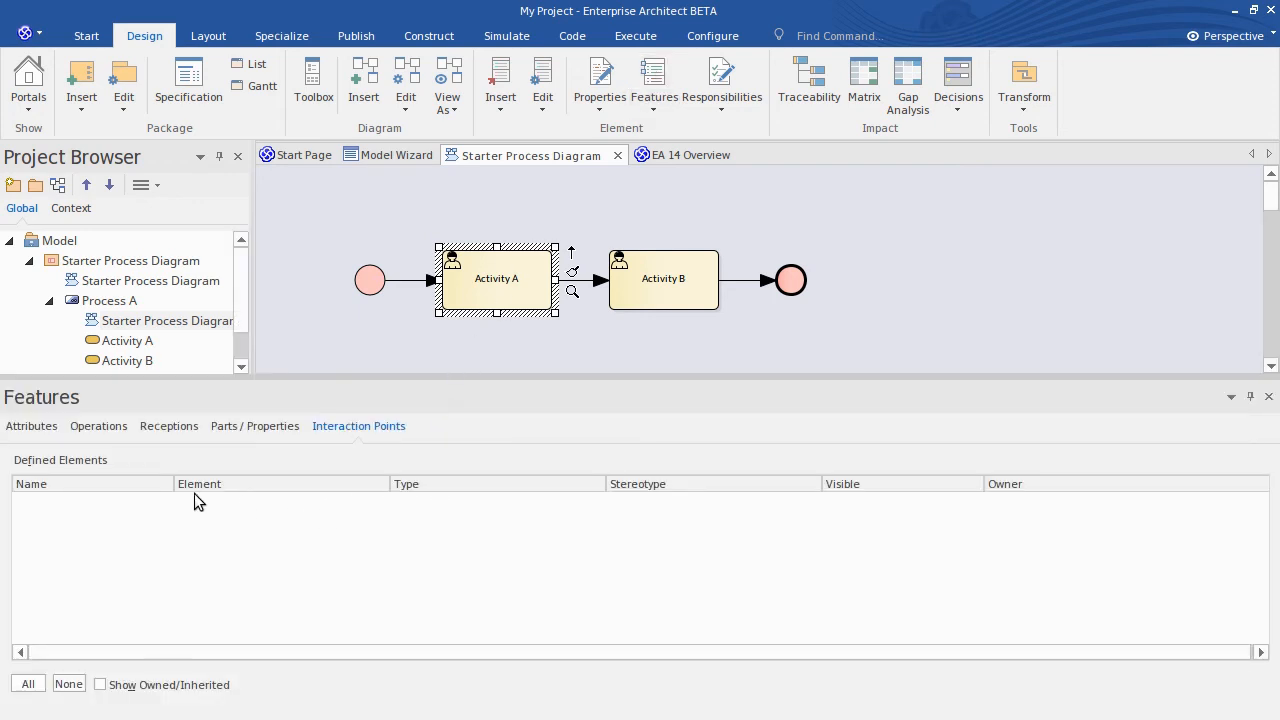
left_click(32, 424)
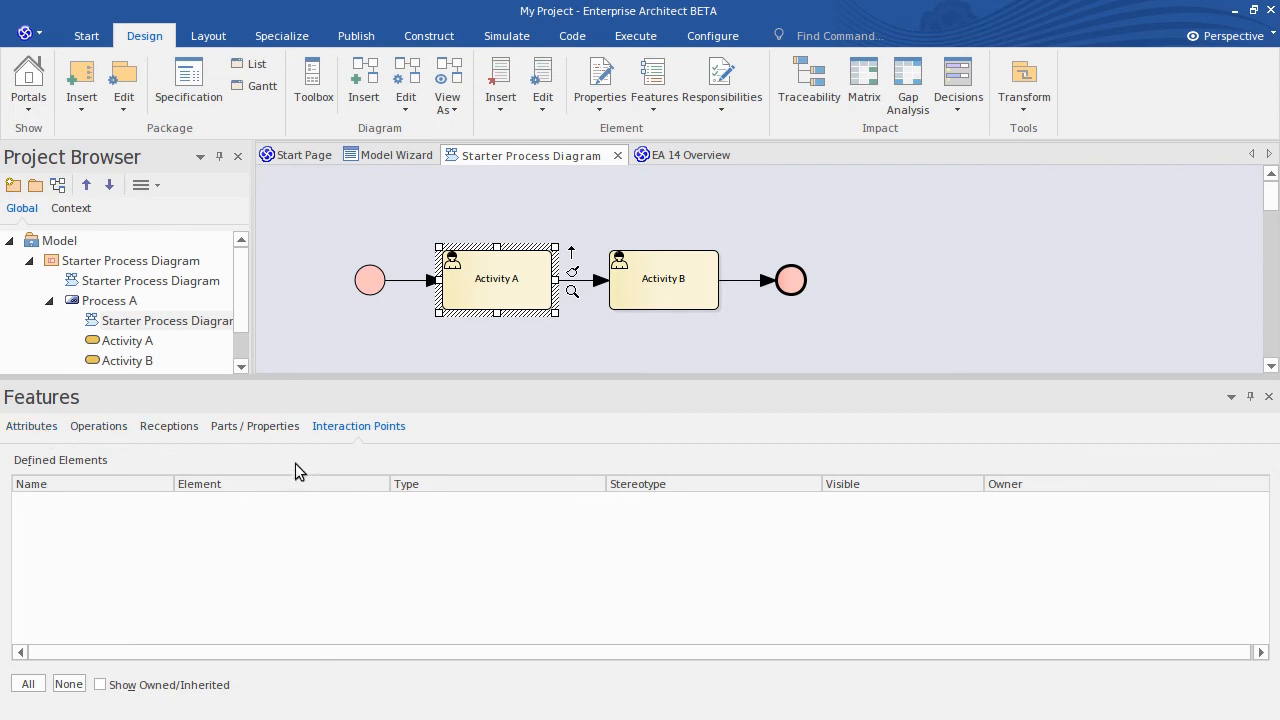
right_click(184, 524)
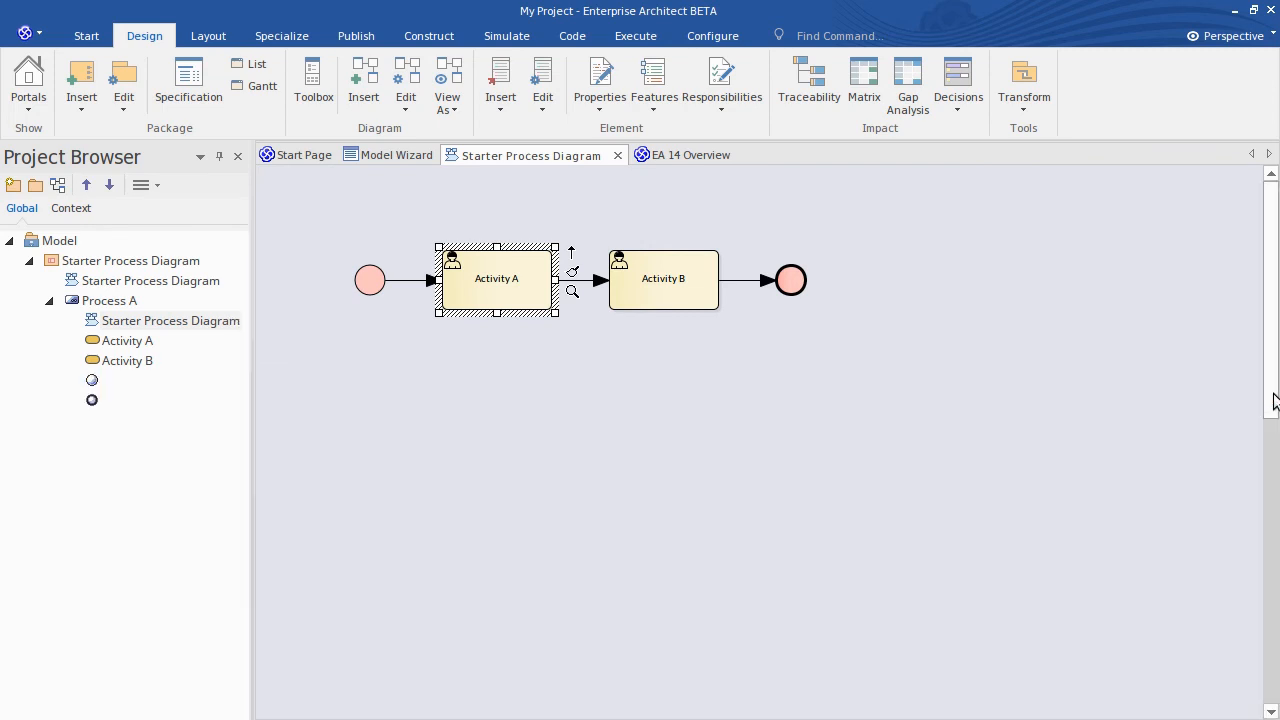
left_click(512, 374)
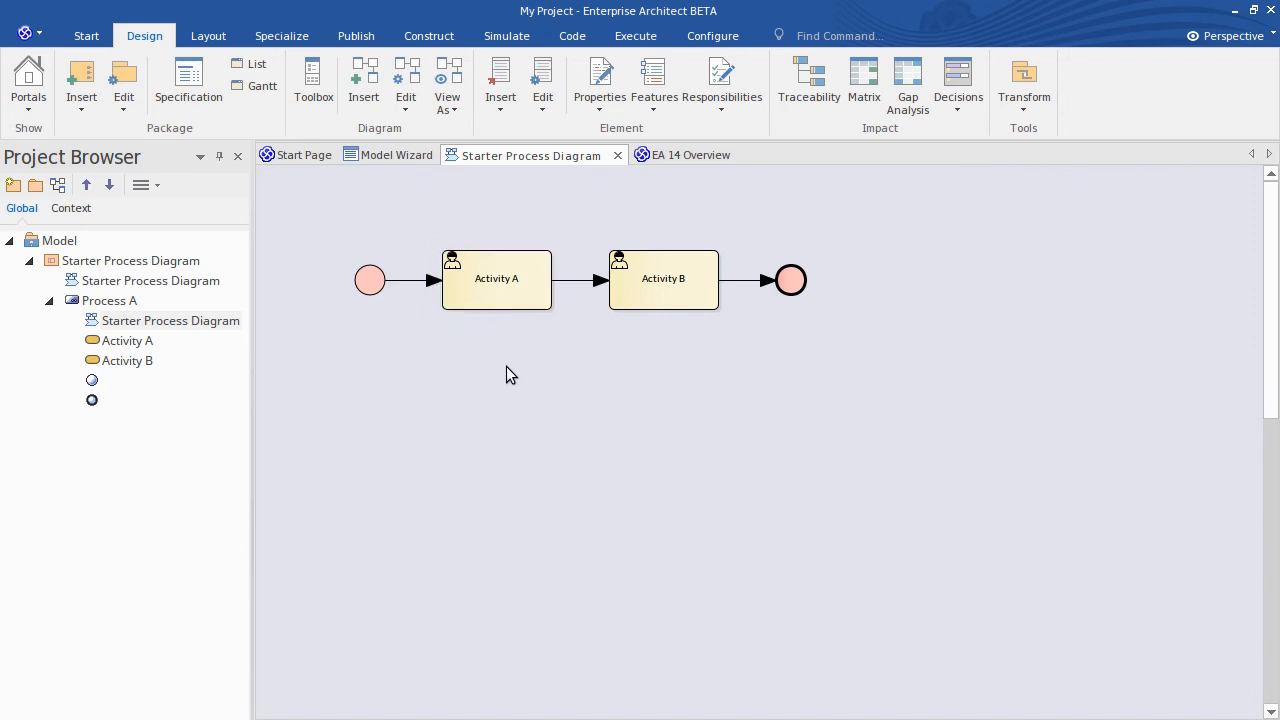
left_click(128, 260)
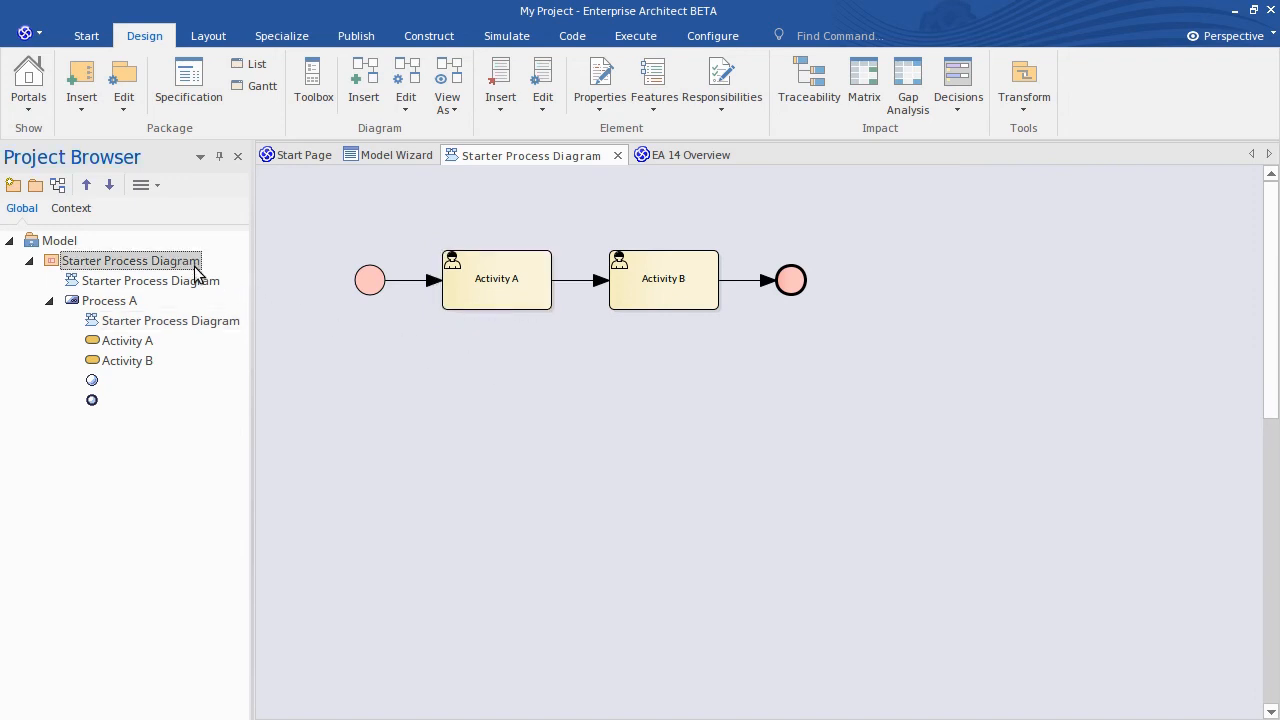
right_click(130, 260)
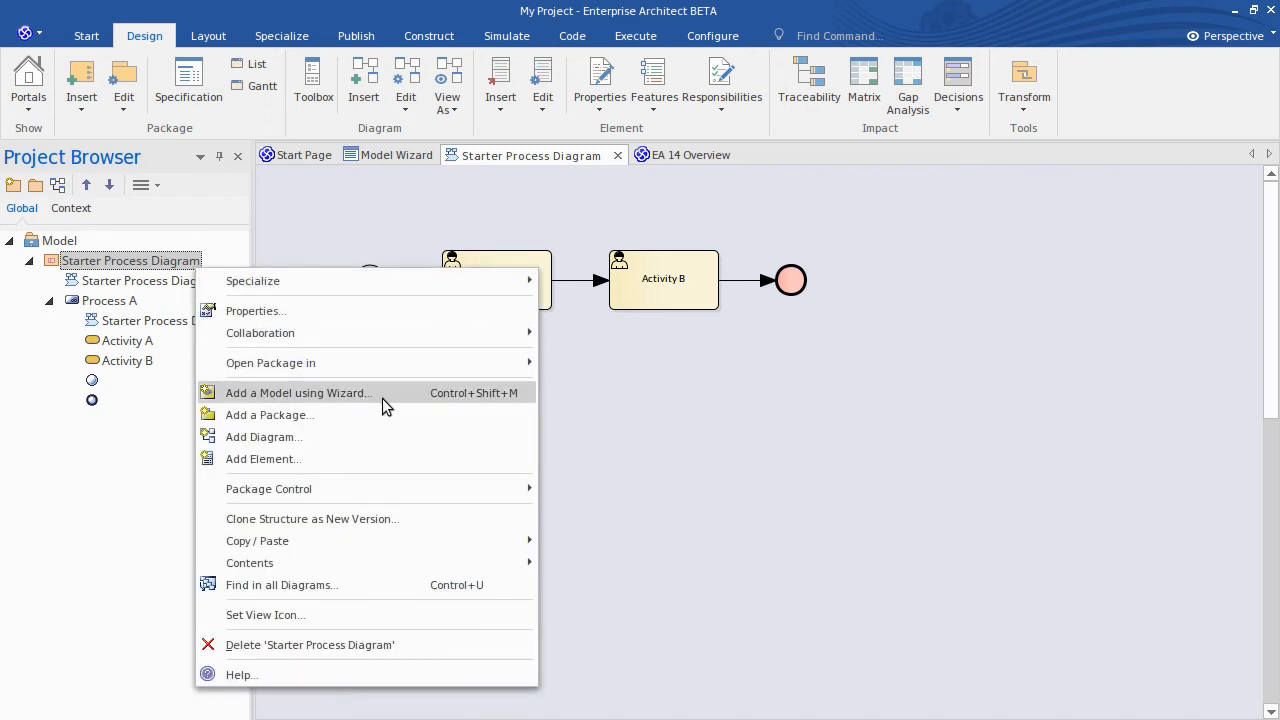
mouse_move(384, 400)
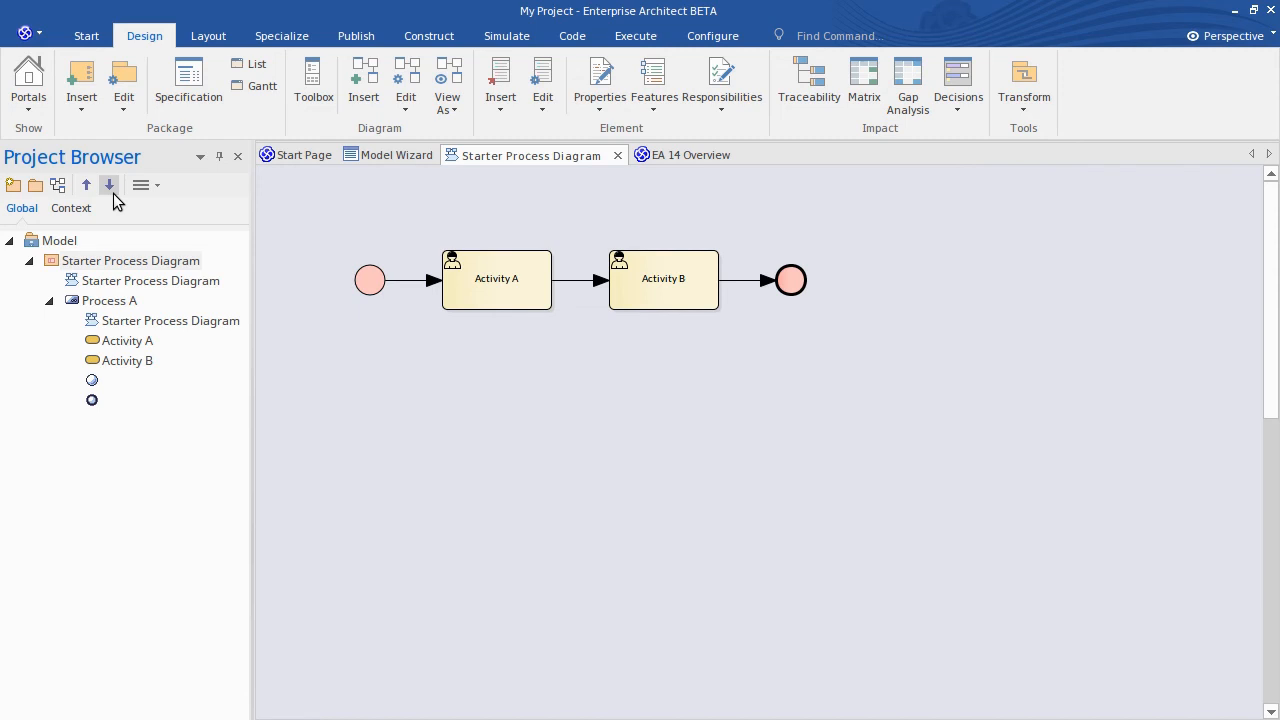
left_click(144, 184)
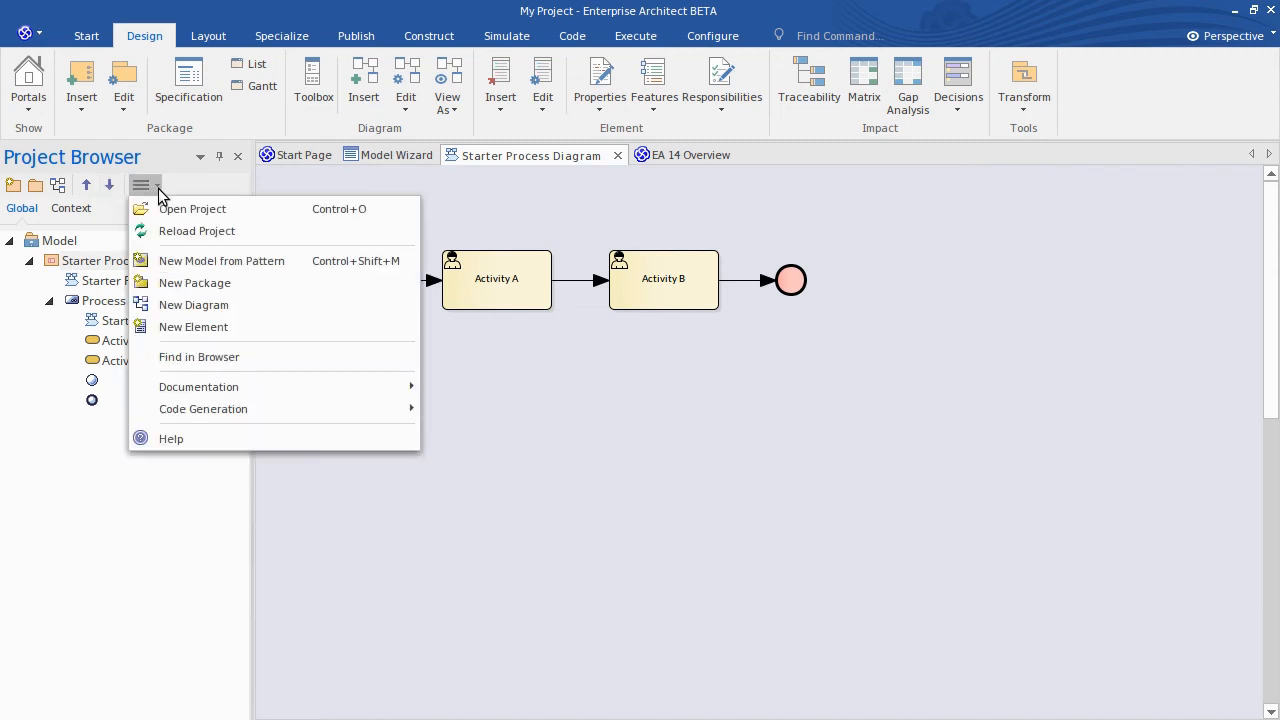
left_click(176, 190)
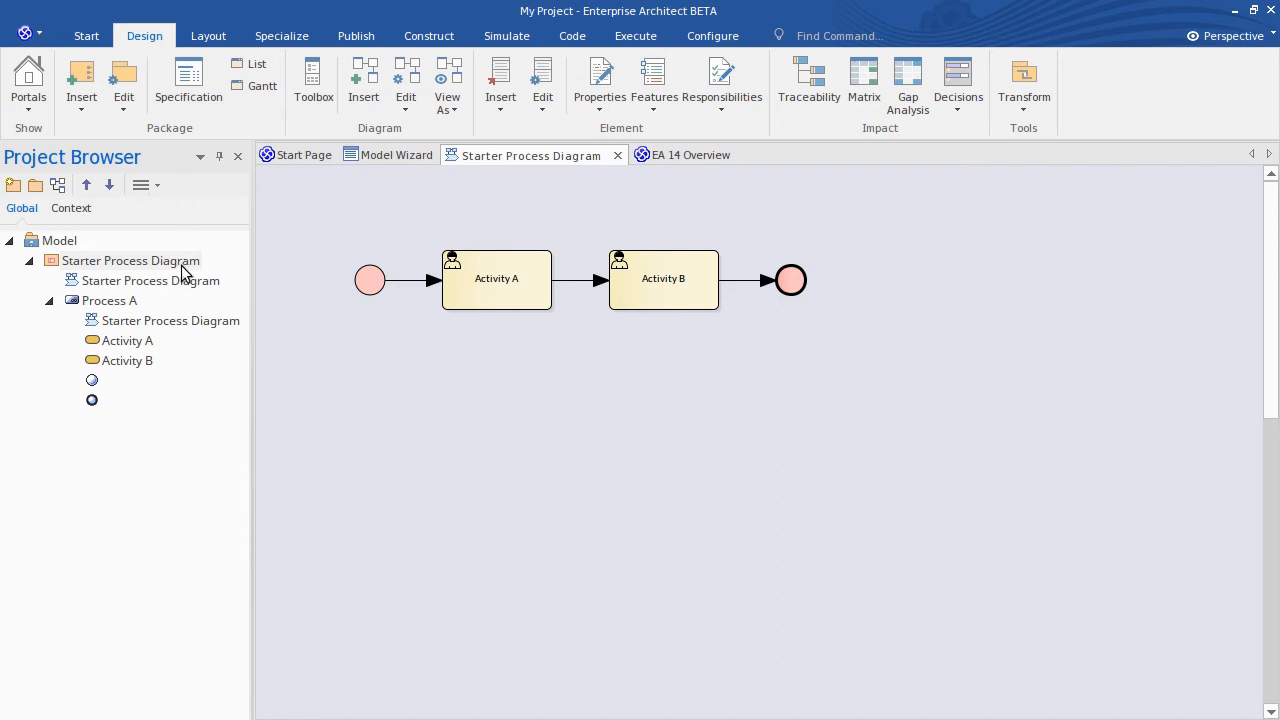
right_click(128, 260)
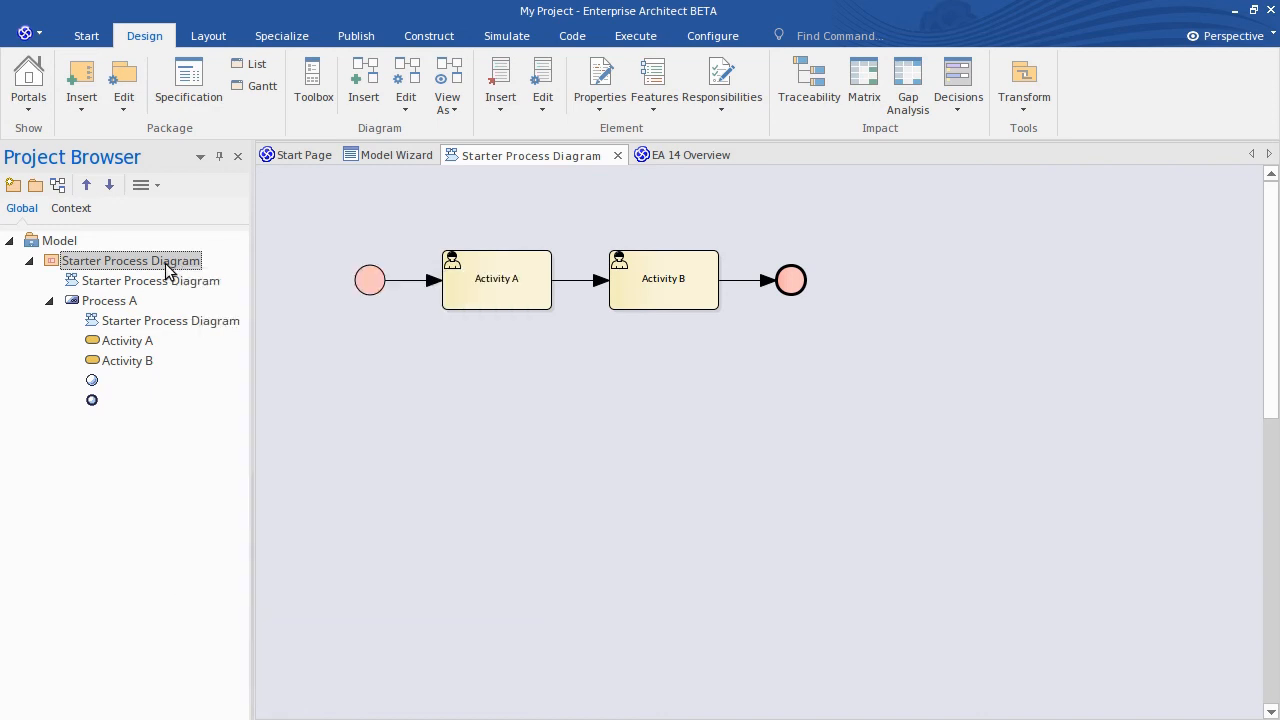
mouse_move(190, 272)
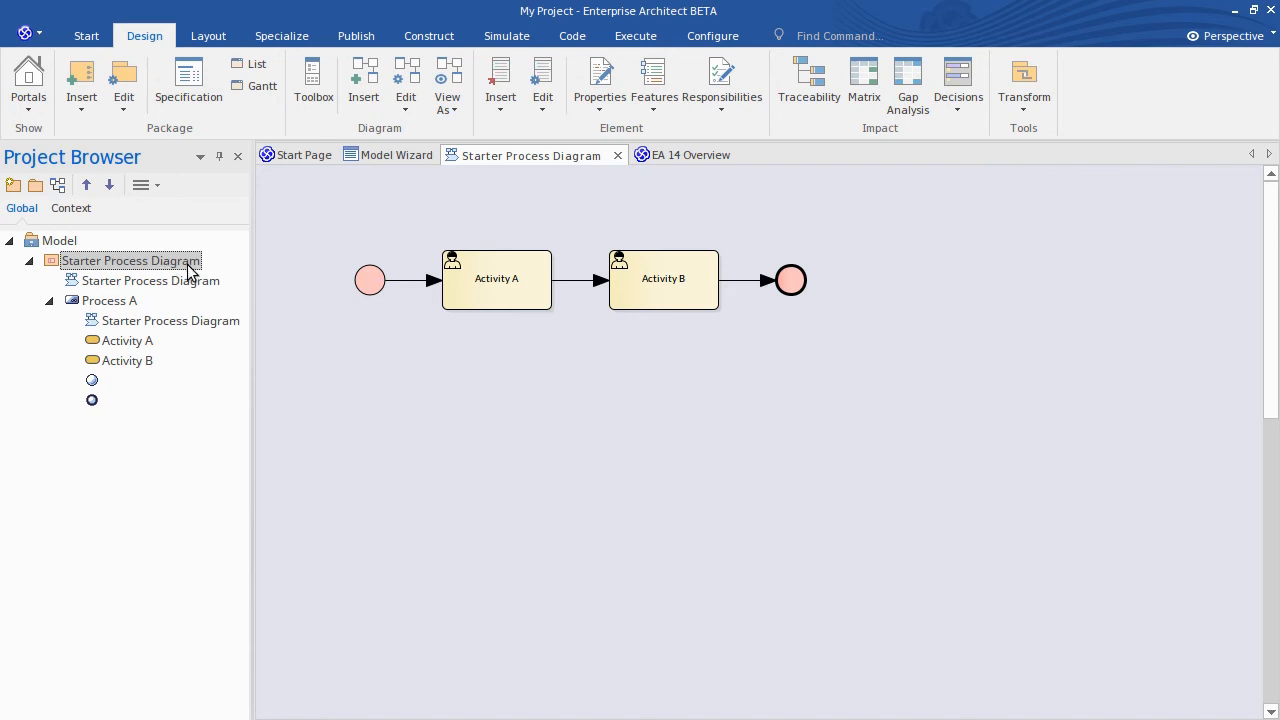
Review and close the Generate Documentation dialog (Diagram Report, RTF) for the Starter Process Diagram package.
left_click(356, 36)
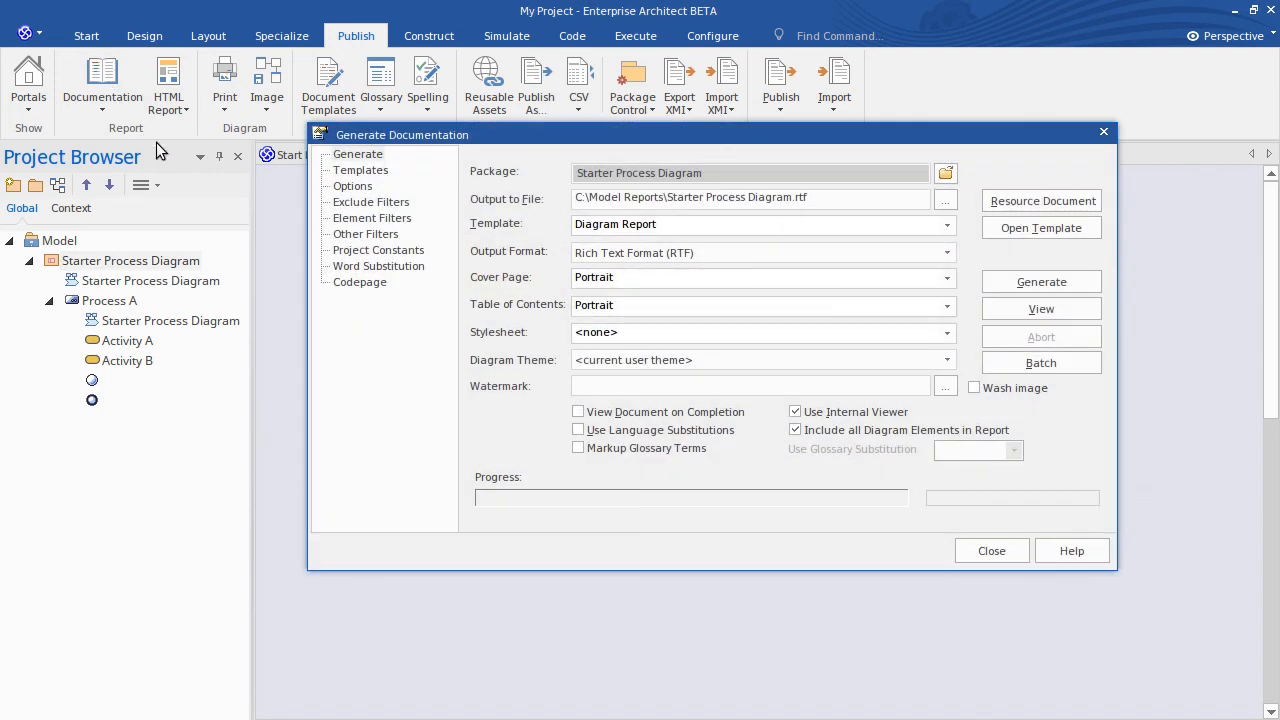
mouse_move(422, 188)
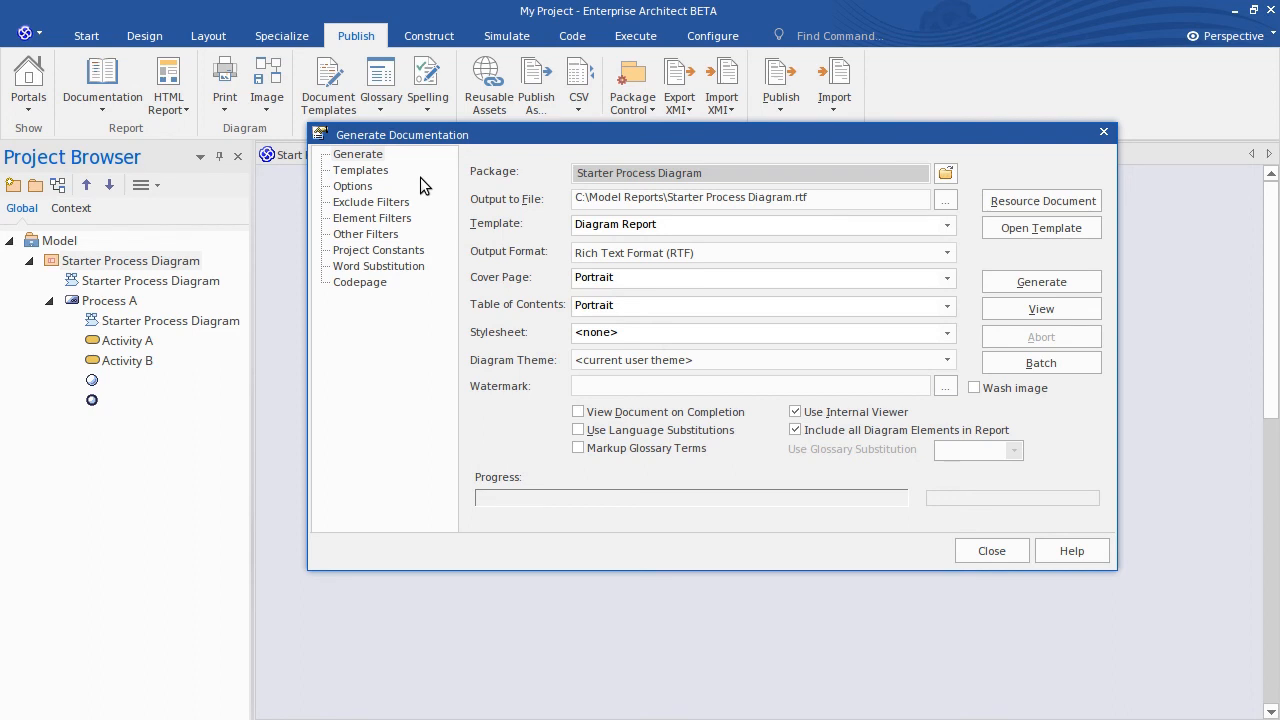
left_click(990, 550)
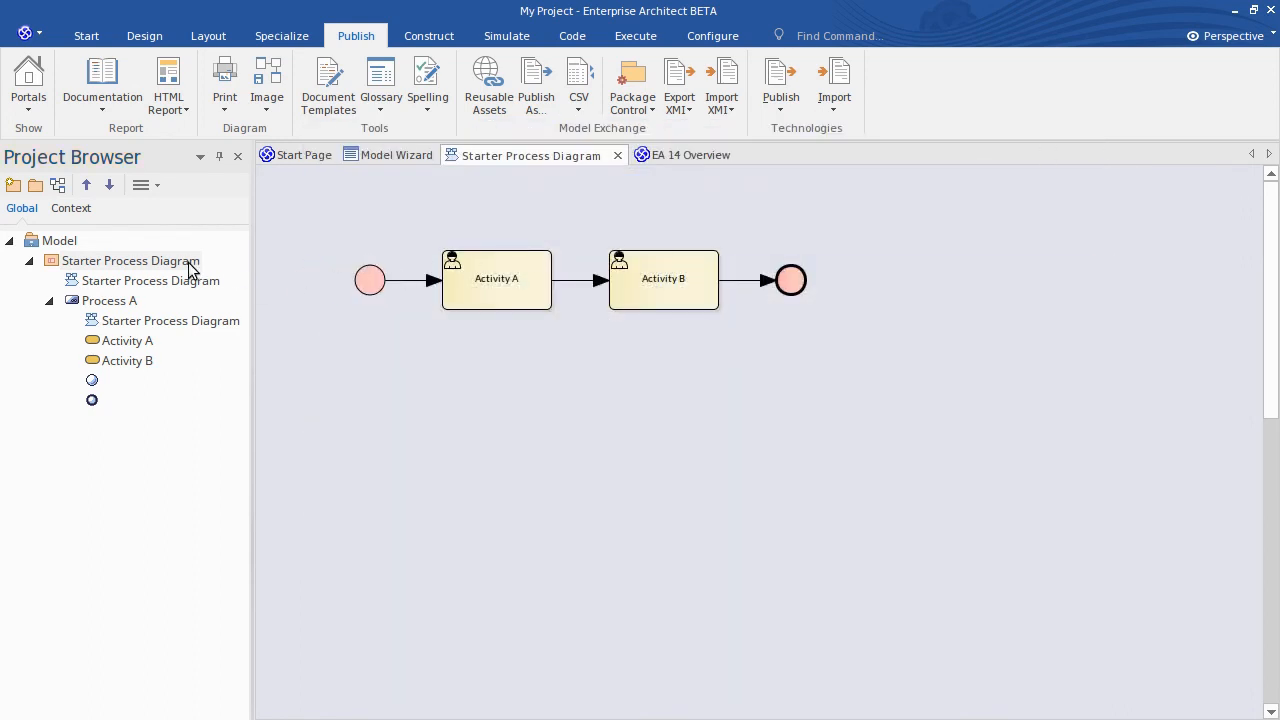
left_click(130, 260)
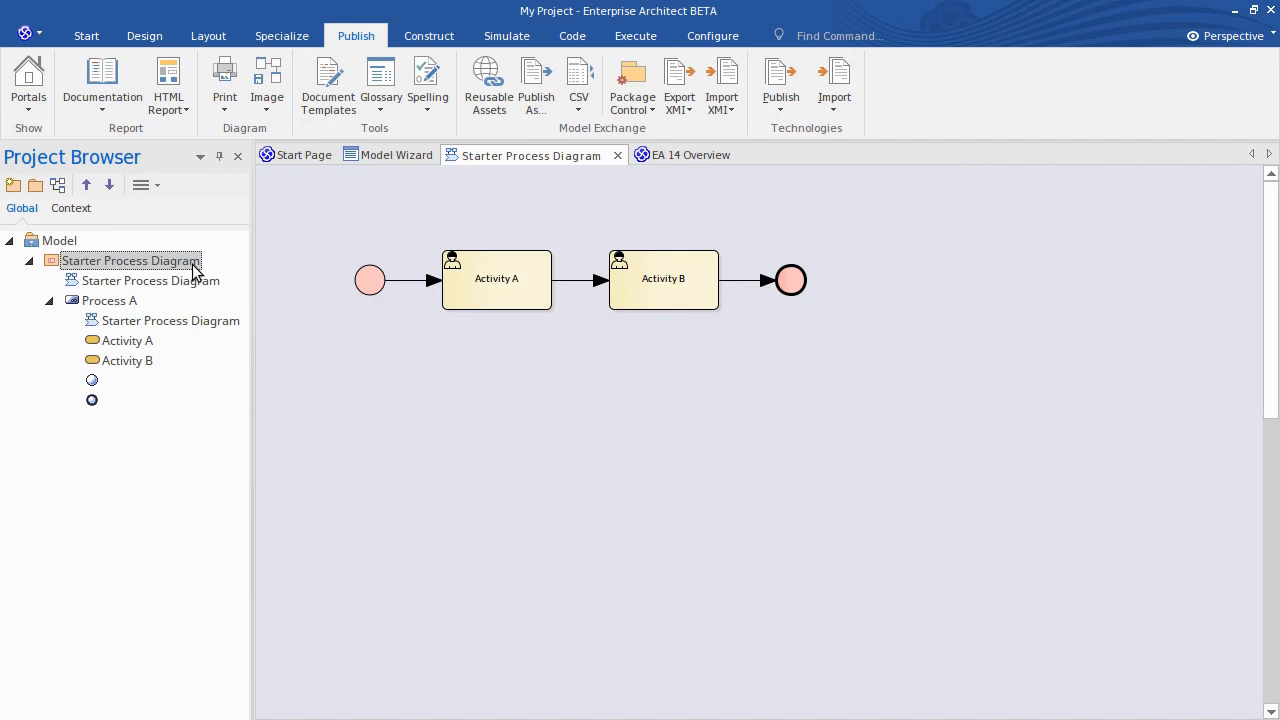
Look over the Code ribbon's Source Code options, then return to the Start ribbon.
left_click(572, 36)
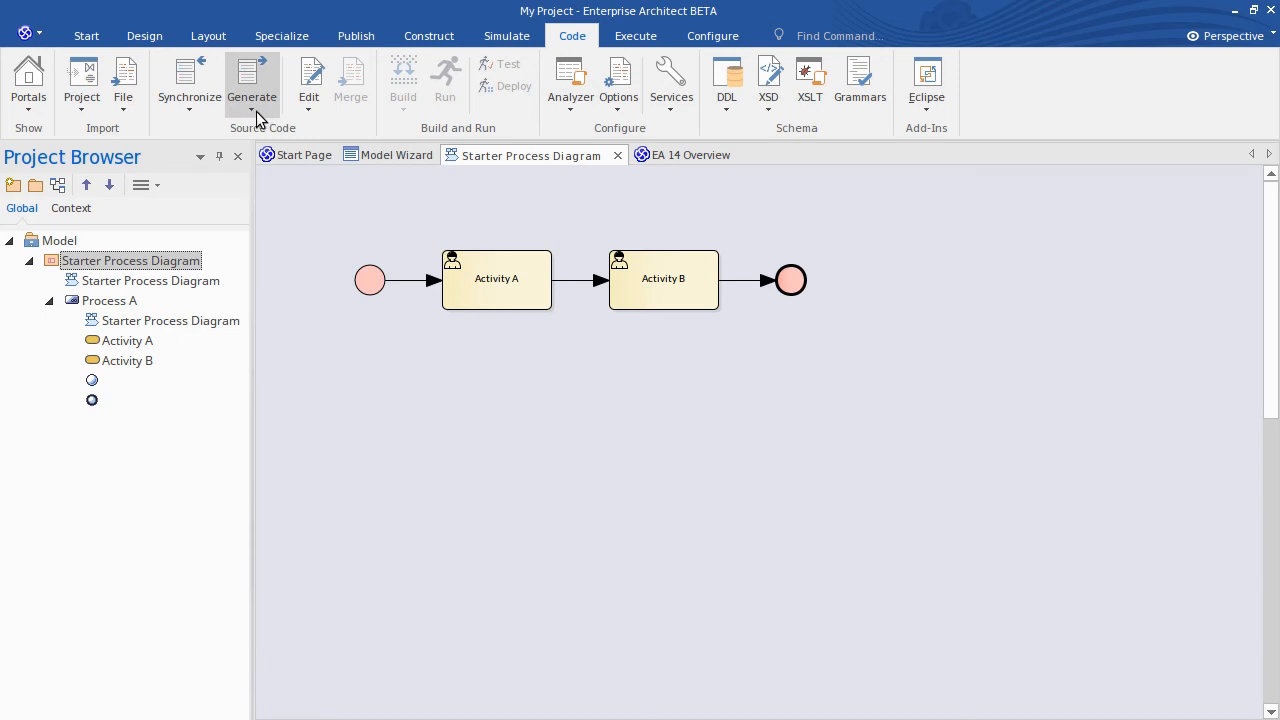
mouse_move(262, 122)
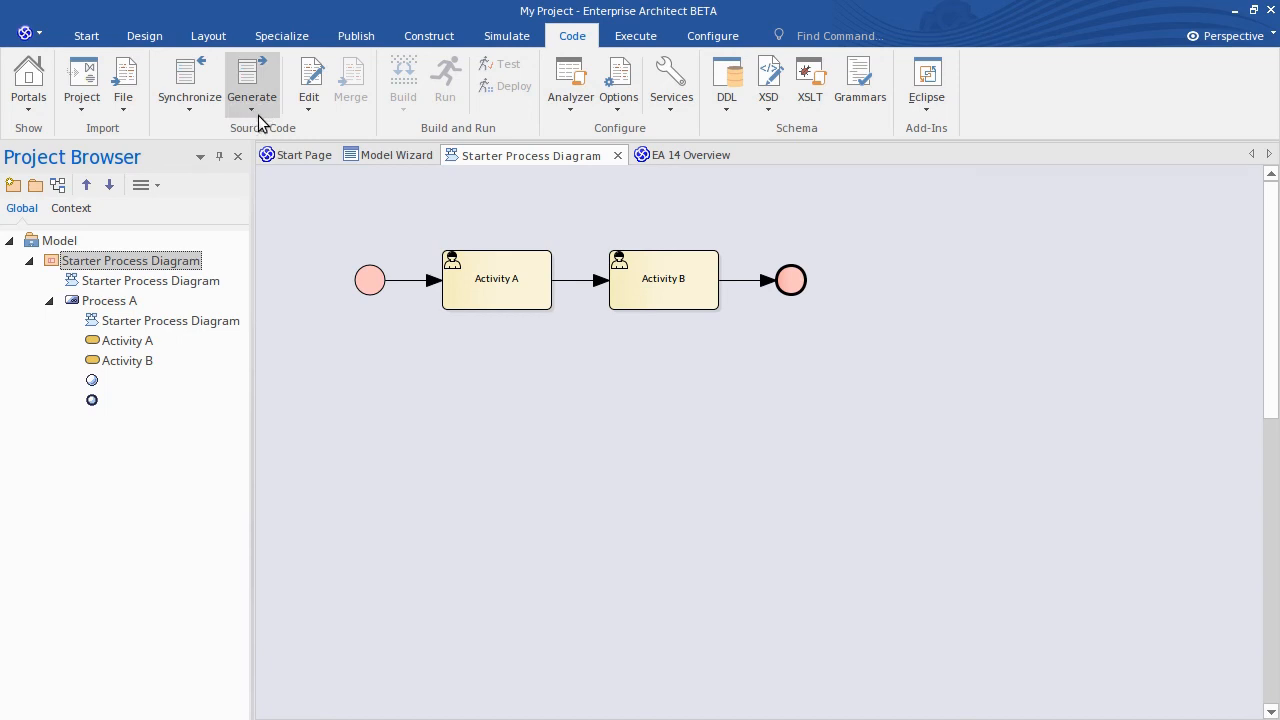
mouse_move(222, 268)
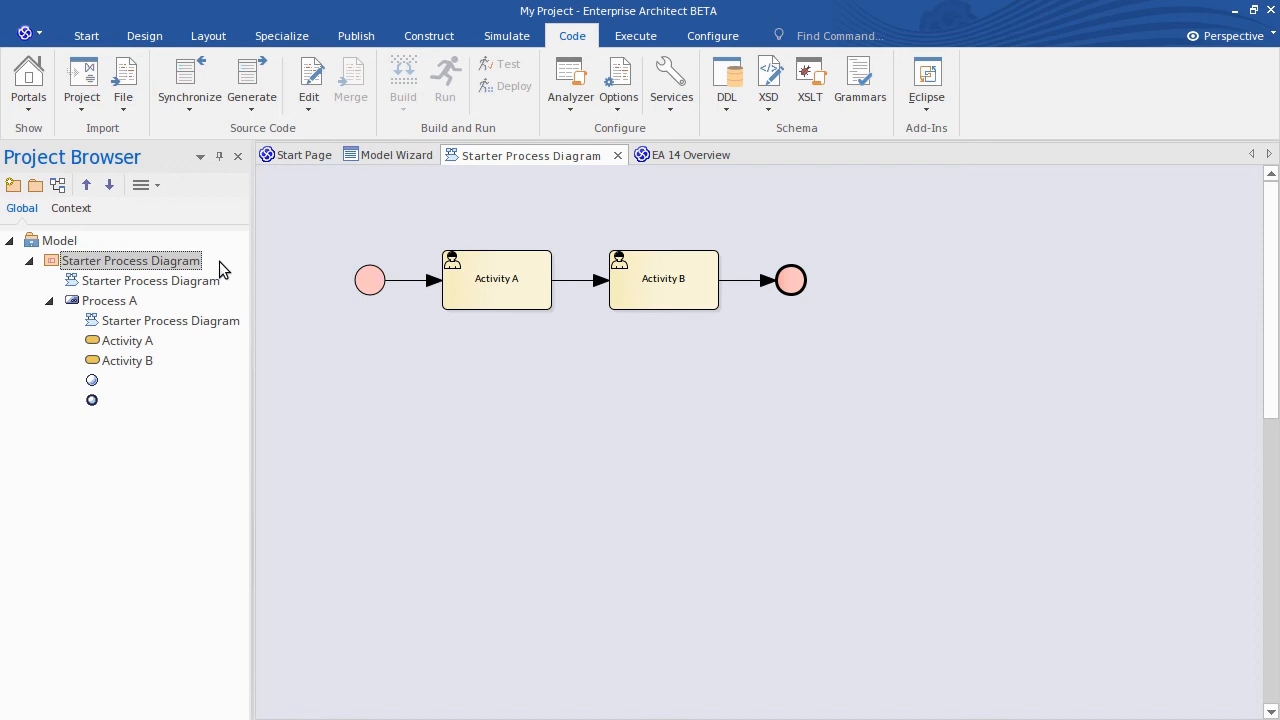
left_click(84, 36)
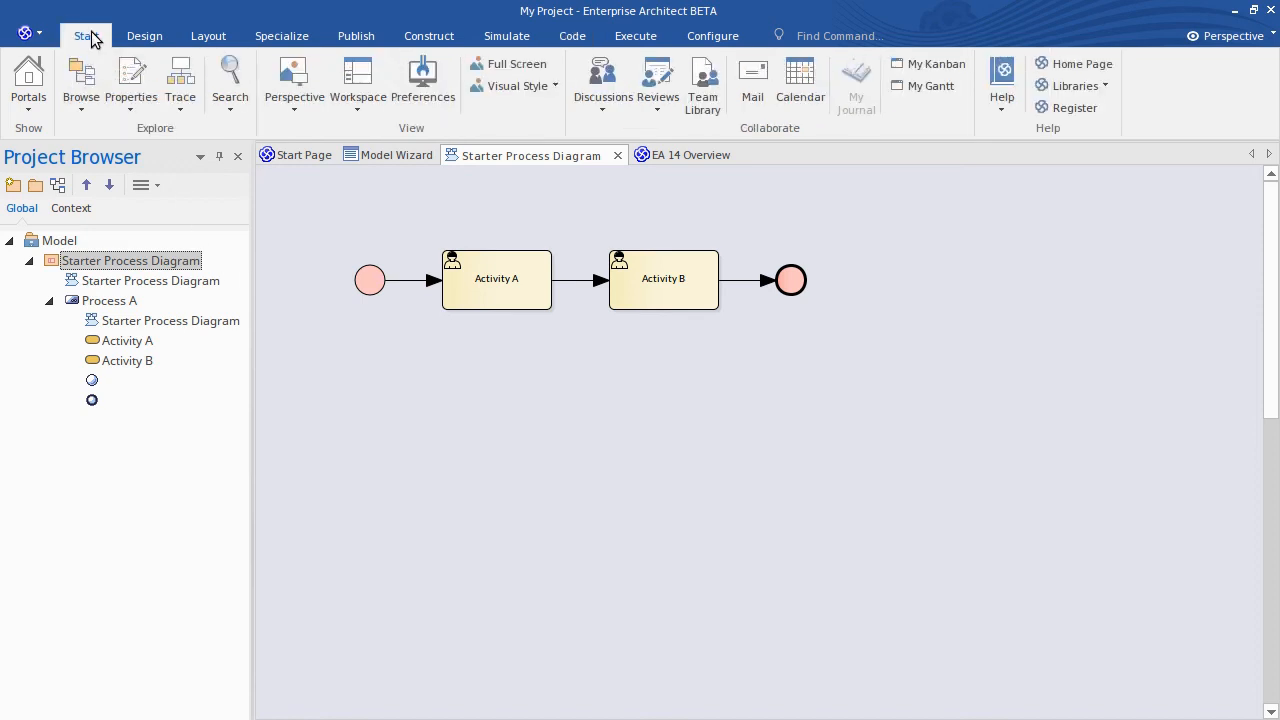